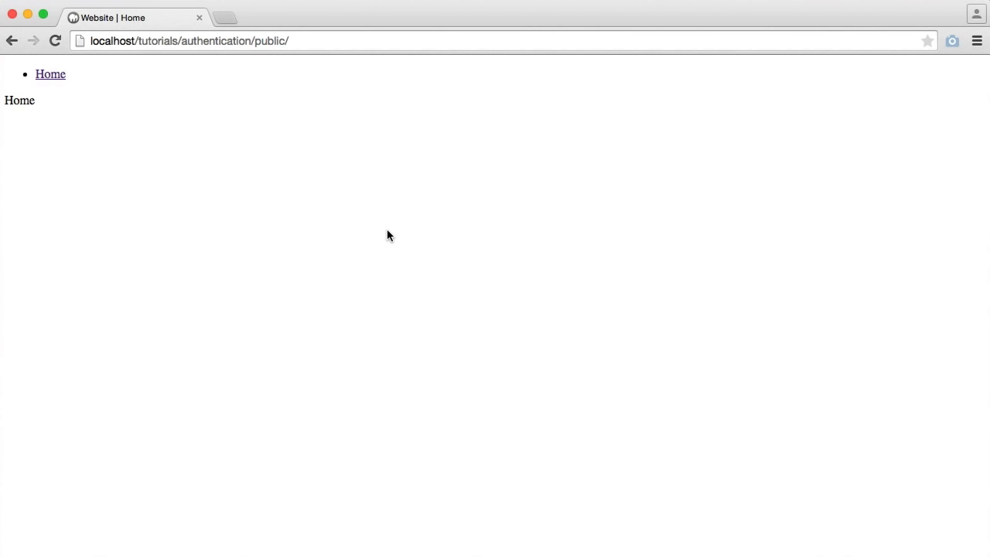
pyautogui.moveTo(147, 315)
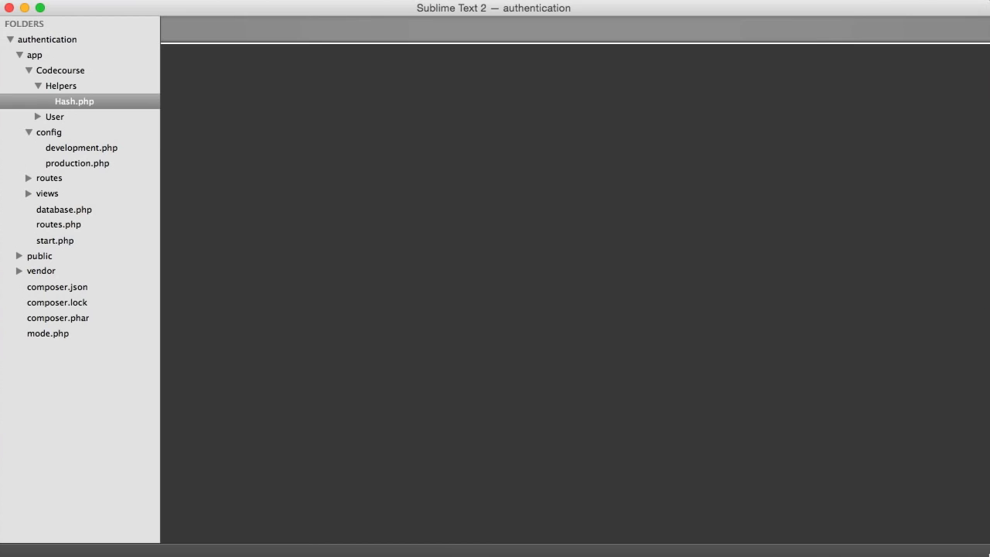
# Create an auth folder under app/routes and save a new file there as register.php
pyautogui.click(60, 70)
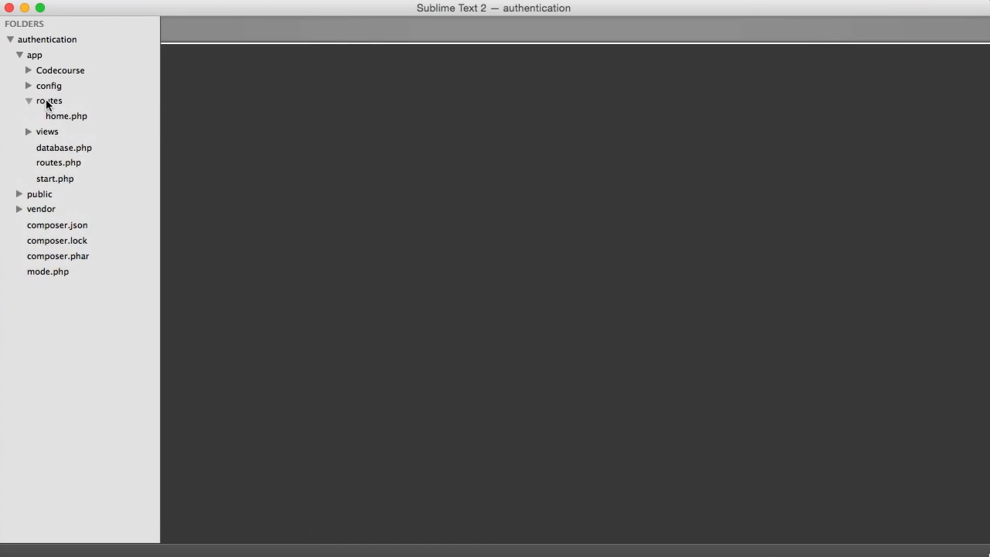
pyautogui.click(50, 99)
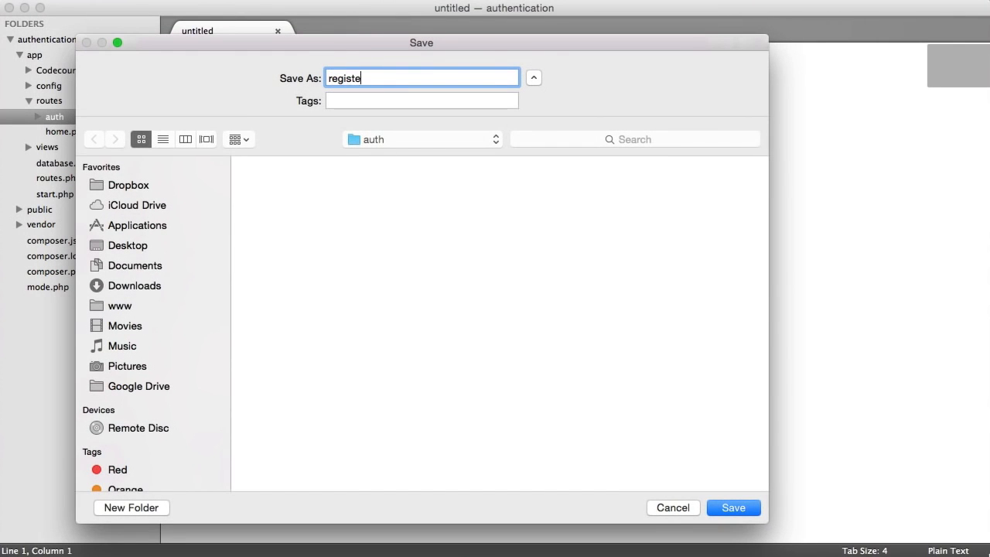
pyautogui.click(733, 507)
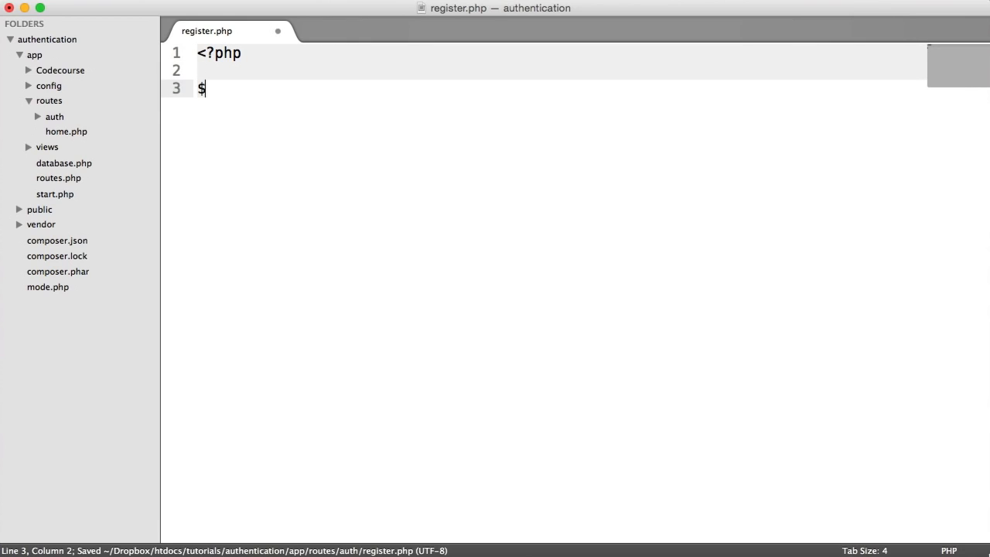
# Write $app->get('/register', function() {})->name('register'); in the new route file
pyautogui.write("app->get('/reg');")
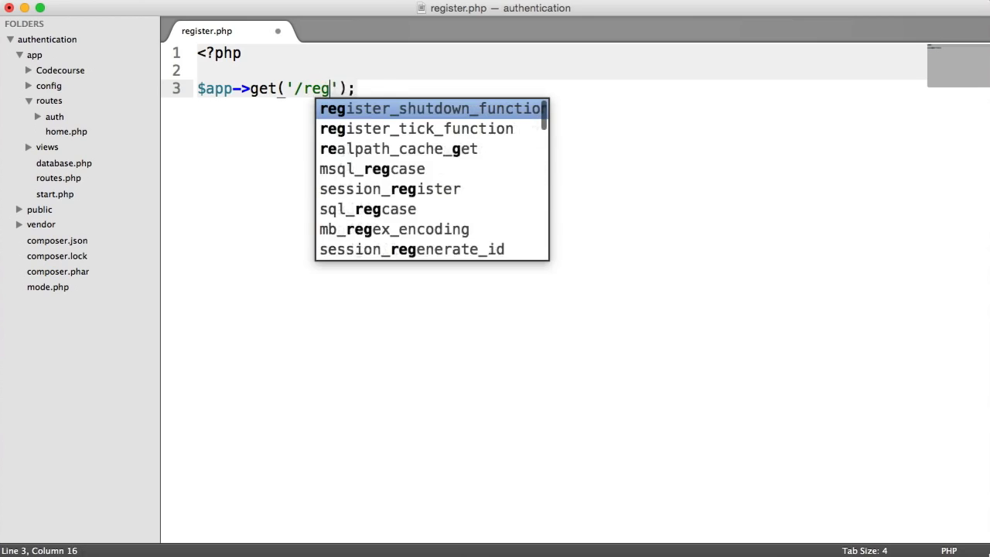
pyautogui.write("ister', function(")
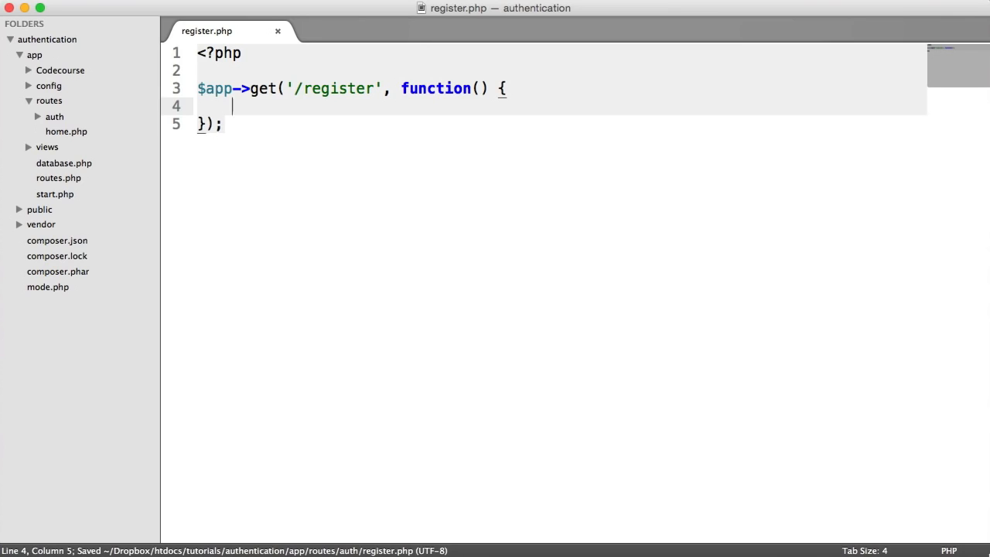
pyautogui.write('->')
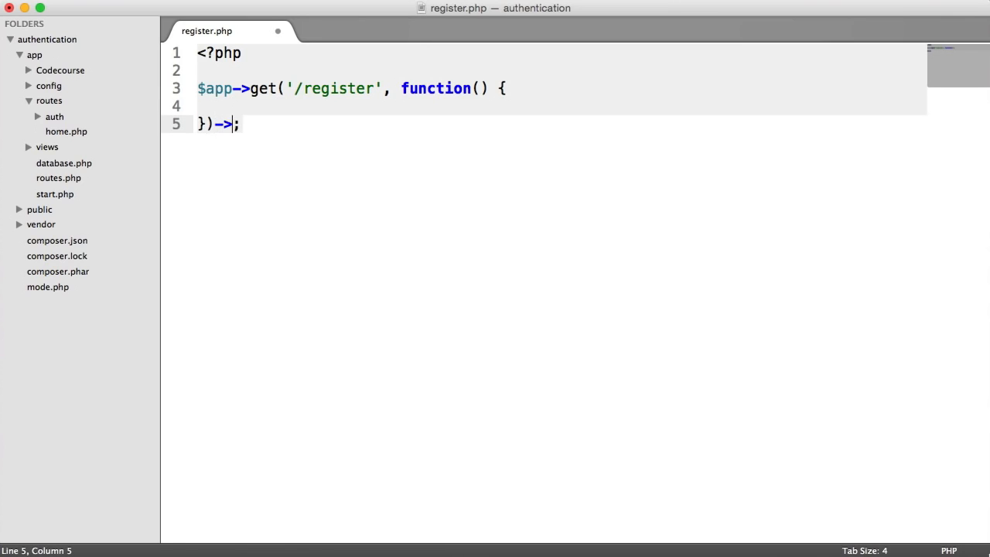
pyautogui.write("name('r')")
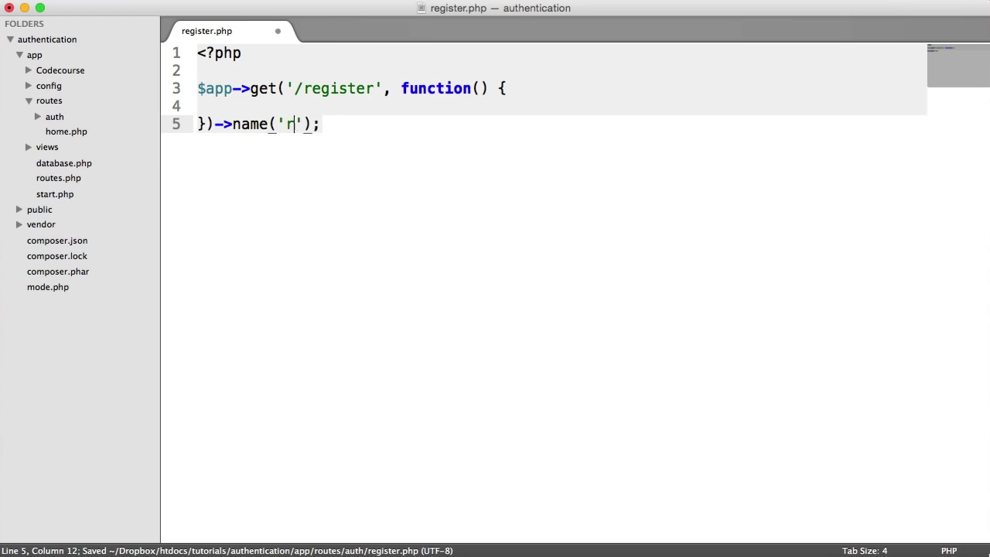
pyautogui.write('egister')
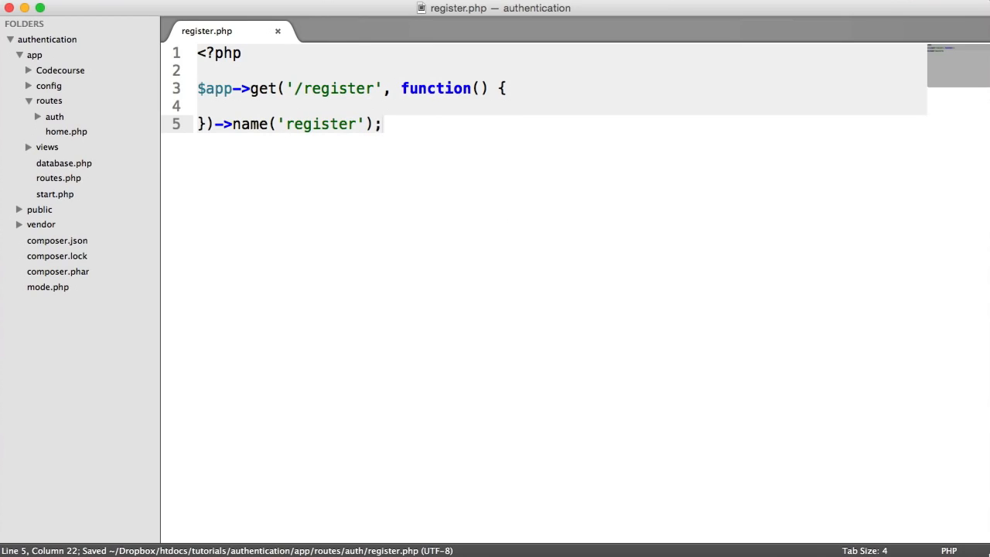
# Create views/auth/register.php with placeholder 'Regist' text, then return to the route file
pyautogui.click(47, 145)
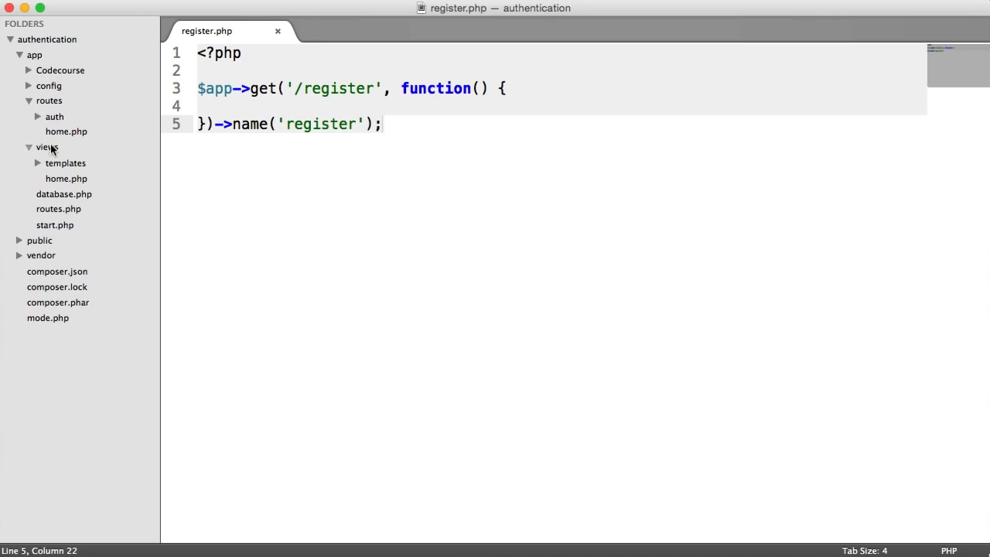
pyautogui.click(46, 147)
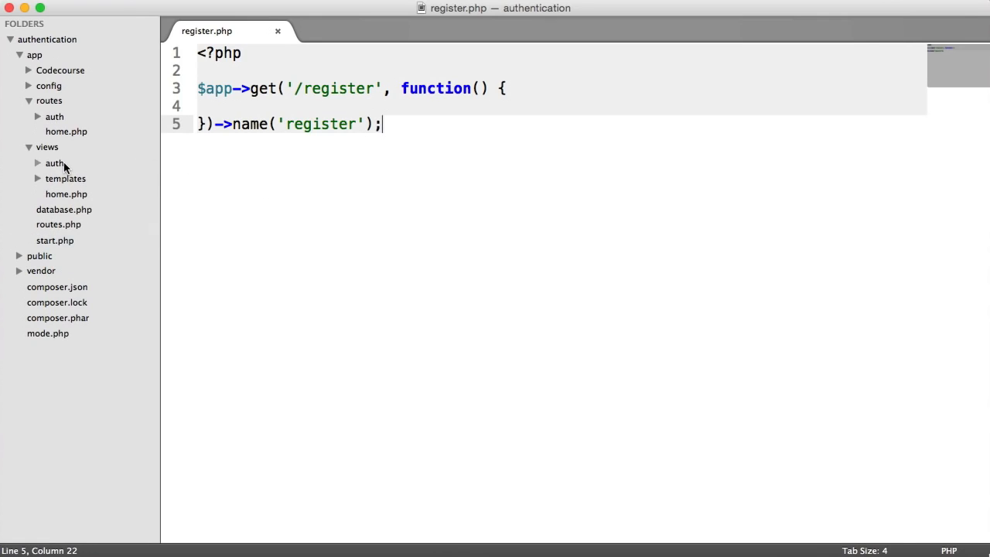
pyautogui.press('cmd+n')
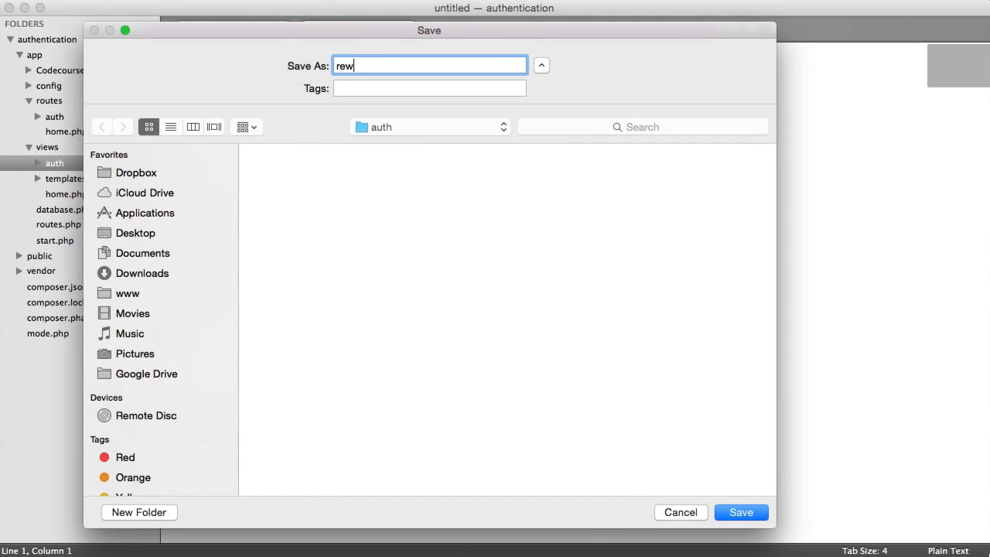
pyautogui.click(739, 512)
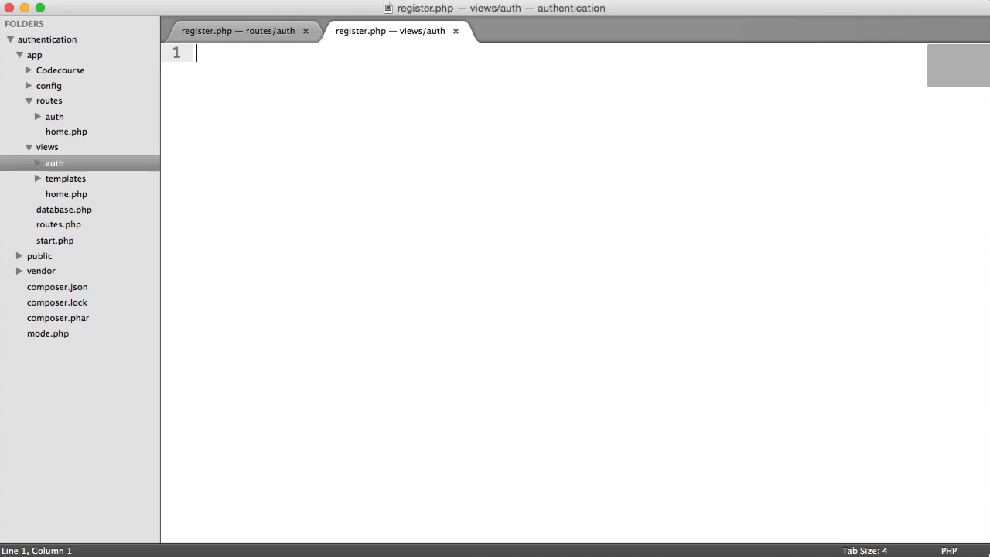
pyautogui.write('Regist')
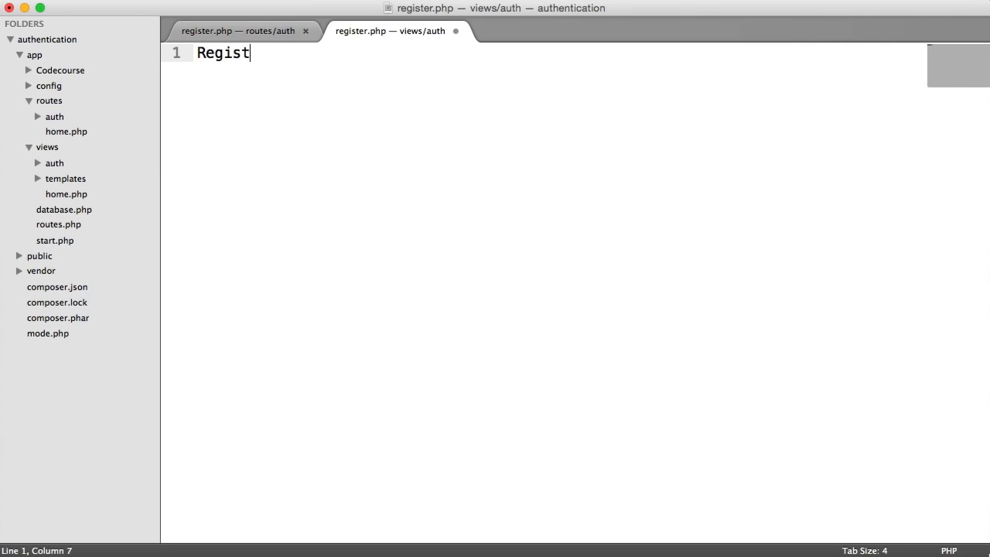
pyautogui.click(238, 31)
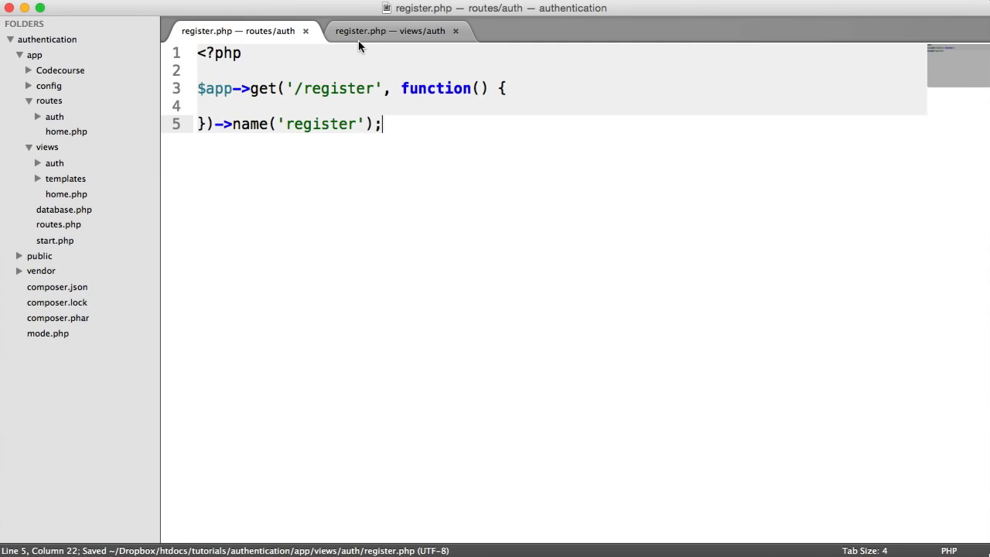
pyautogui.moveTo(121, 192)
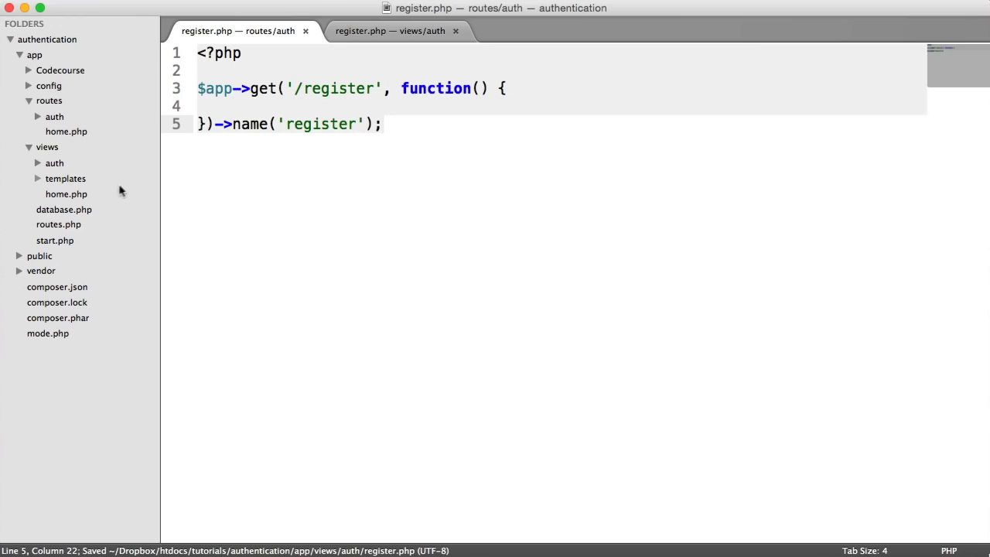
# In routes.php, duplicate the require line to also load routes/auth/register.php
pyautogui.click(59, 224)
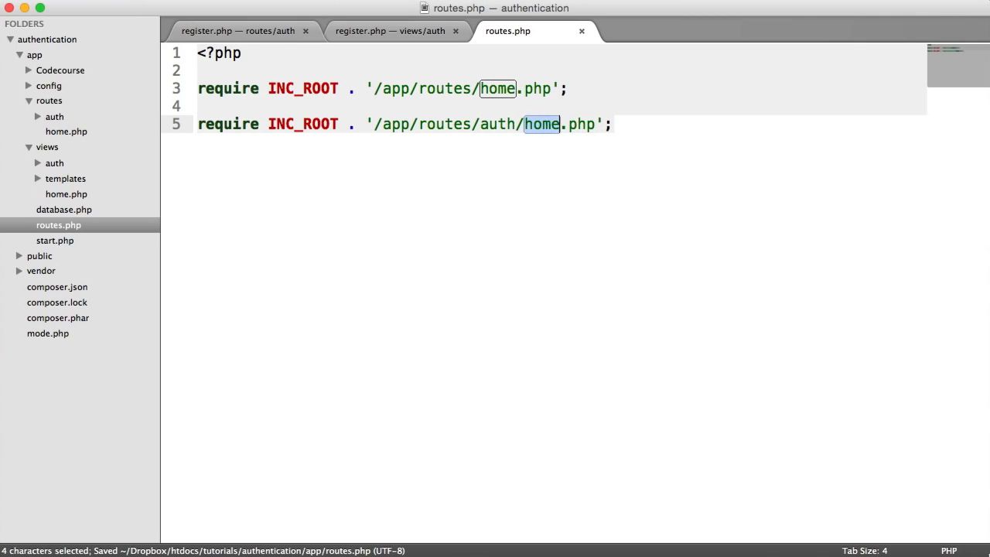
pyautogui.write('register')
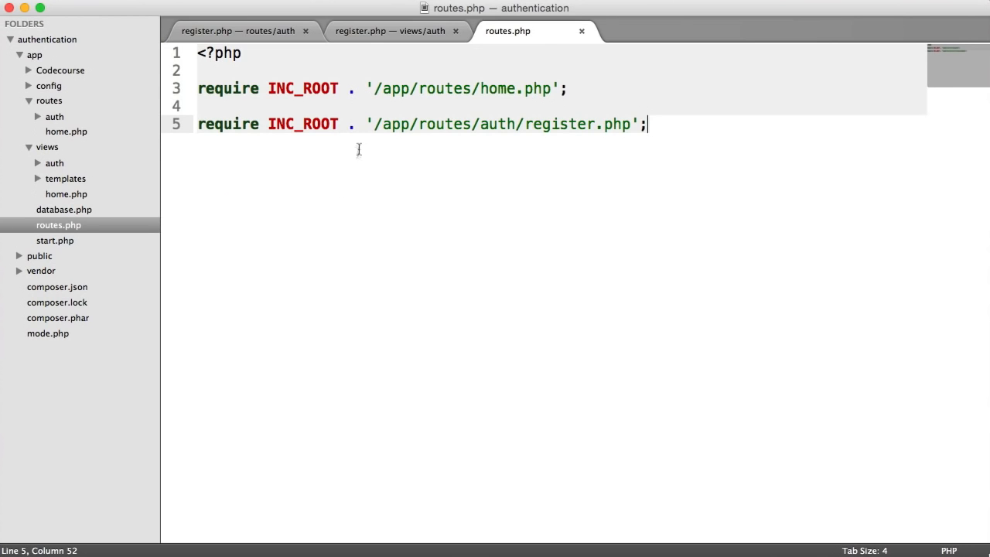
# Add $app->render('auth/register.php'); to the closure and pass $app via use ($app)
pyautogui.click(238, 31)
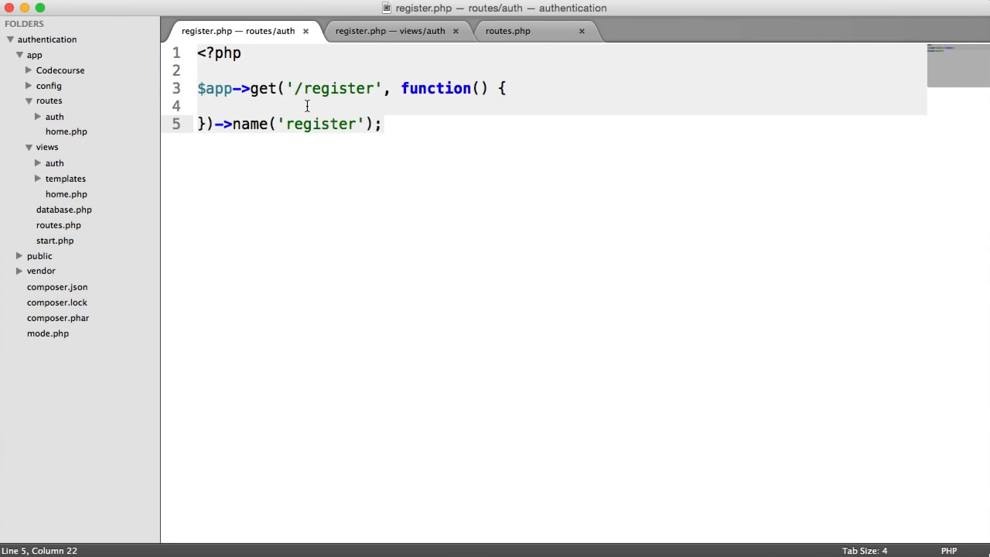
pyautogui.write('$')
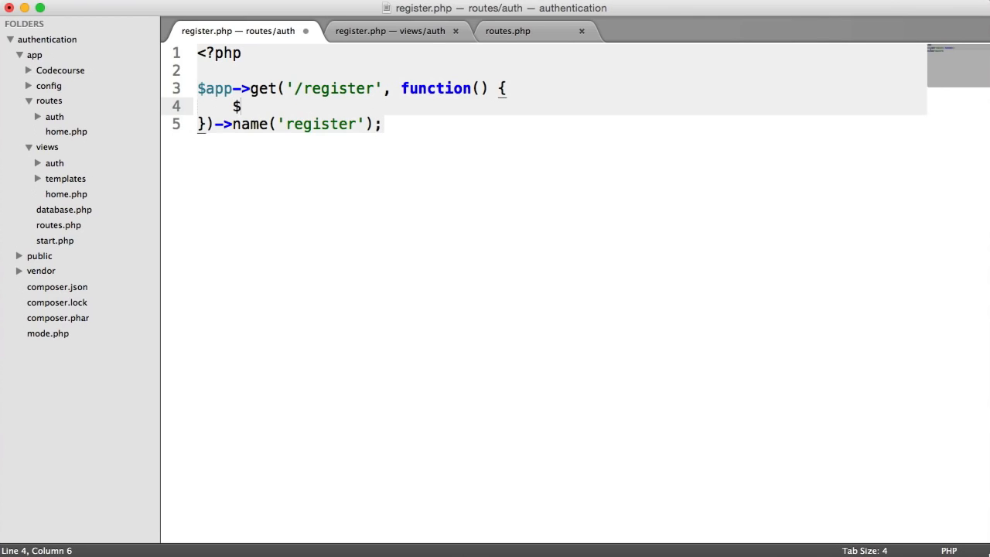
pyautogui.write('app->render(')
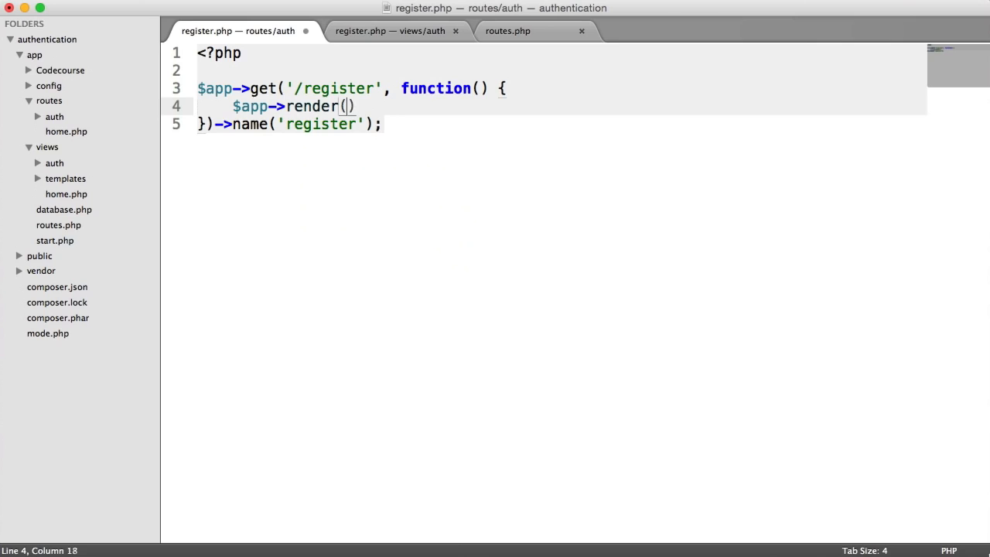
pyautogui.write("'auth'")
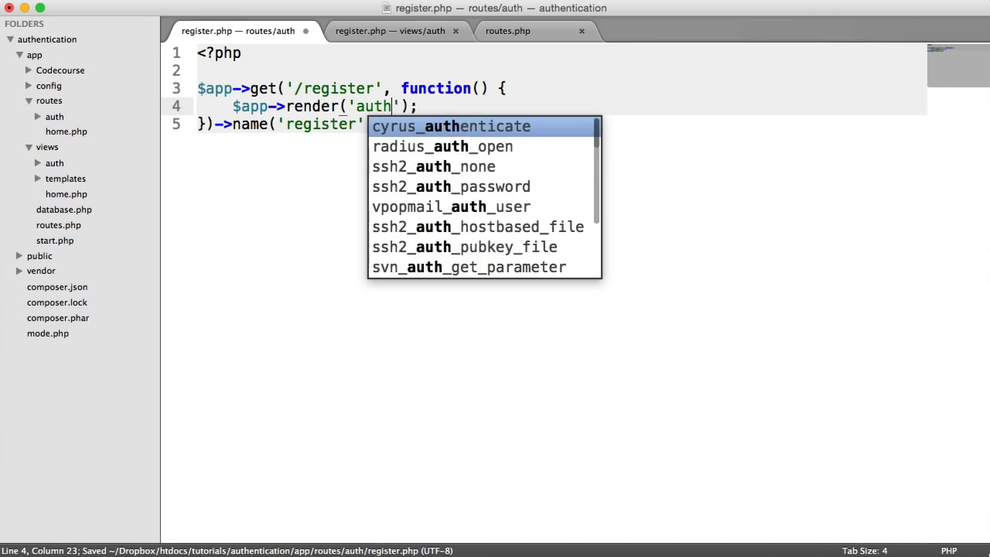
pyautogui.write('/register.php')
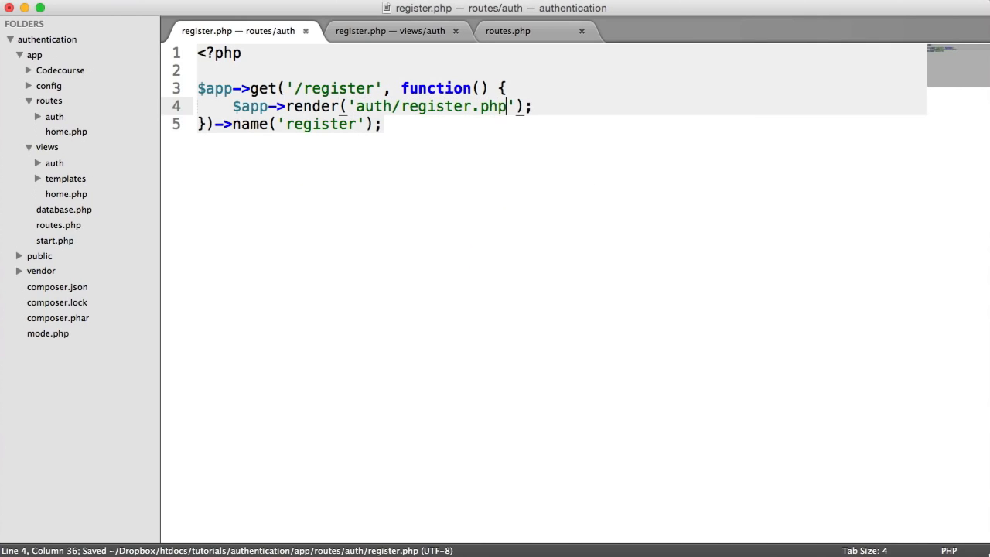
pyautogui.write('use ($app')
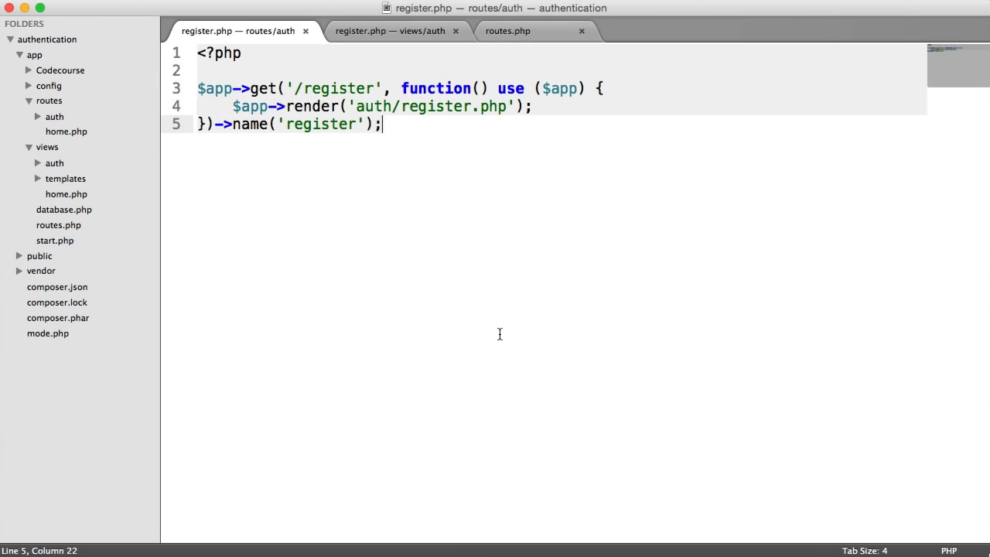
# In navigation.php, add a Register list item linking to urlFor('register') beside Home and save
pyautogui.click(65, 178)
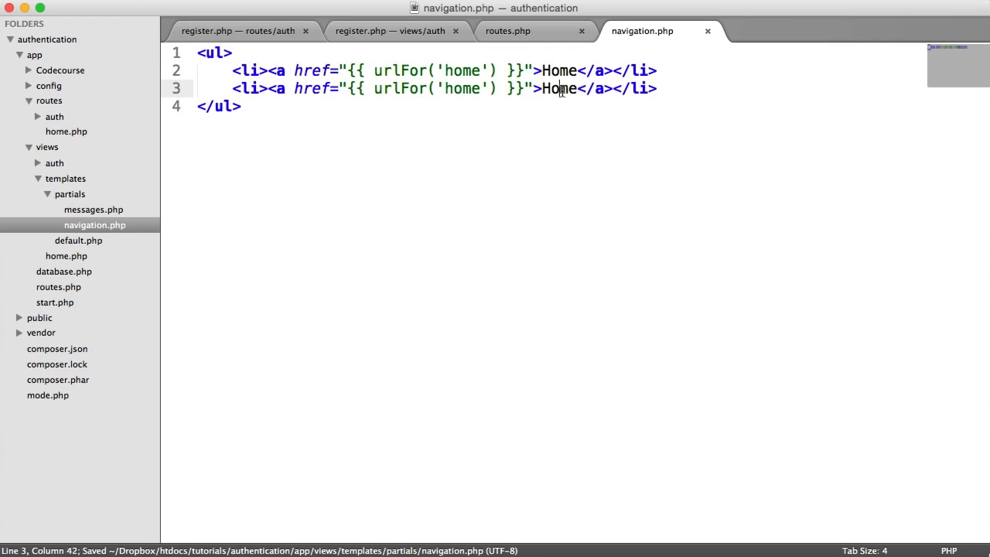
pyautogui.write('Register')
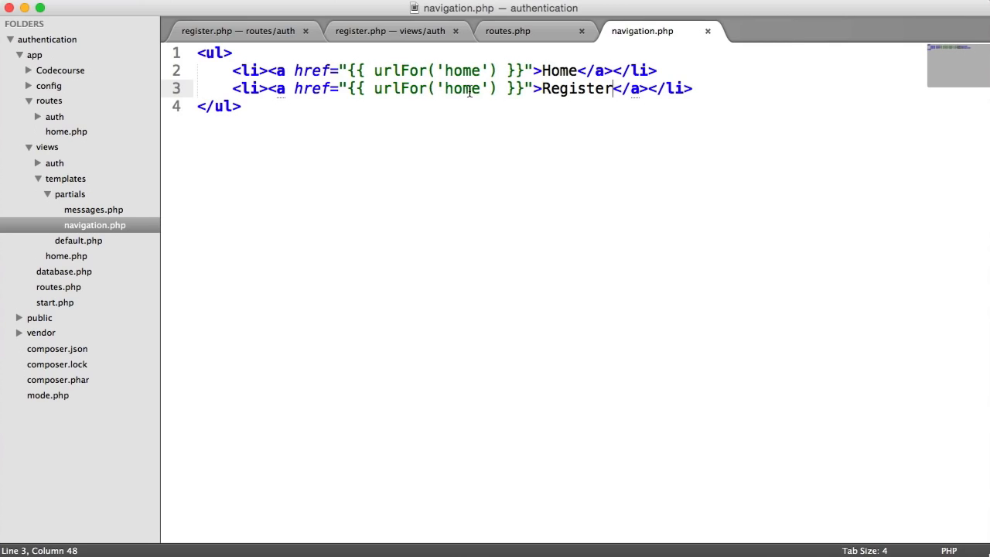
pyautogui.write('re')
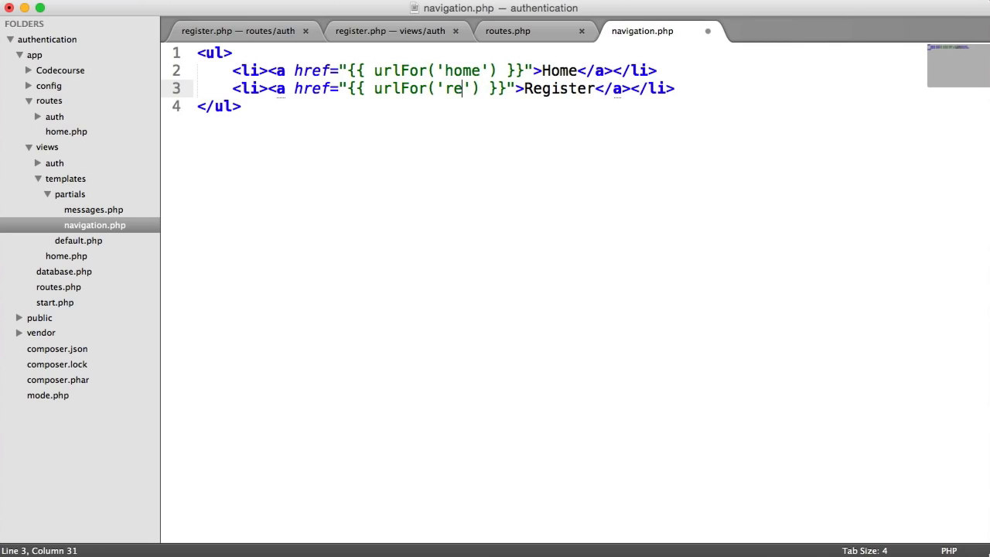
pyautogui.write('gister')
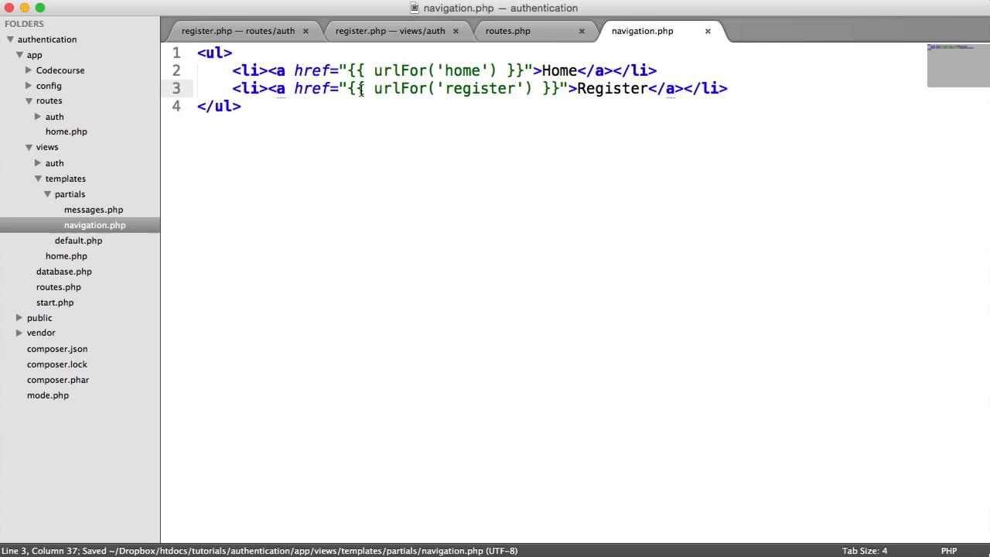
pyautogui.click(240, 31)
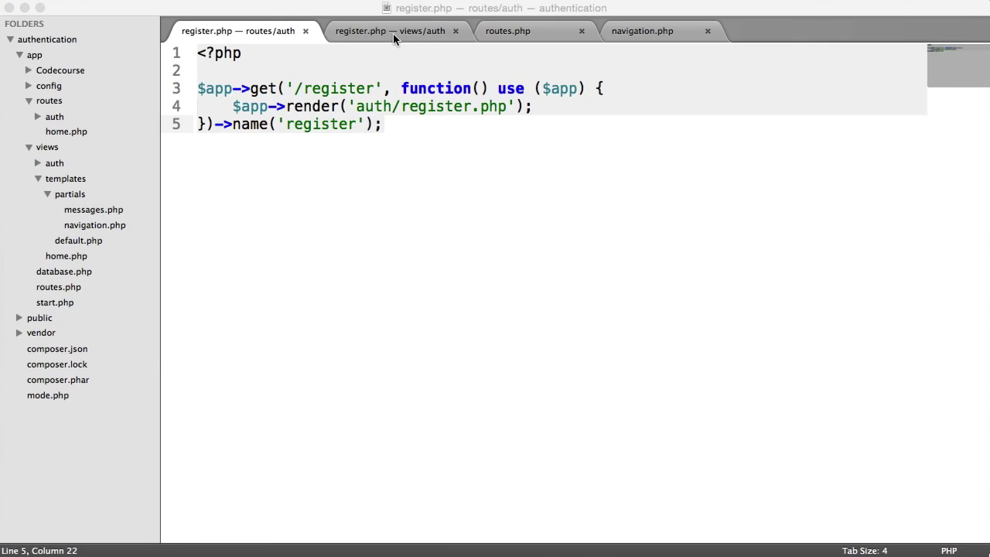
# Paste the home template into the register view and replace both Home occurrences with Register
pyautogui.click(390, 31)
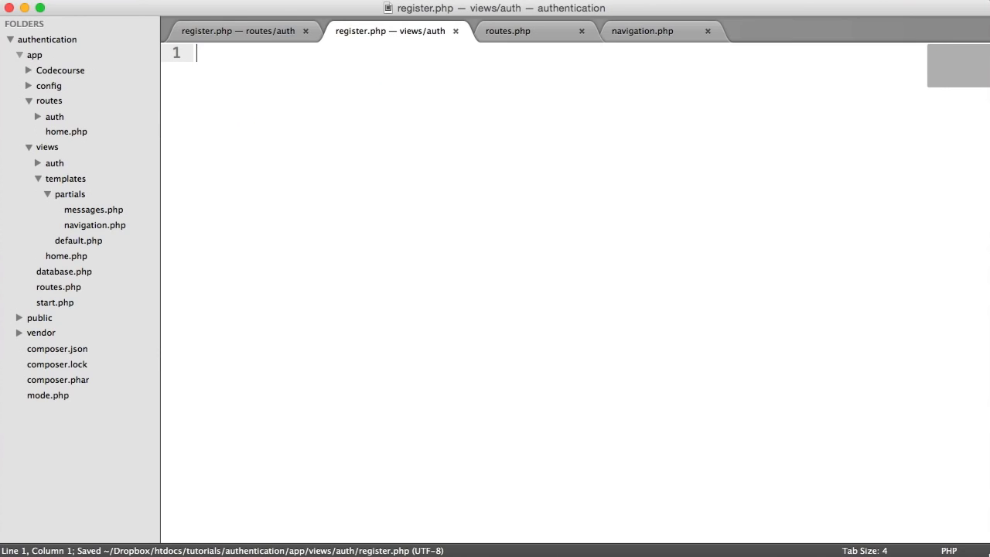
pyautogui.moveTo(388, 66)
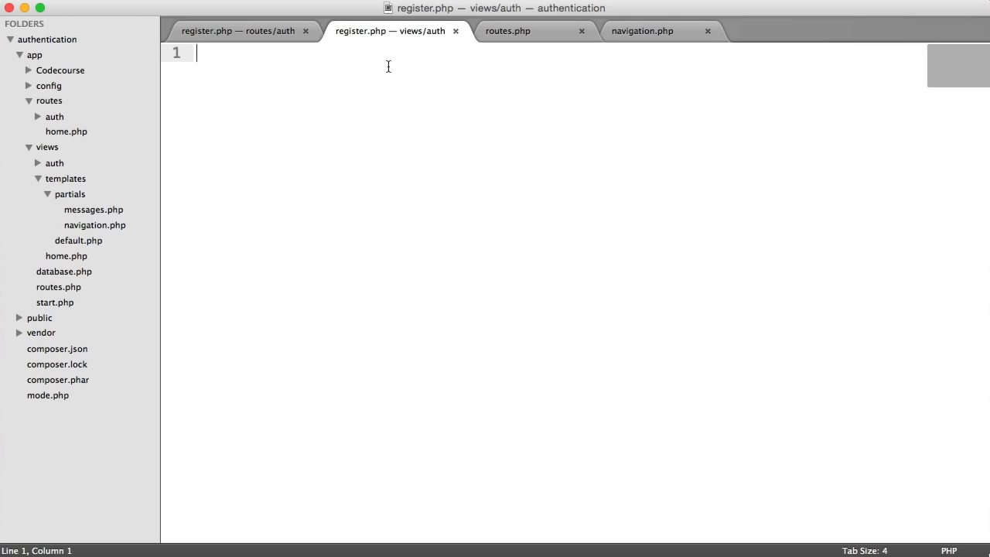
pyautogui.moveTo(225, 81)
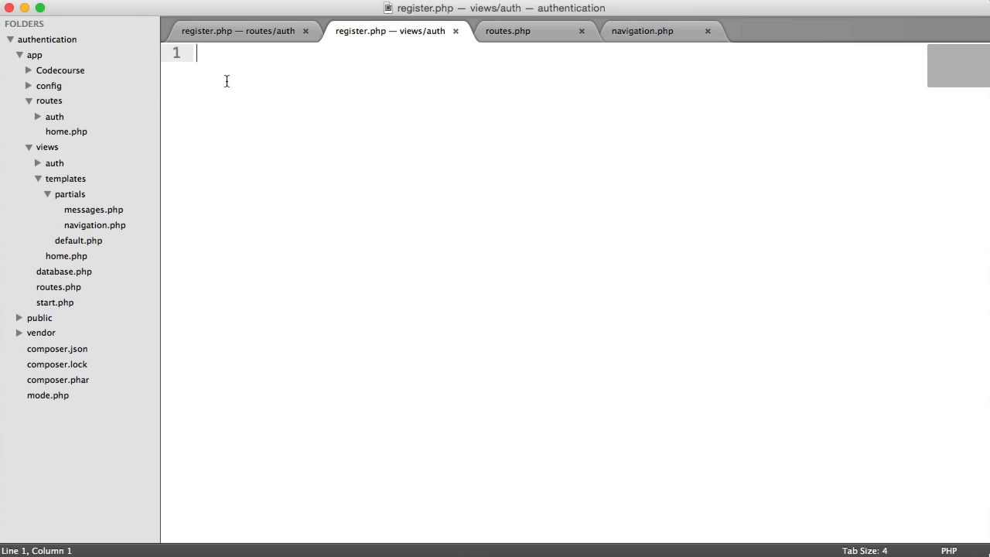
pyautogui.click(67, 257)
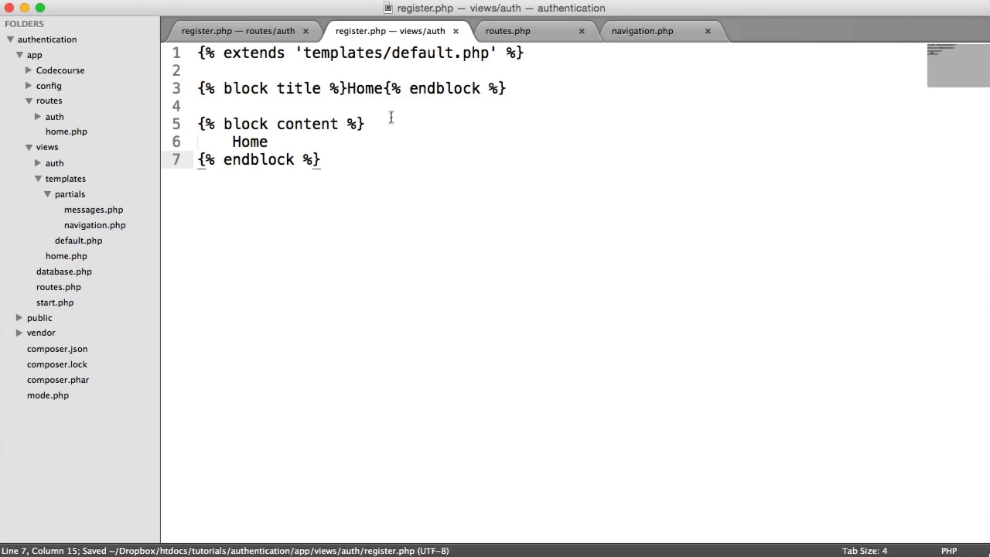
pyautogui.write('R')
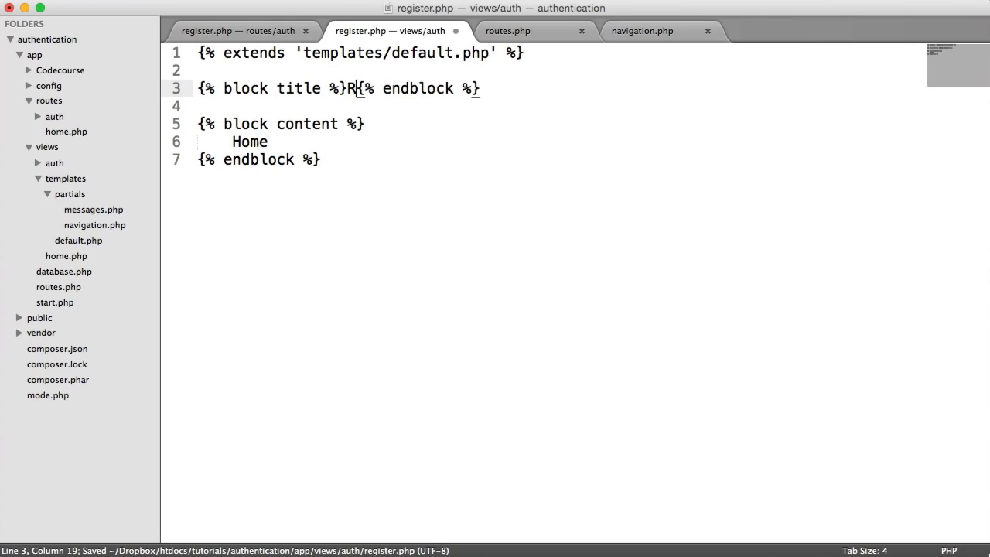
pyautogui.doubleClick(249, 142)
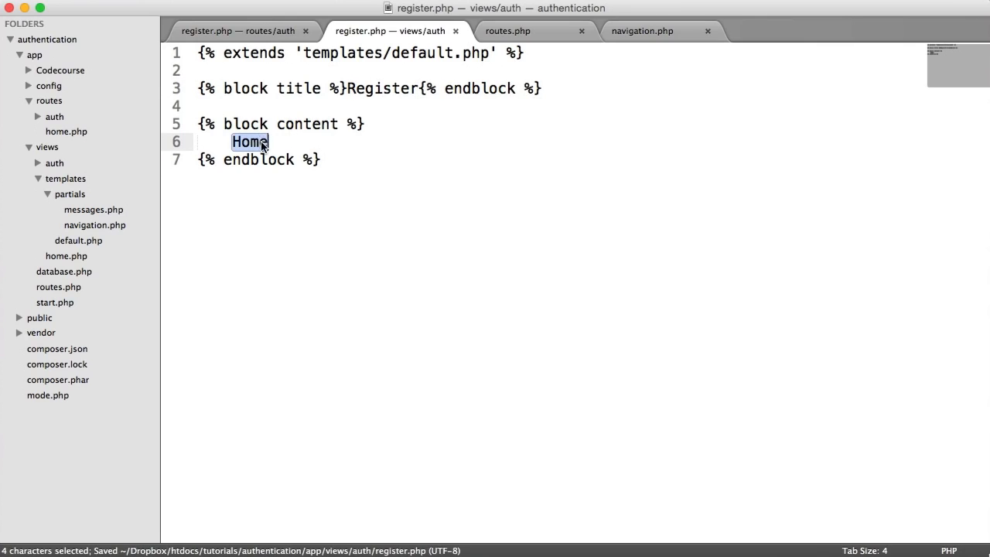
pyautogui.write('Register')
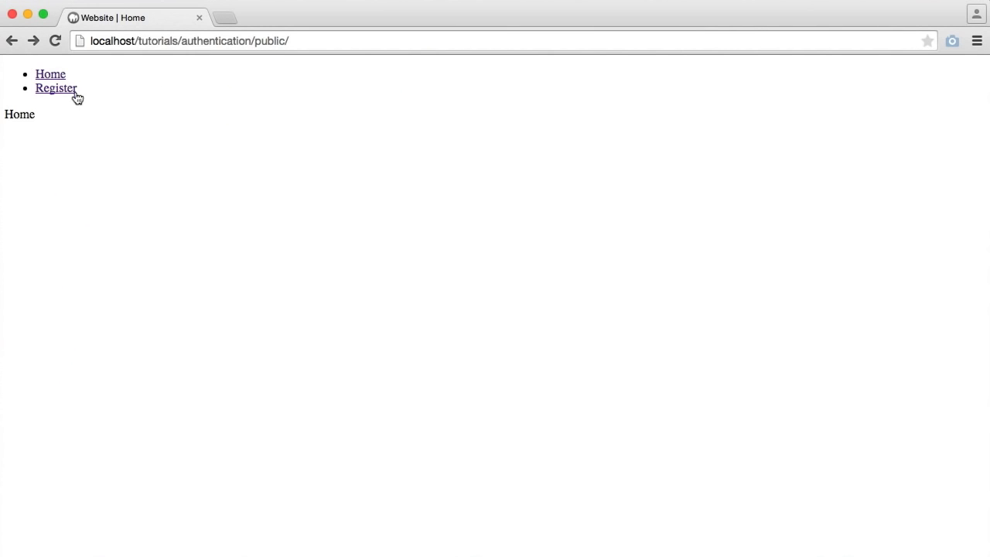
# Follow the Register nav link and confirm the page title and content read Register
pyautogui.click(56, 87)
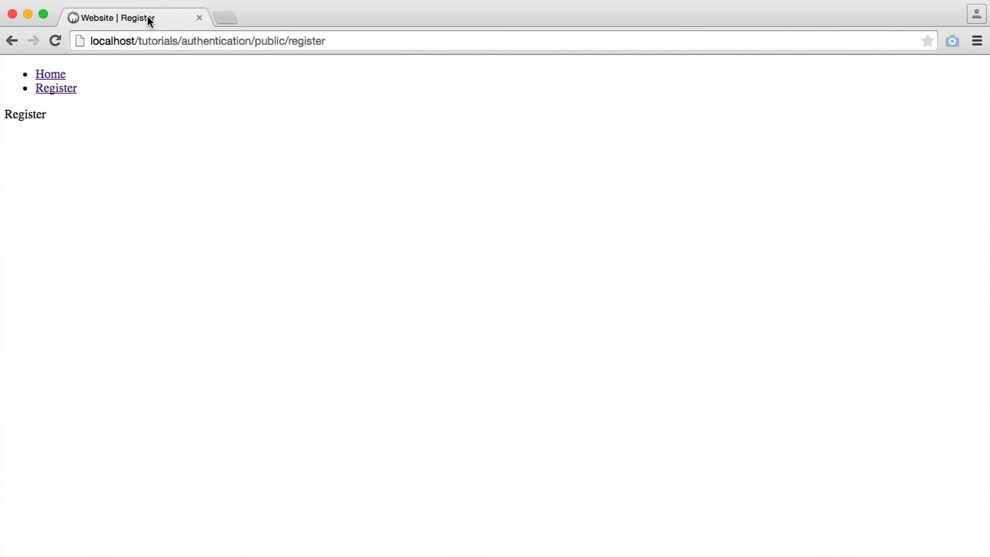
pyautogui.moveTo(16, 73)
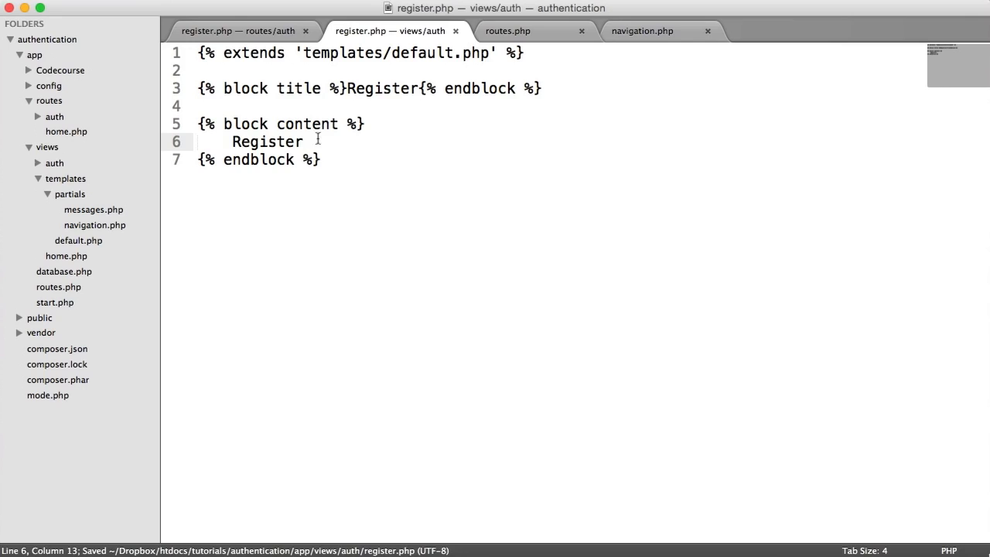
# Replace the Register text with a form whose action is {{ urlFor('register.post') }}
pyautogui.press('Backspace')
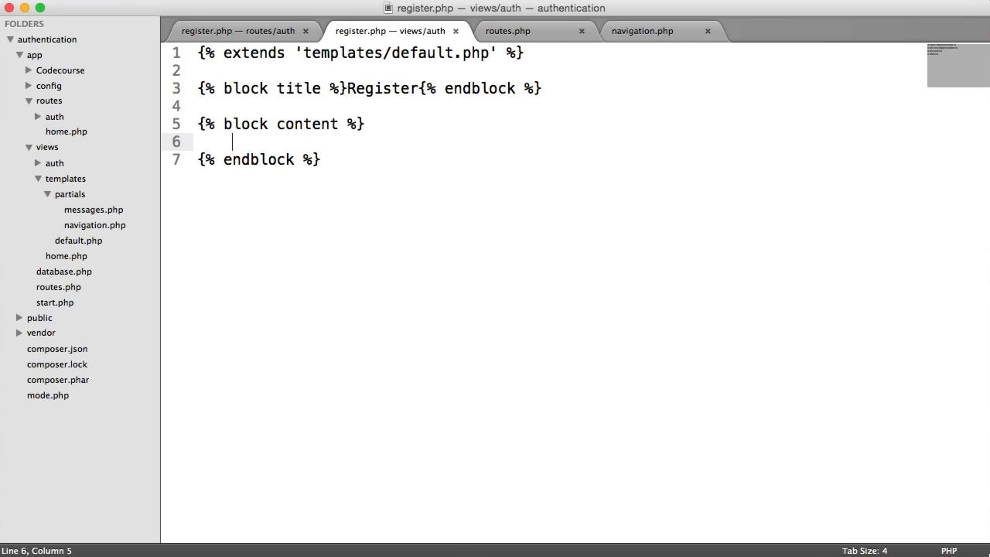
pyautogui.write('<form action=""></form>')
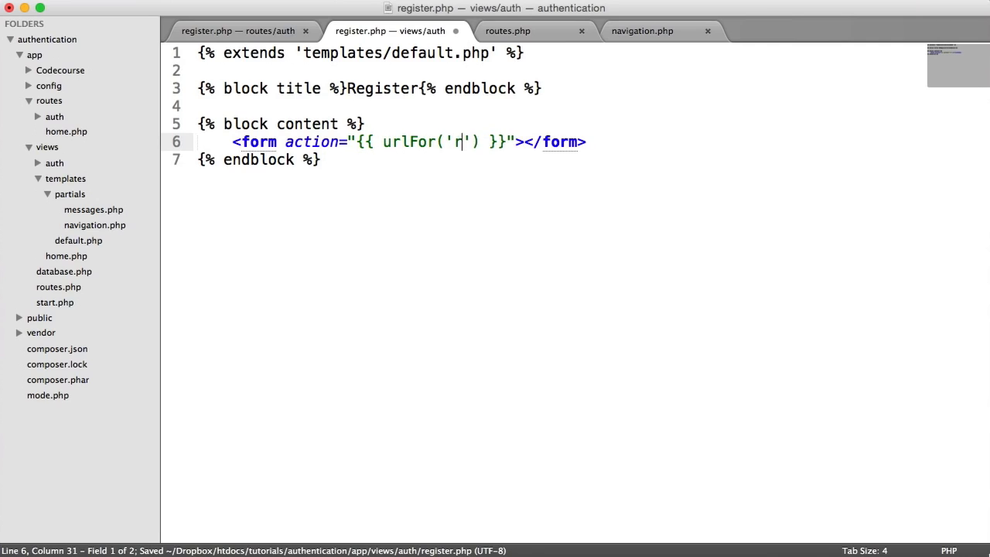
pyautogui.write('egister.post')
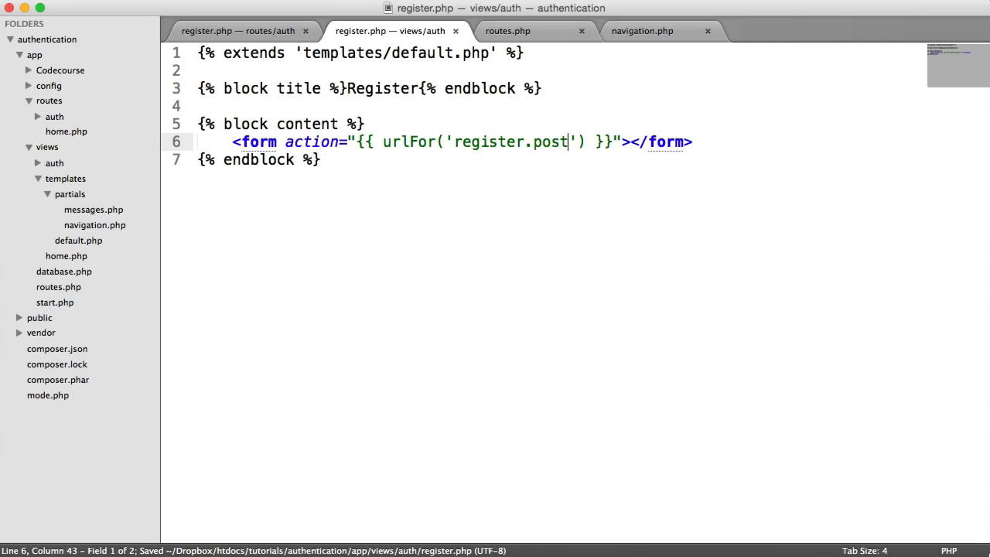
pyautogui.moveTo(582, 173)
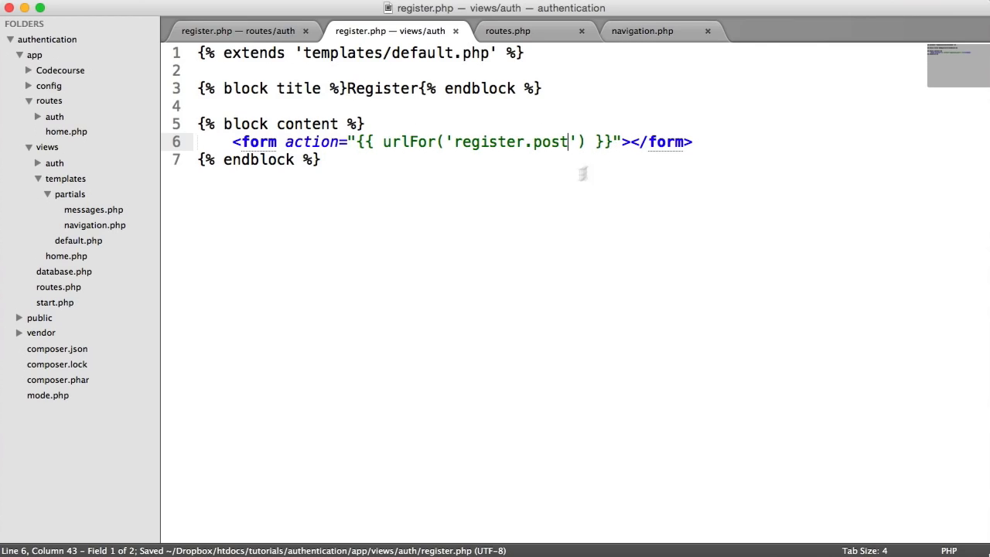
pyautogui.moveTo(597, 142)
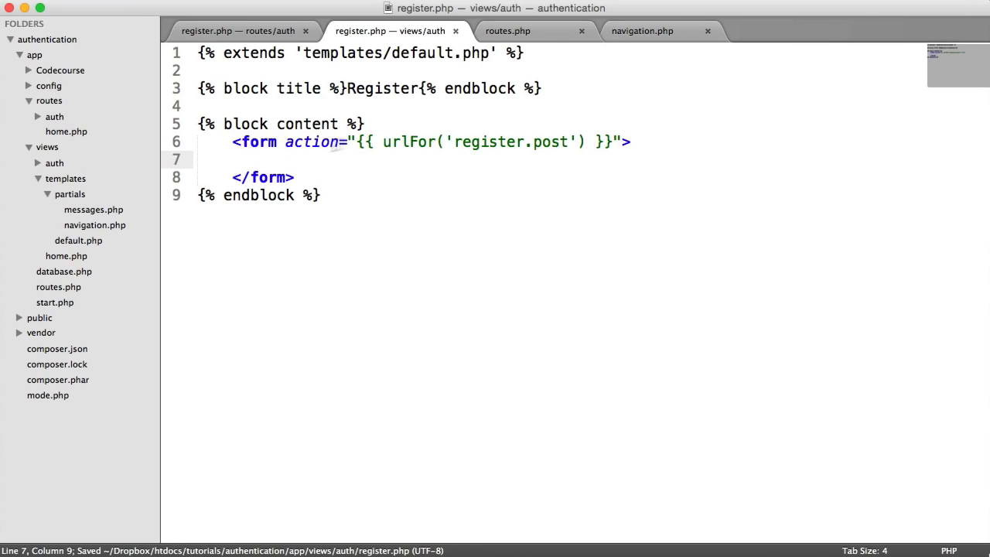
pyautogui.click(238, 31)
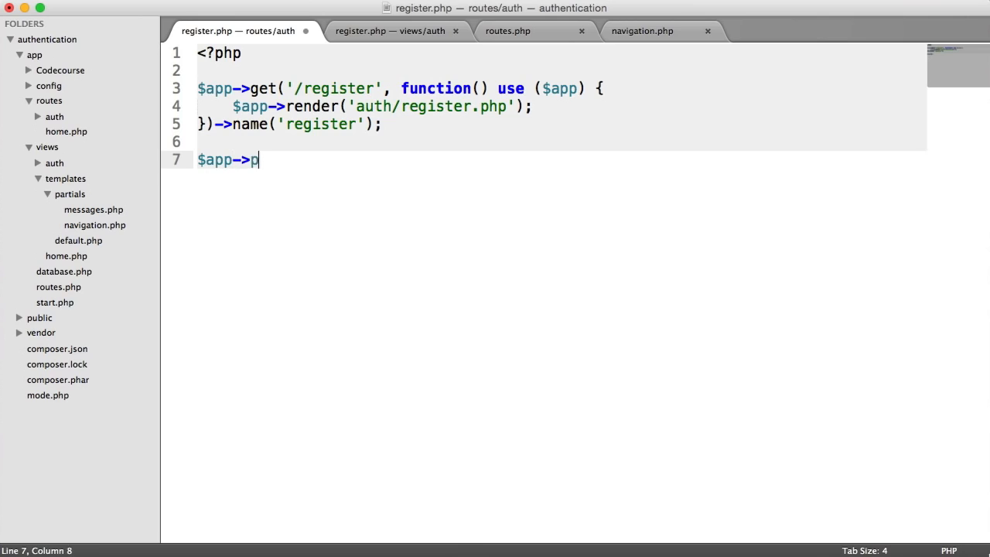
# Write $app->post('/register', function() use ($app) { echo 'Form posted.'; });
pyautogui.write("ost('');")
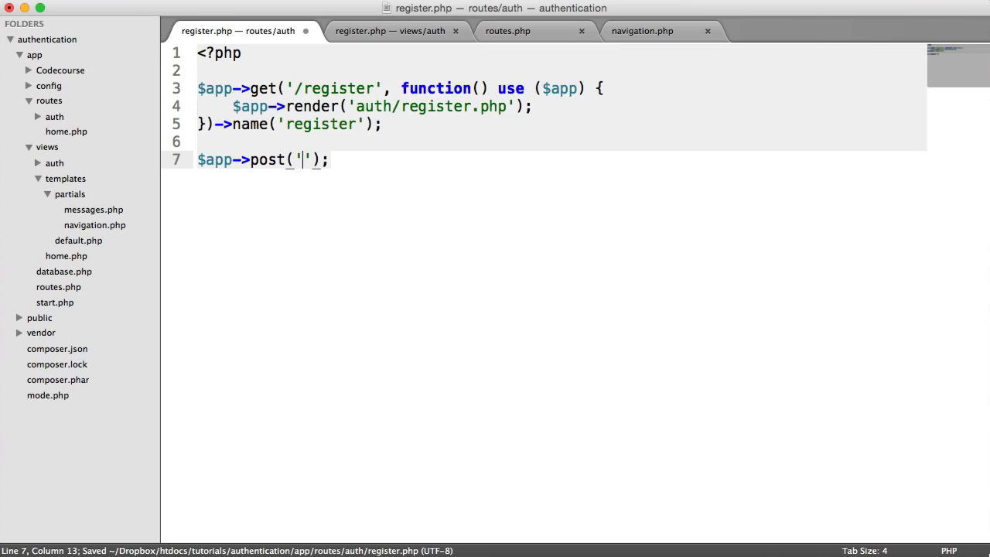
pyautogui.write('/register')
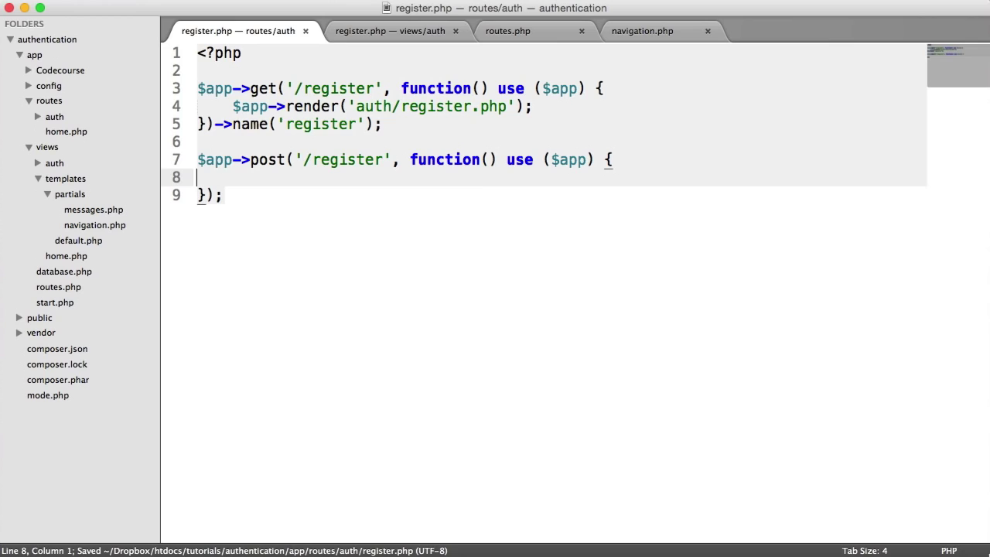
pyautogui.write("echo '';")
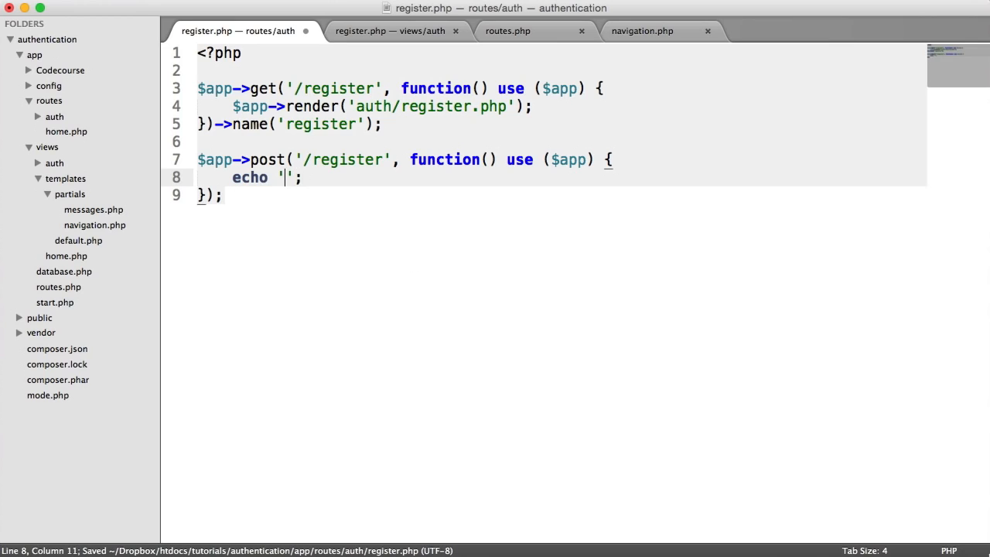
pyautogui.write('Form posy')
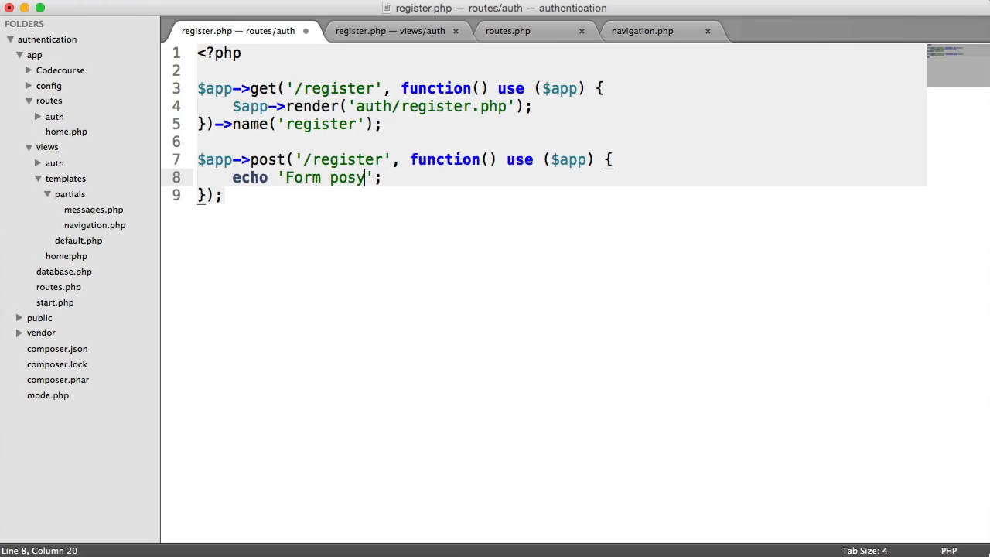
pyautogui.write('ted.')
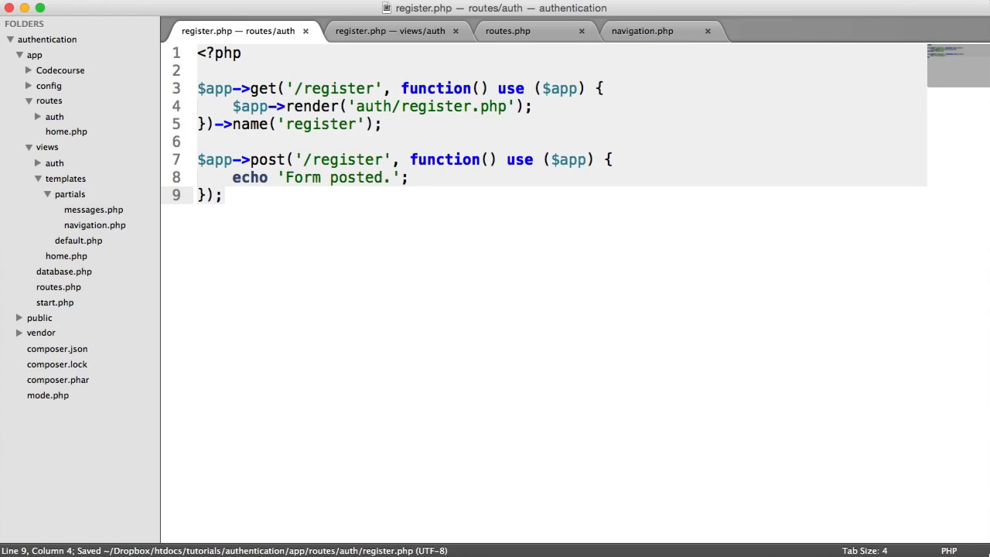
pyautogui.click(390, 31)
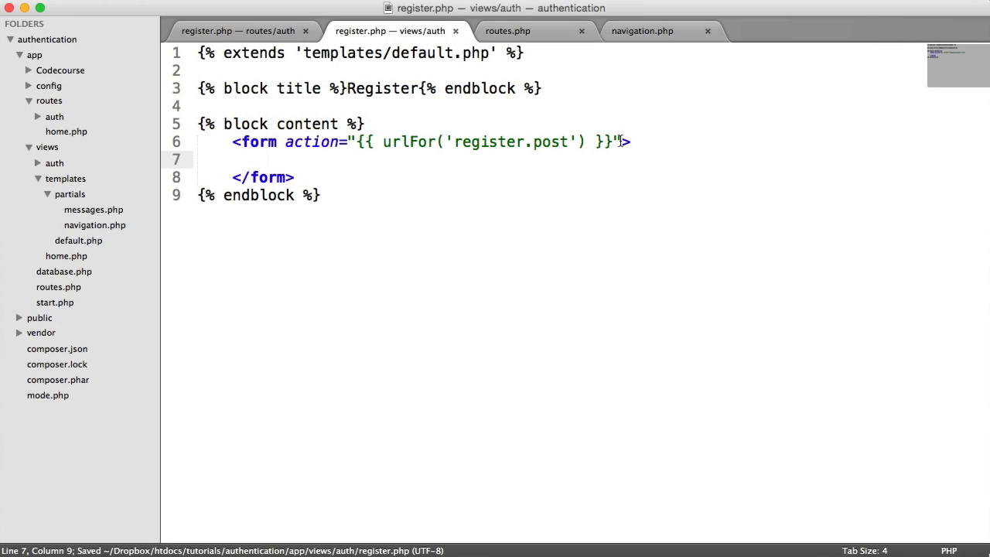
# Add method="post" autocomplete="off" to the form tag and start a div inside it
pyautogui.write('method=""')
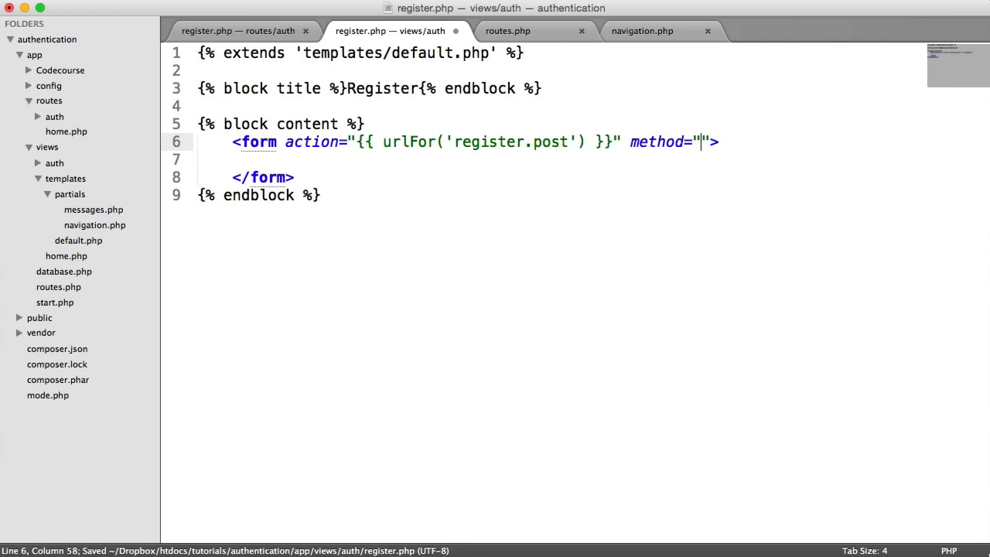
pyautogui.write('post" autocomplete="o')
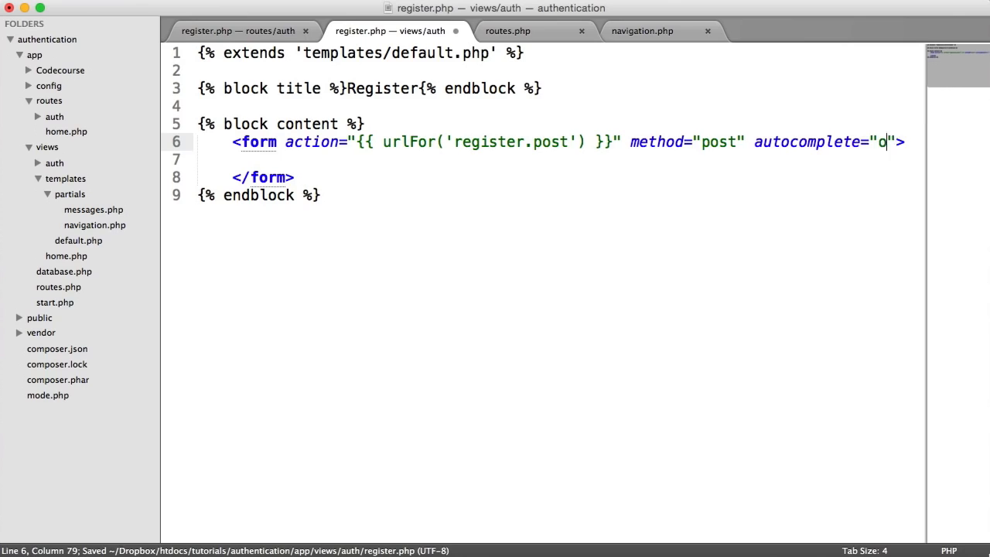
pyautogui.write('ff')
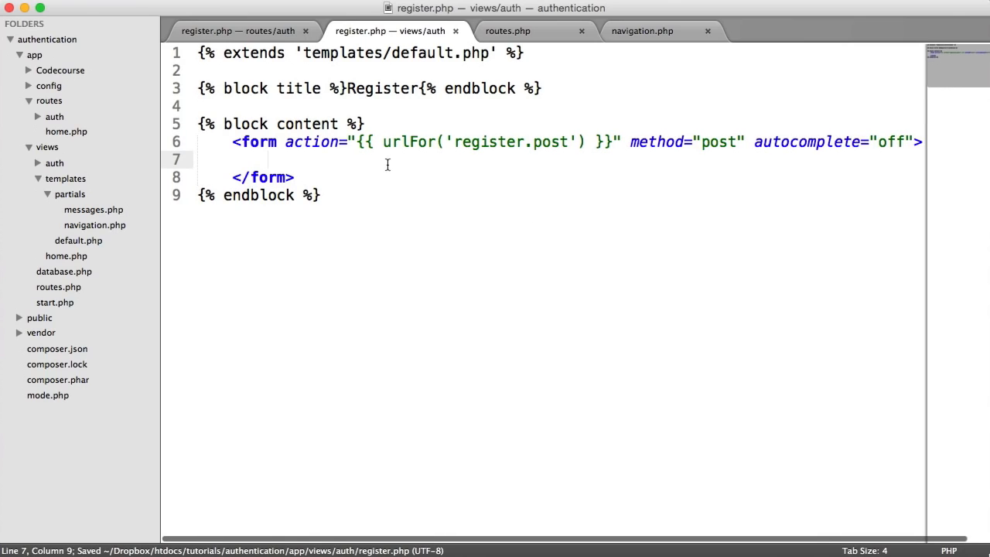
pyautogui.write('div>')
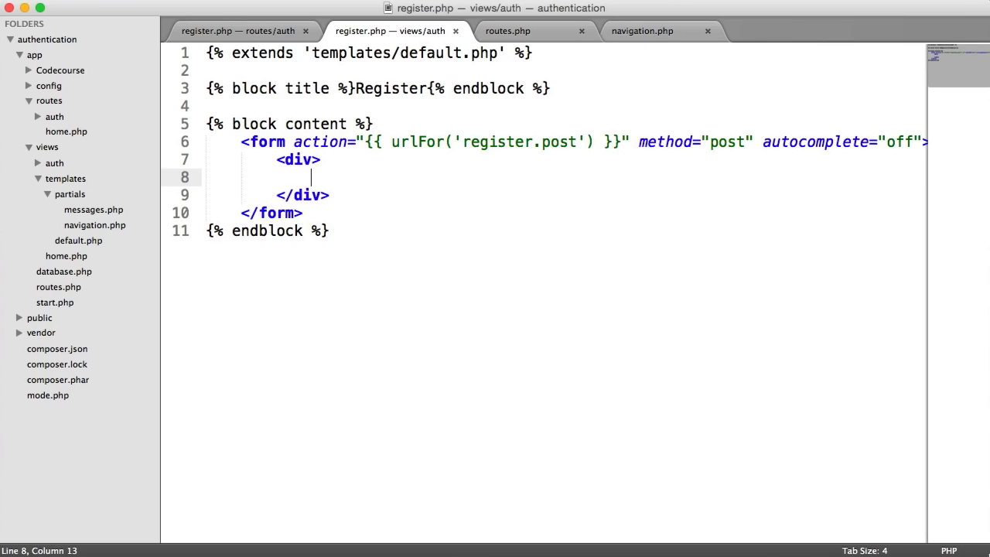
# Add an Email label and text input with name and id 'email' inside the form's div
pyautogui.write('label for="email">Email</label>')
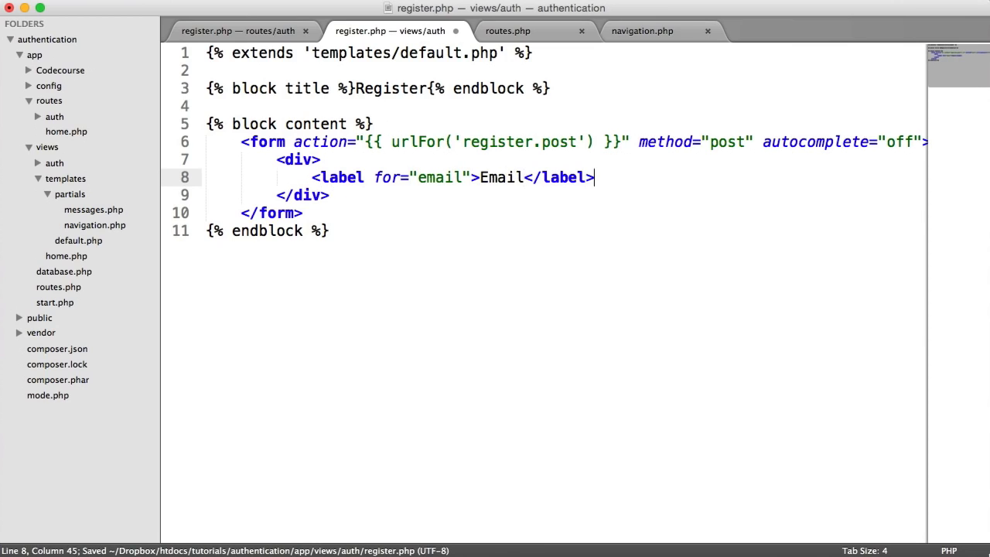
pyautogui.write('input type="text" name="" id="">')
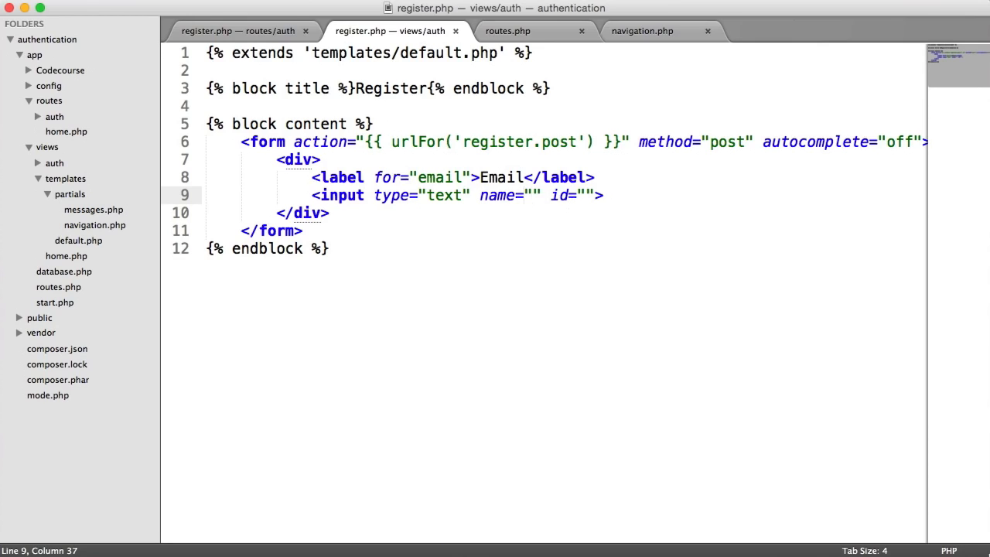
pyautogui.write('email')
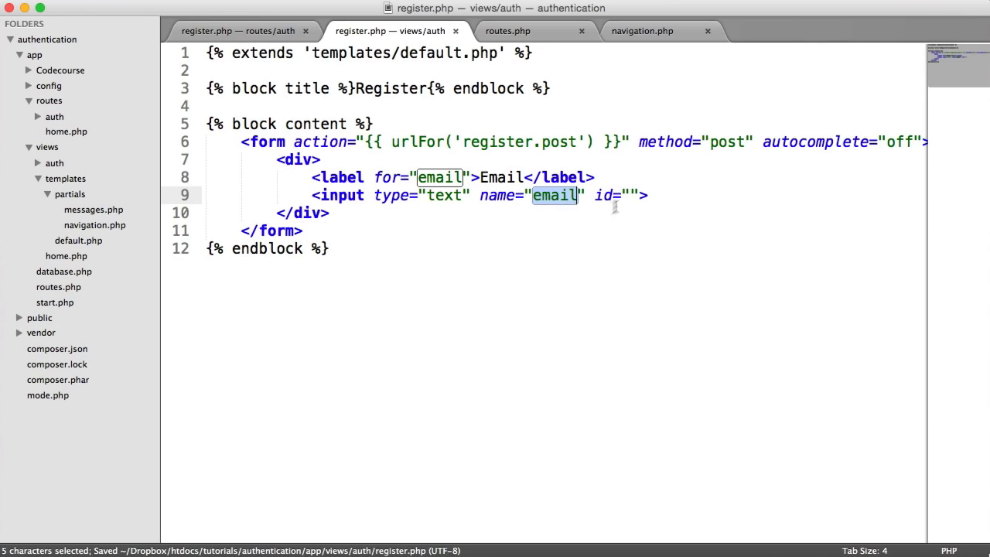
pyautogui.write('email')
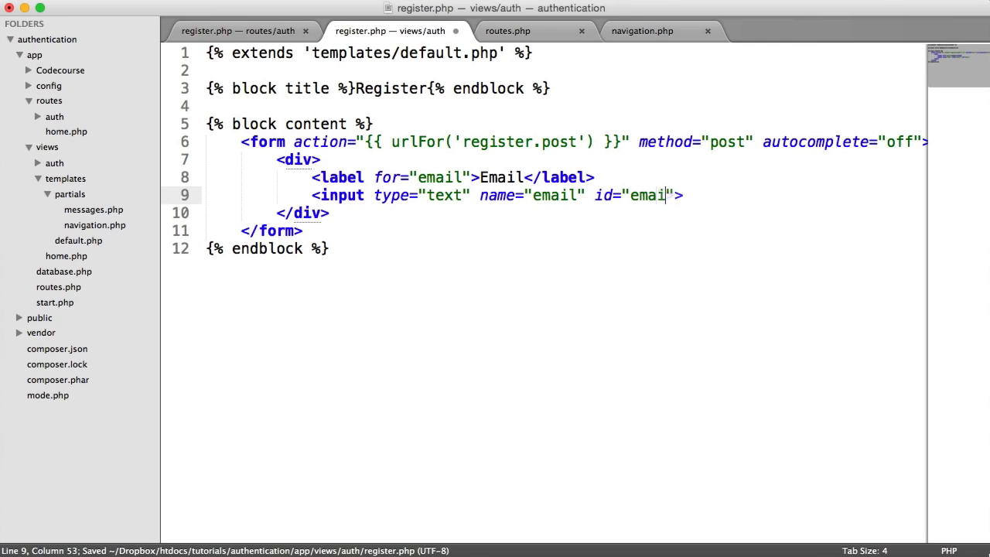
pyautogui.write('l>')
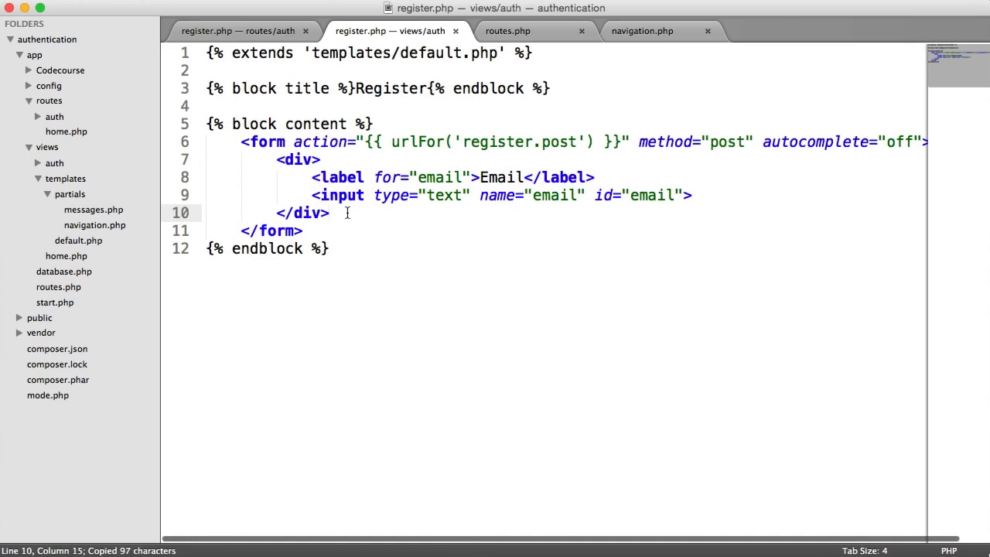
# Duplicate the email block into a Username field with name and id 'username'
pyautogui.press('cmd+v')
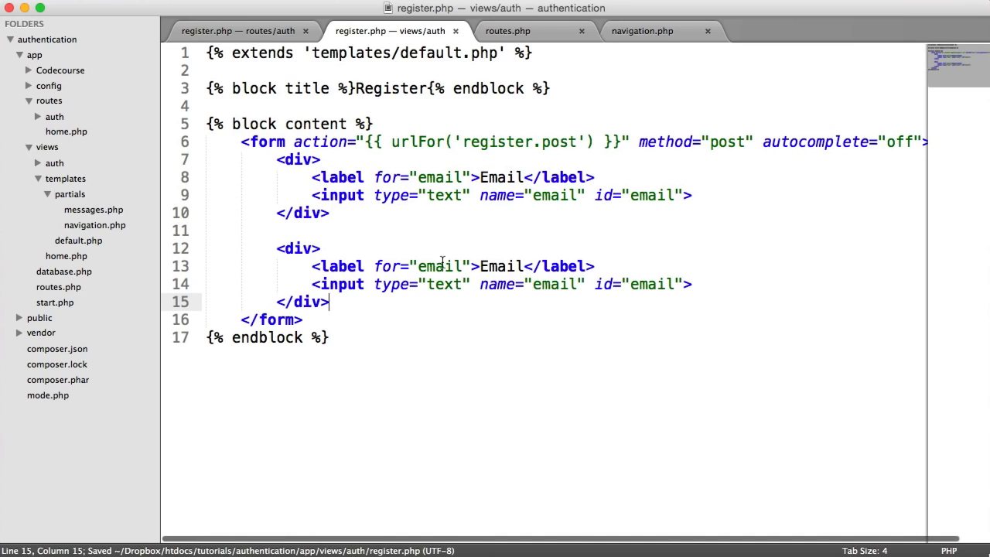
pyautogui.write('username')
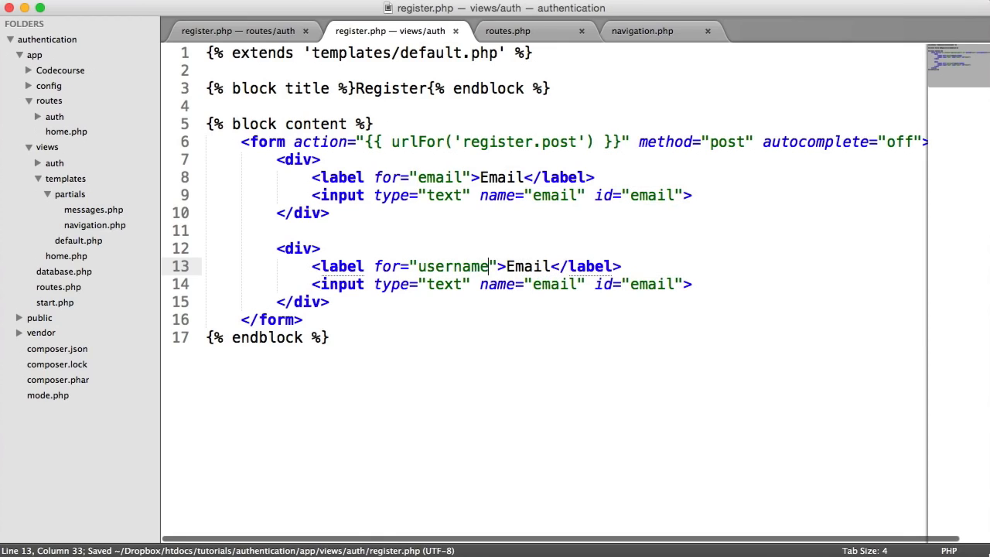
pyautogui.write('Userna')
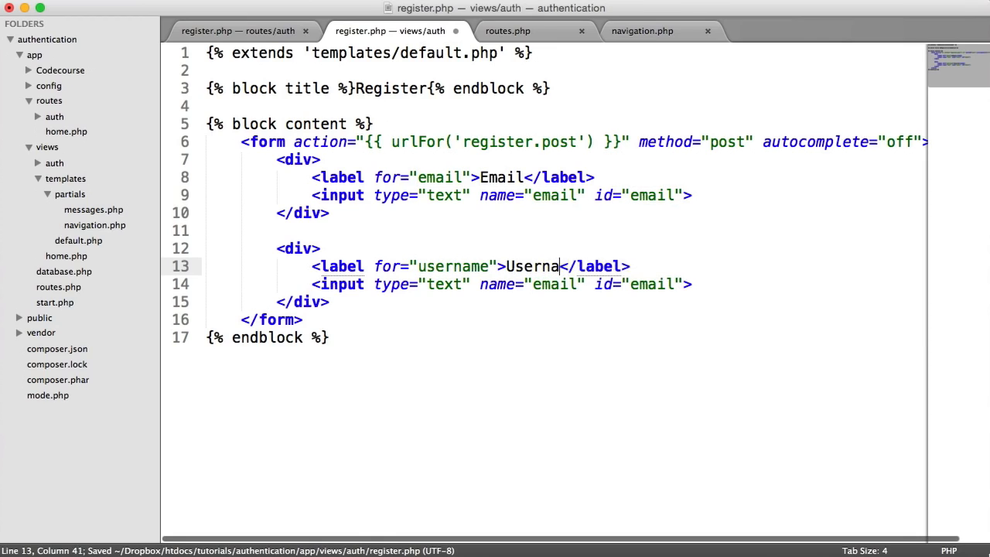
pyautogui.doubleClick(554, 285)
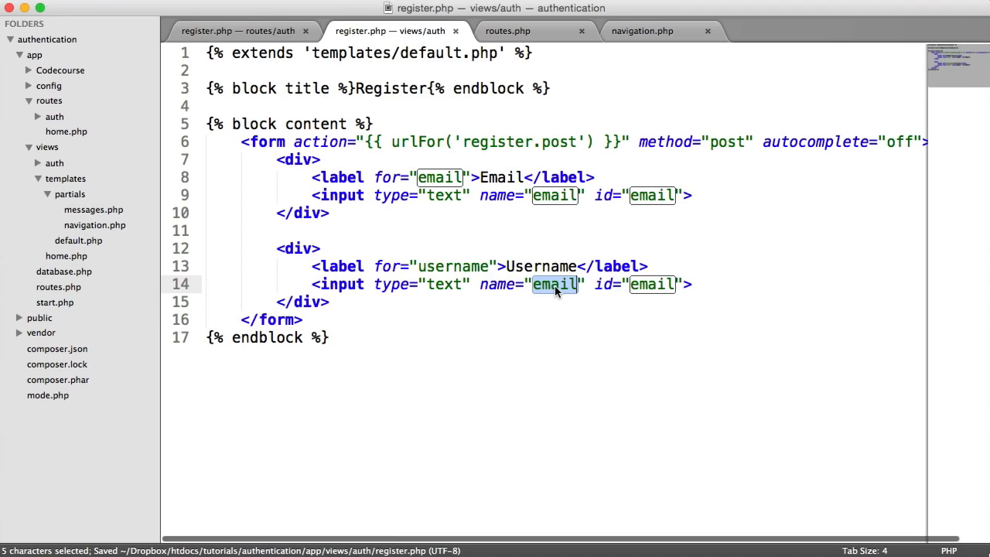
pyautogui.write('username')
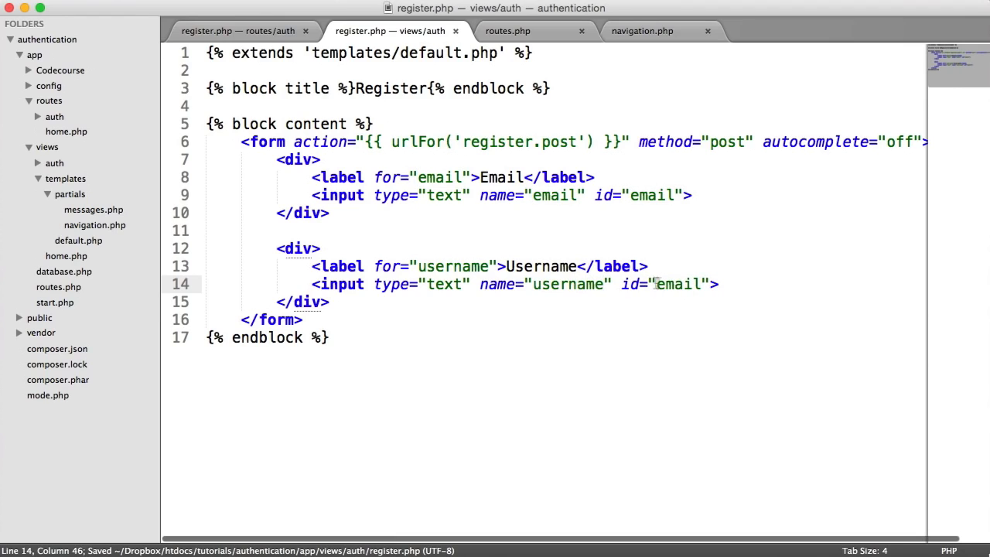
pyautogui.write('username')
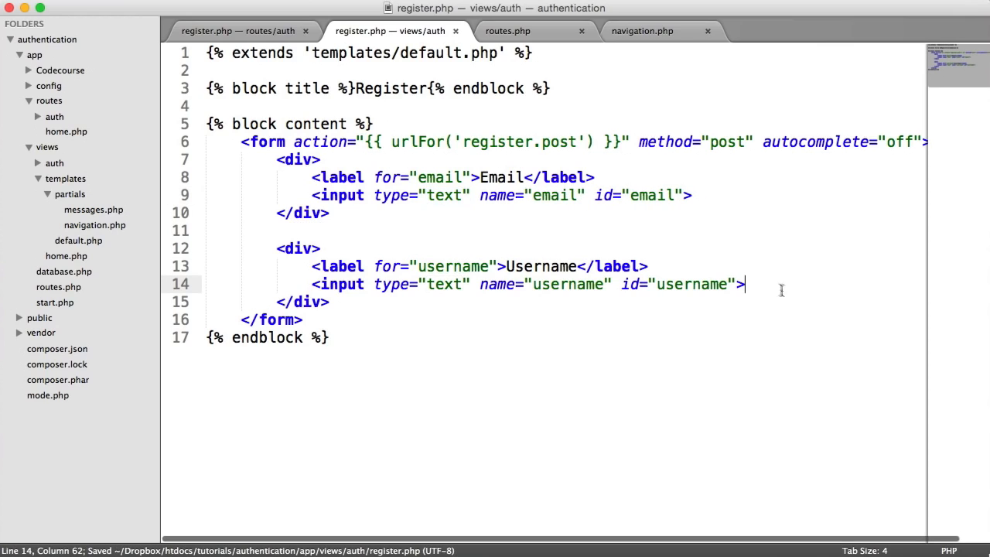
pyautogui.moveTo(347, 303)
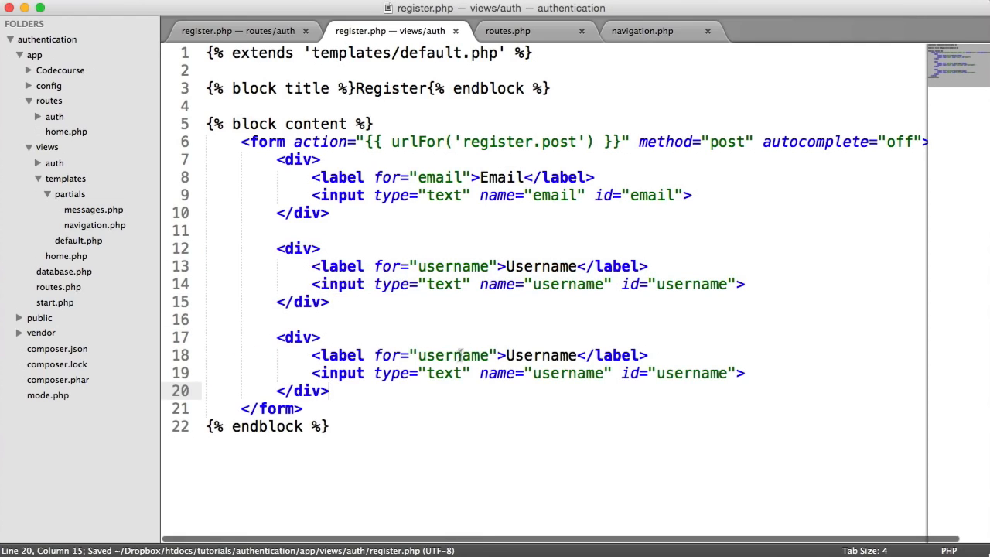
# Add a Password field named 'password' and copy its block for Confirm password
pyautogui.write('password')
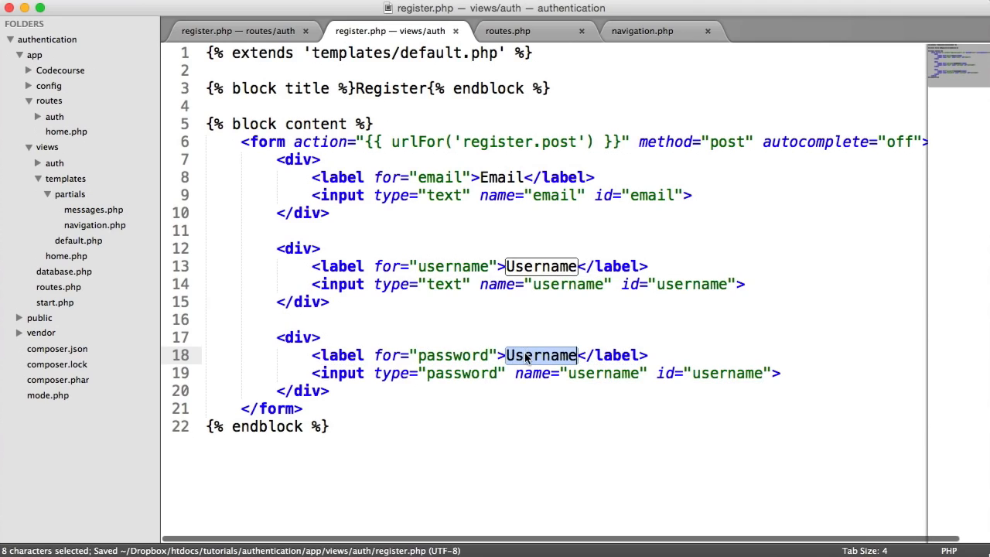
pyautogui.write('Password')
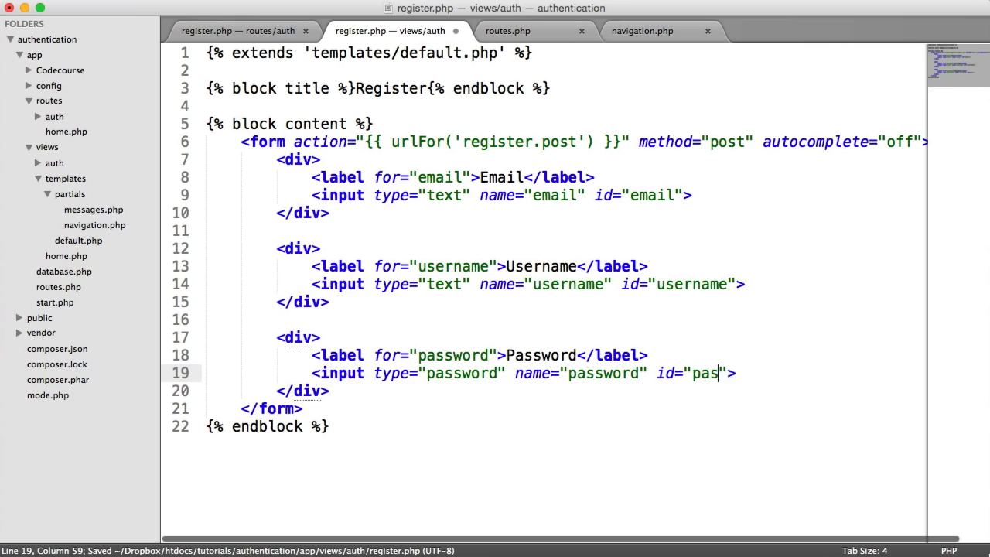
pyautogui.moveTo(275, 337); pyautogui.dragTo(781, 390)
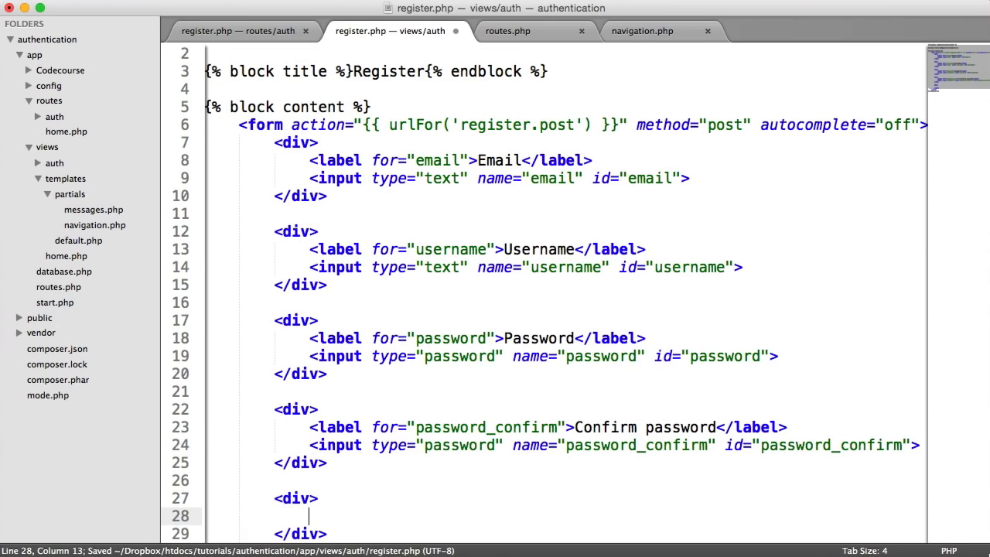
# Add a submit input with value 'Register' before the closing form tag
pyautogui.write('input type="submit" value="">')
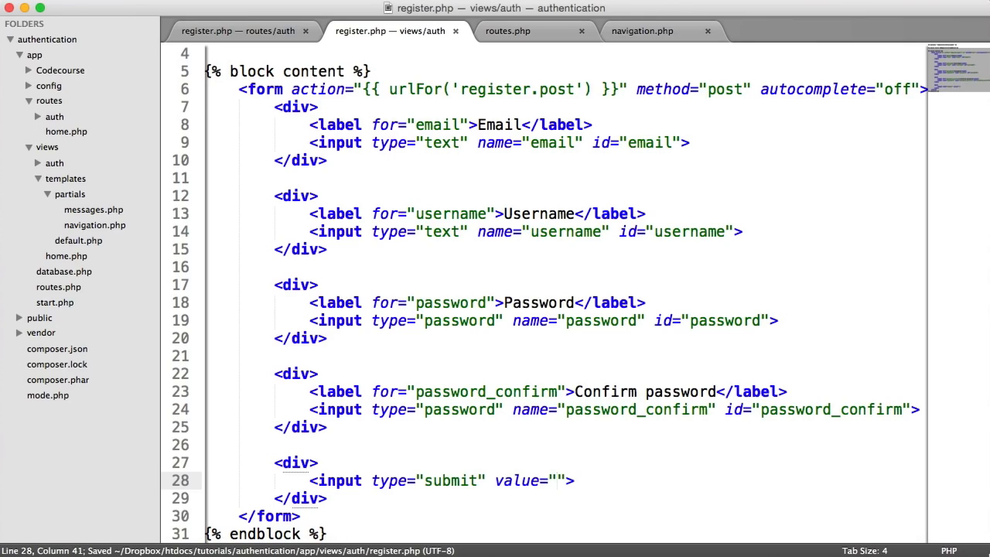
pyautogui.write('Re')
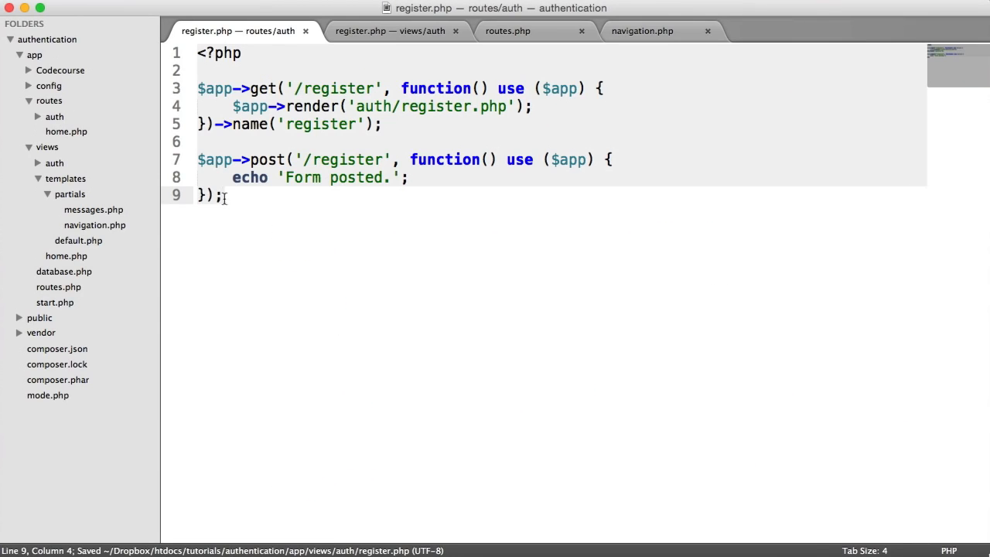
# Append ->name('register.post') to the POST route and test the form in Chrome
pyautogui.write('->name(')
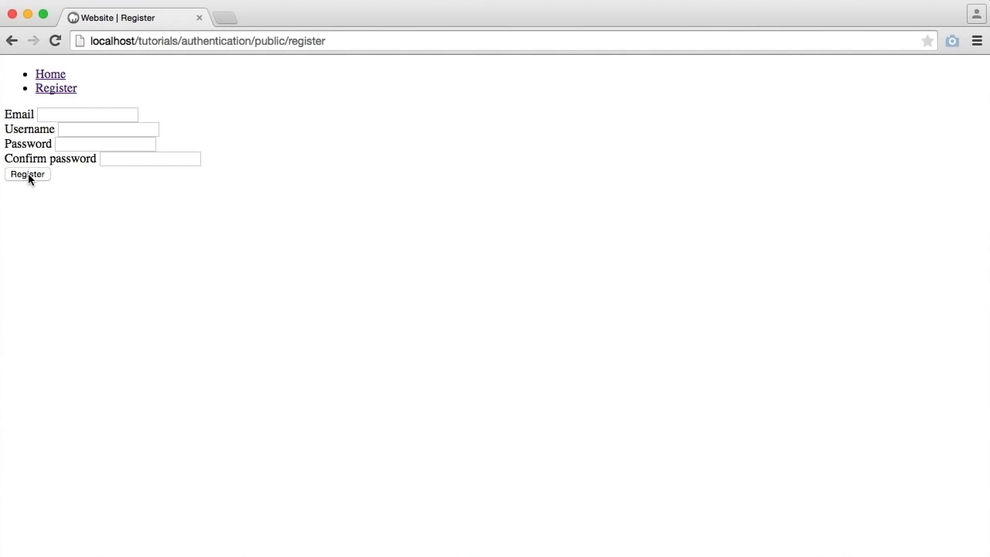
pyautogui.click(28, 174)
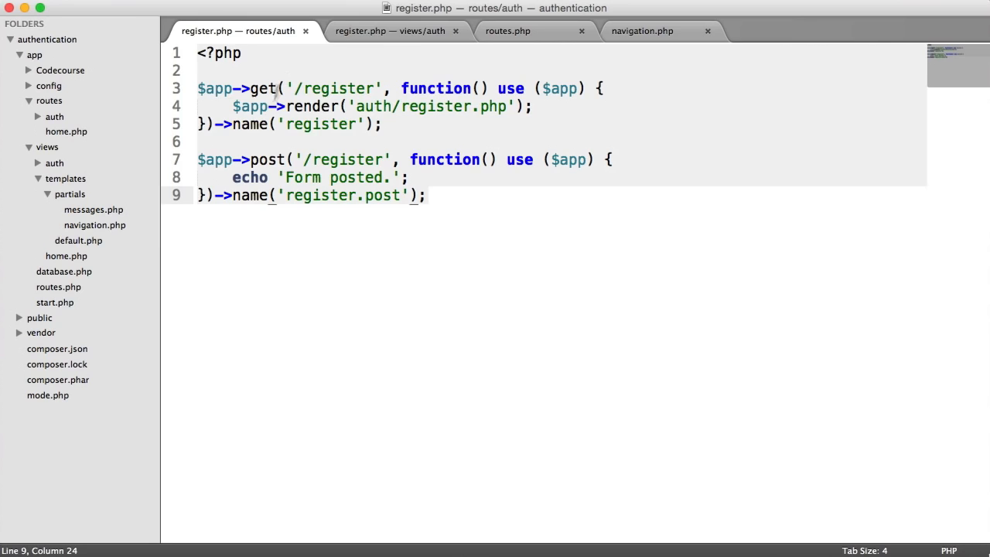
# Check the view tab, then delete the 'Form posted.' echo from the POST route
pyautogui.click(390, 31)
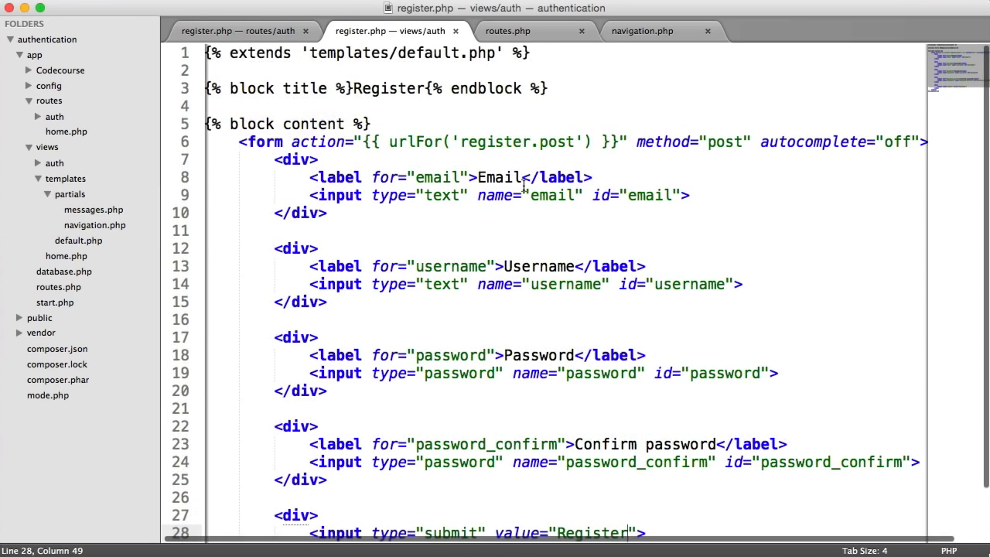
pyautogui.click(245, 31)
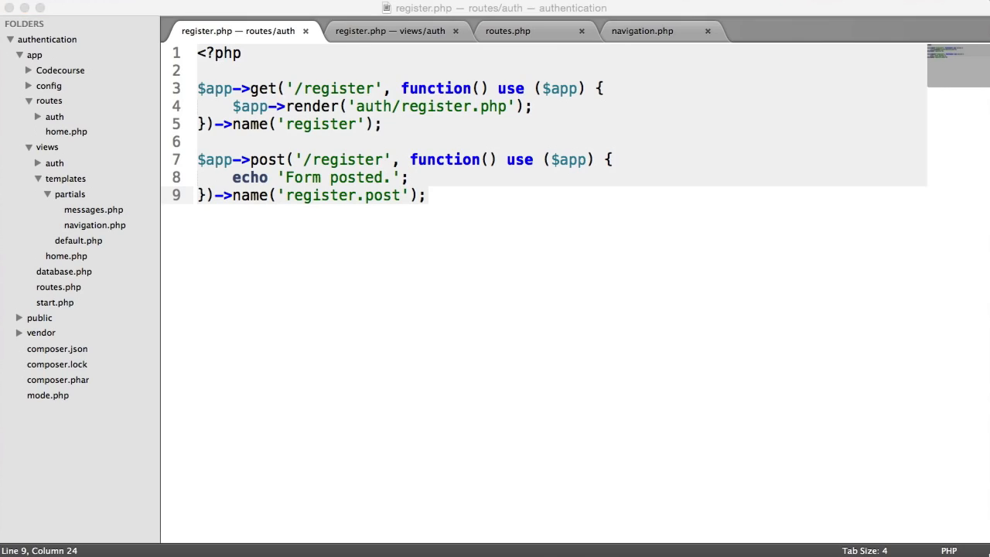
pyautogui.click(425, 195)
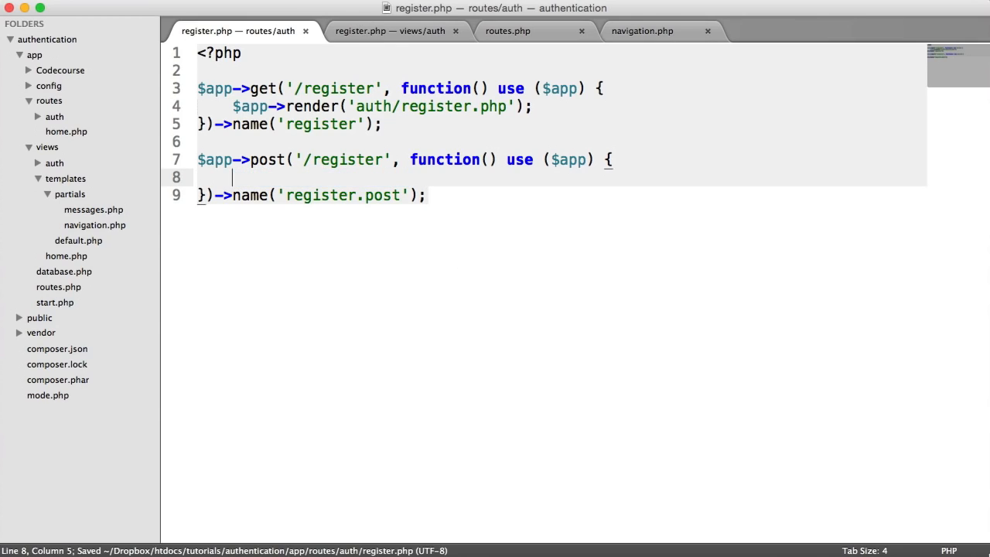
pyautogui.press('enter')
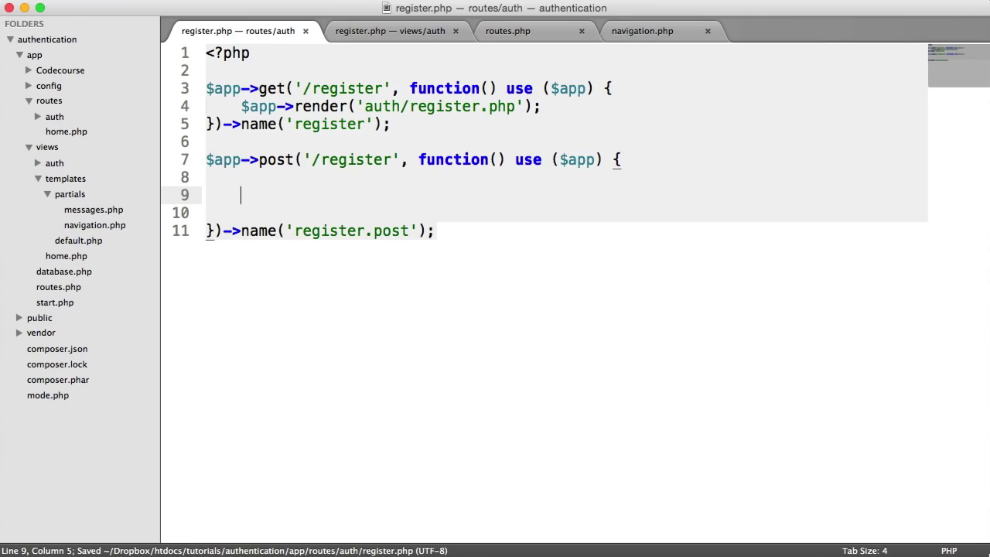
pyautogui.write('$_POST')
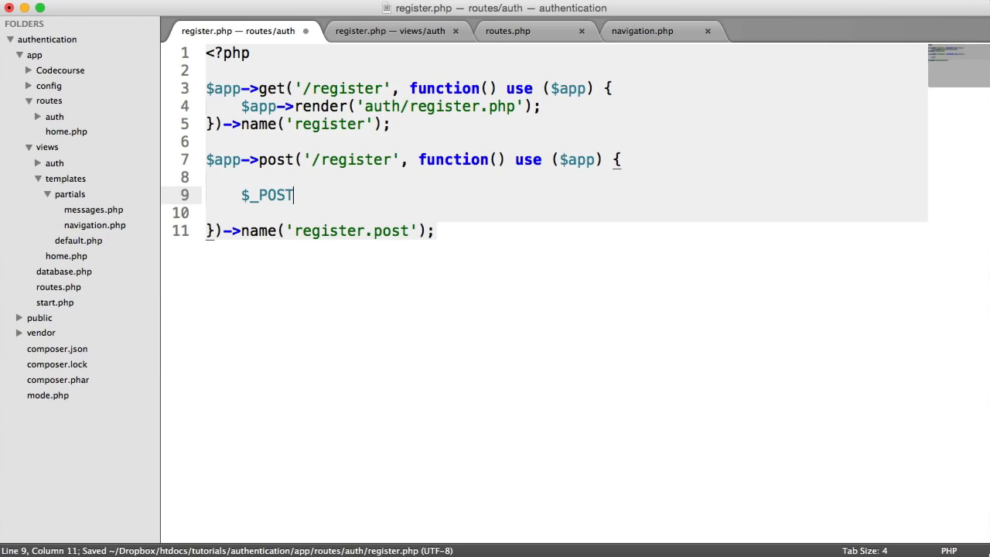
pyautogui.write("['username'")
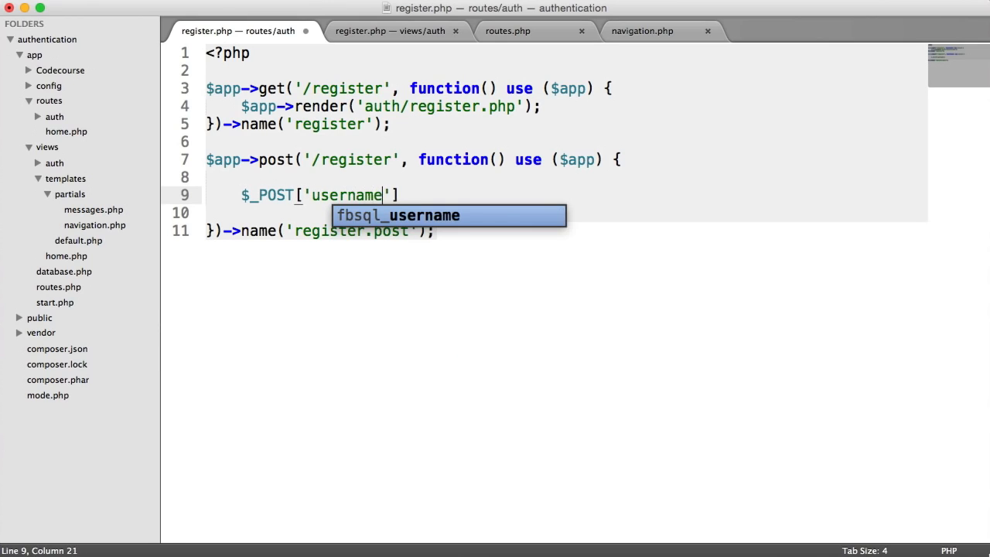
pyautogui.write('email')
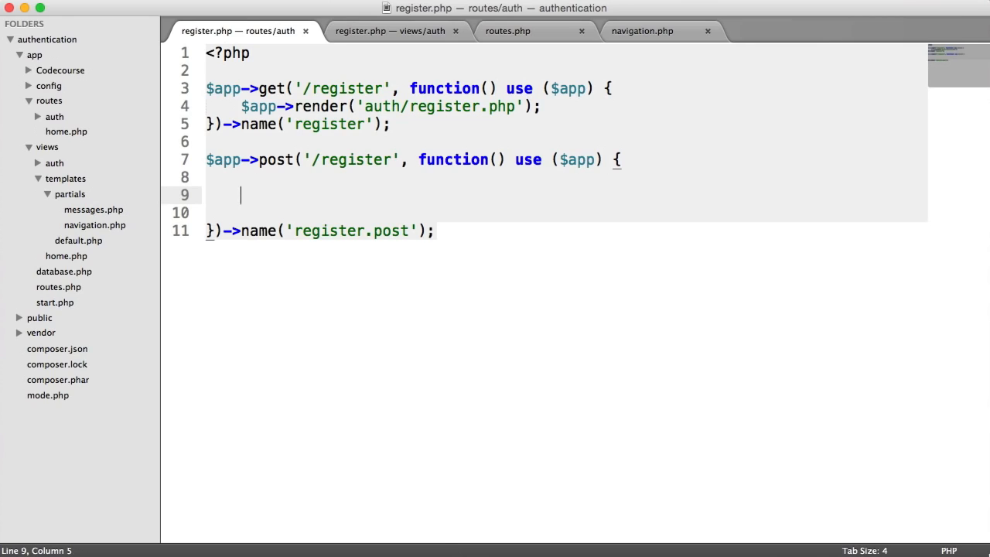
# Get $request from $app and read $email via $request->post('email')
pyautogui.write('$request =')
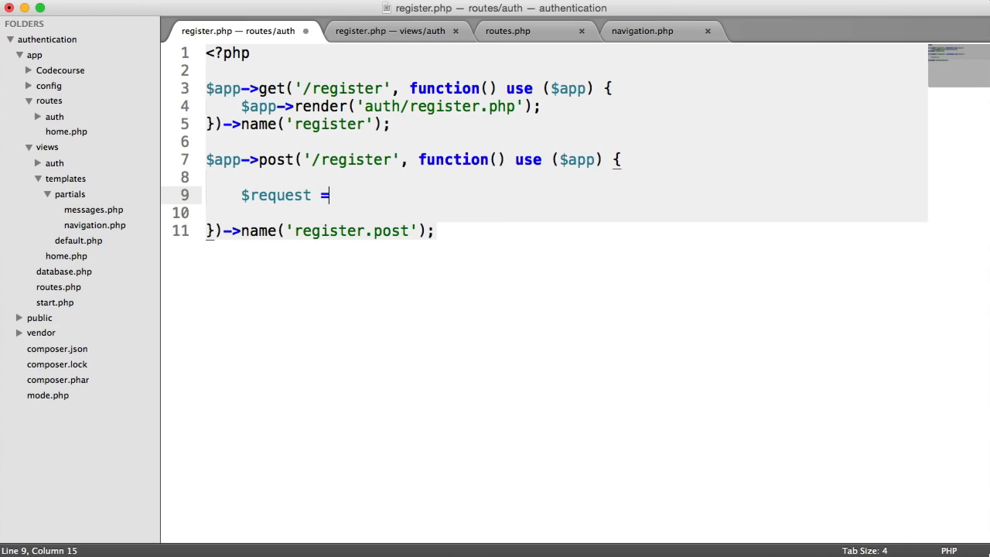
pyautogui.write('$app->request;')
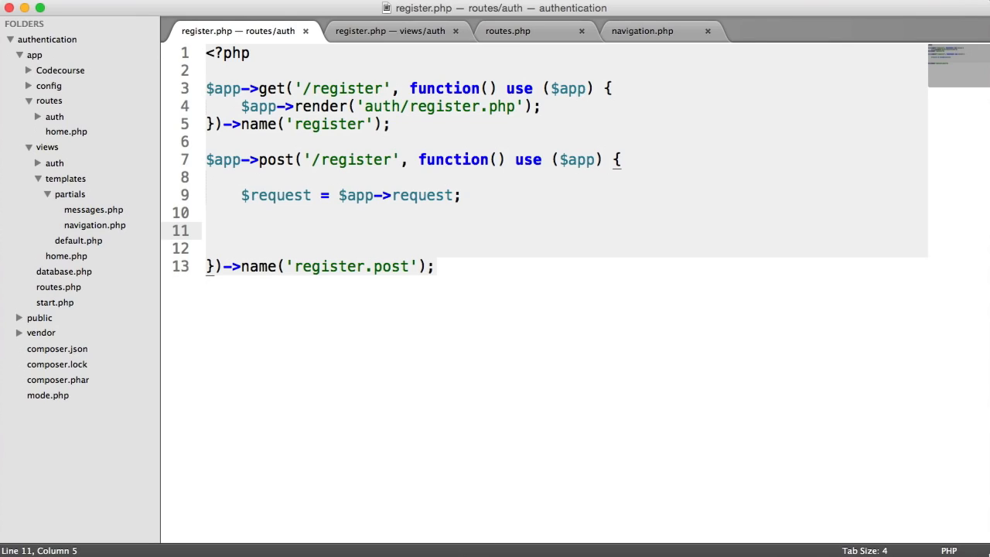
pyautogui.write('$email =')
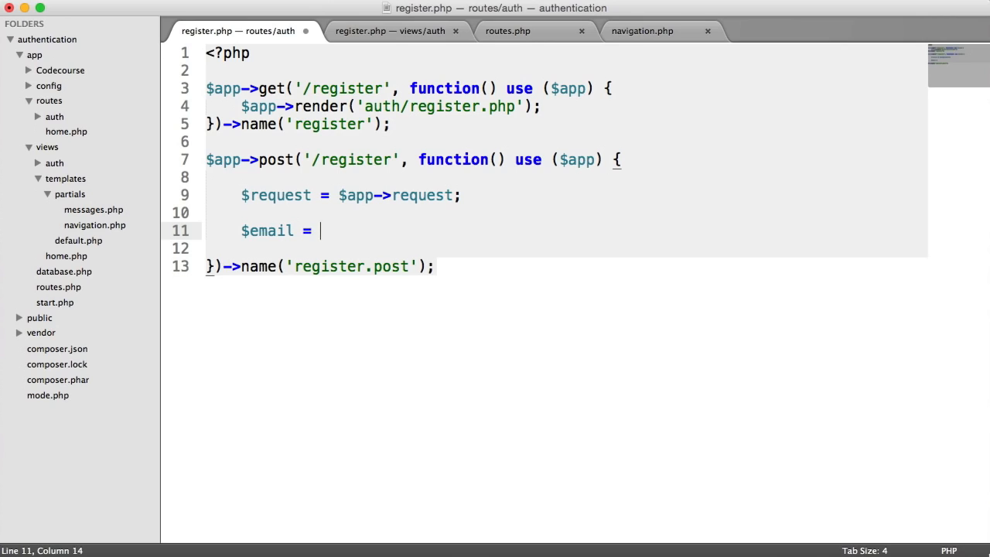
pyautogui.write('$request->')
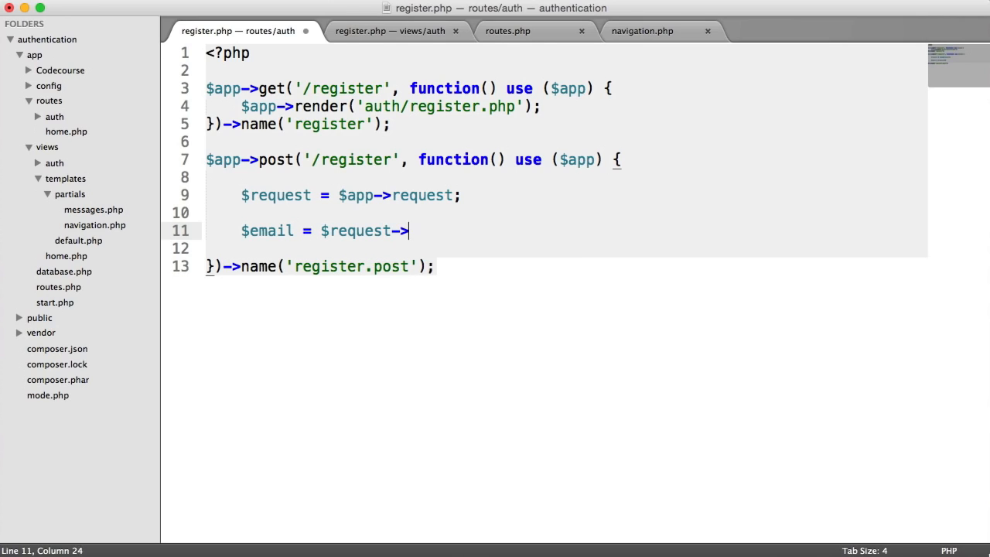
pyautogui.write("post('');")
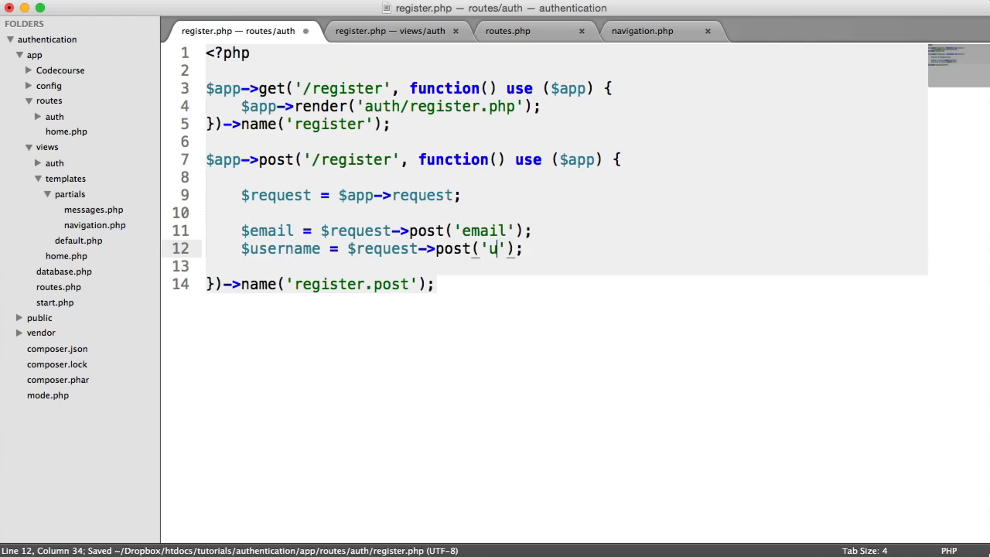
# Add $username, $password and $passwordConfirm assignments from the posted fields
pyautogui.write('sername')
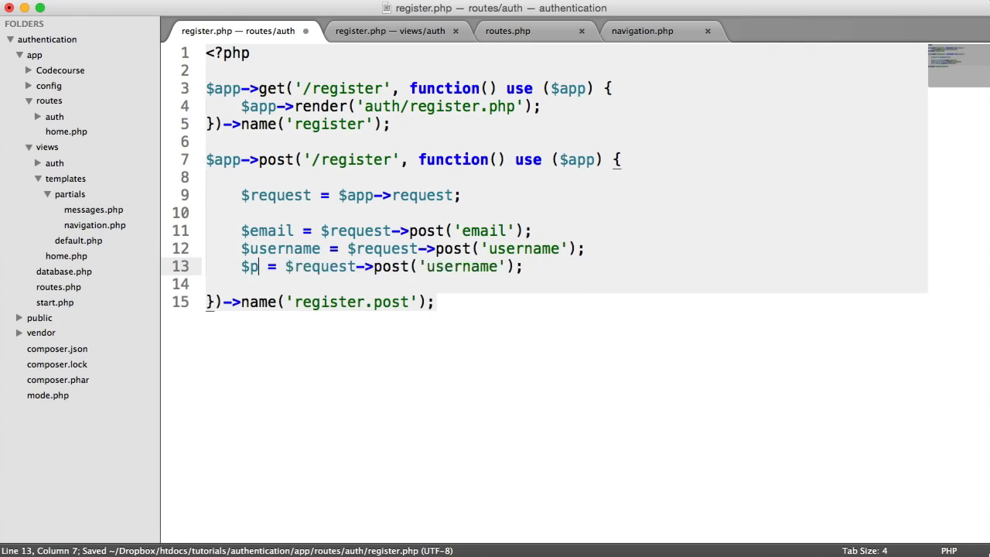
pyautogui.doubleClick(523, 266)
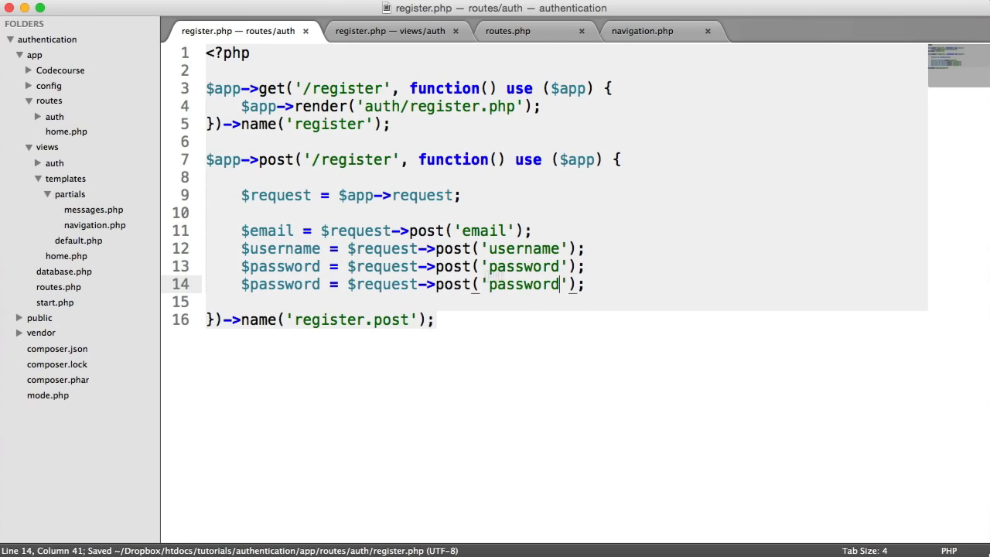
pyautogui.write('Confirm')
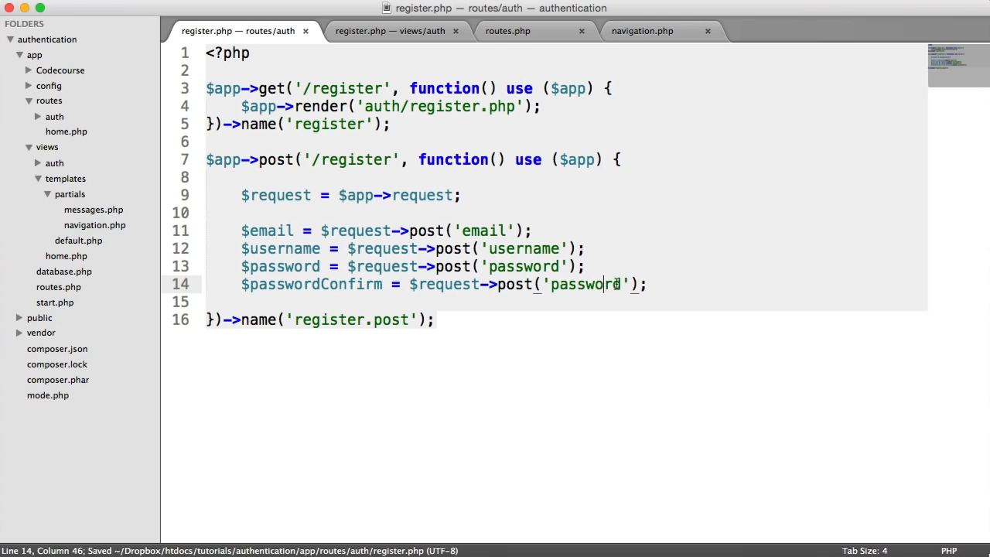
pyautogui.write('_confirm')
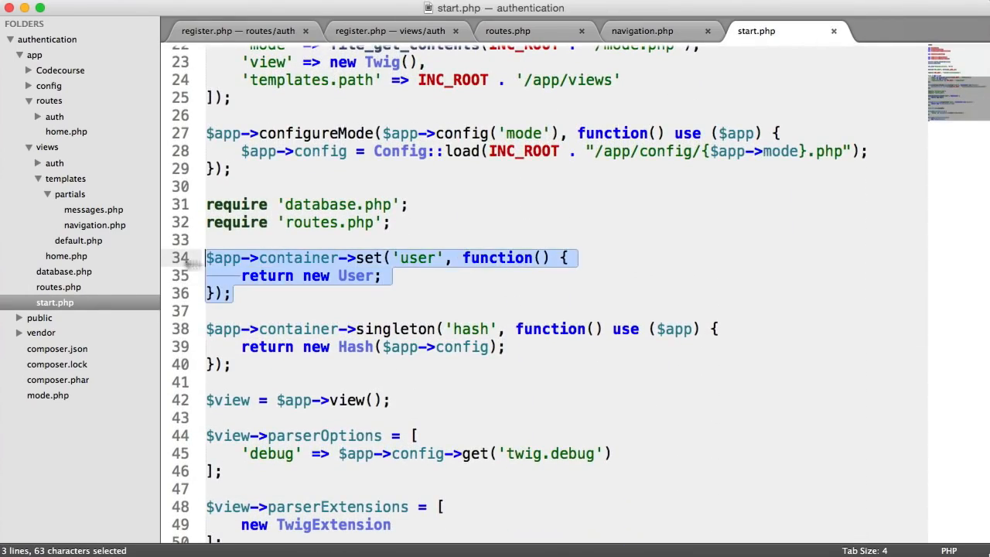
# Clear the selected user container code and close start.php and routes.php
pyautogui.click(569, 257)
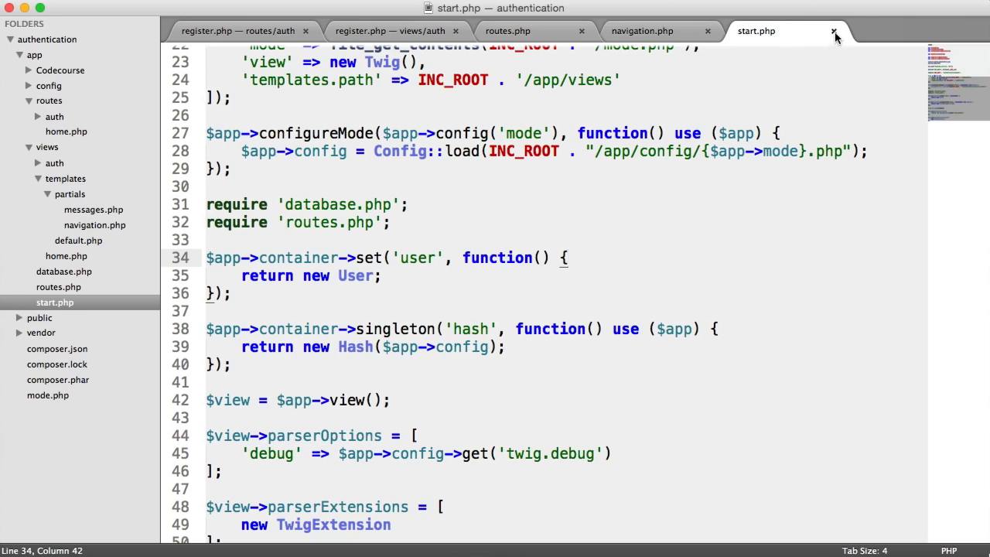
pyautogui.click(834, 31)
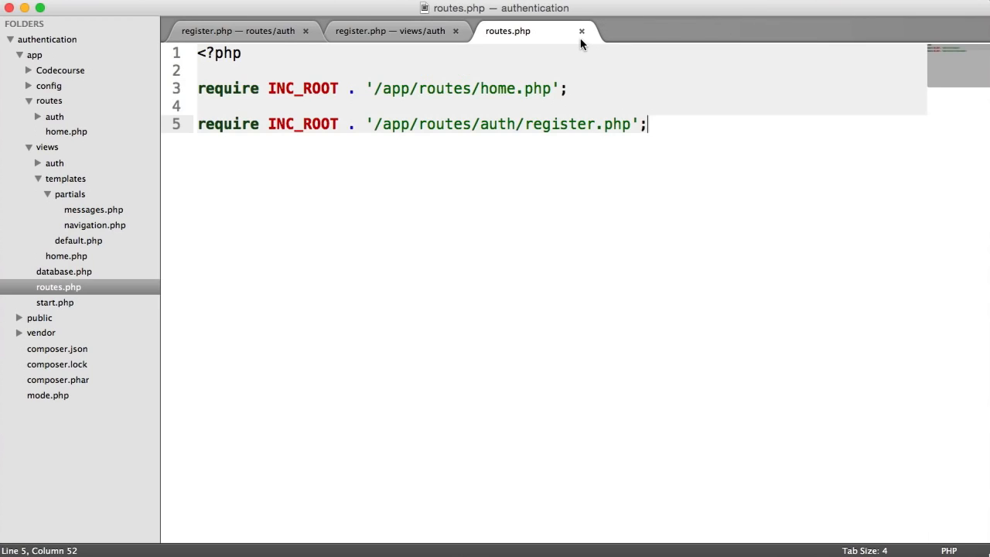
pyautogui.click(582, 31)
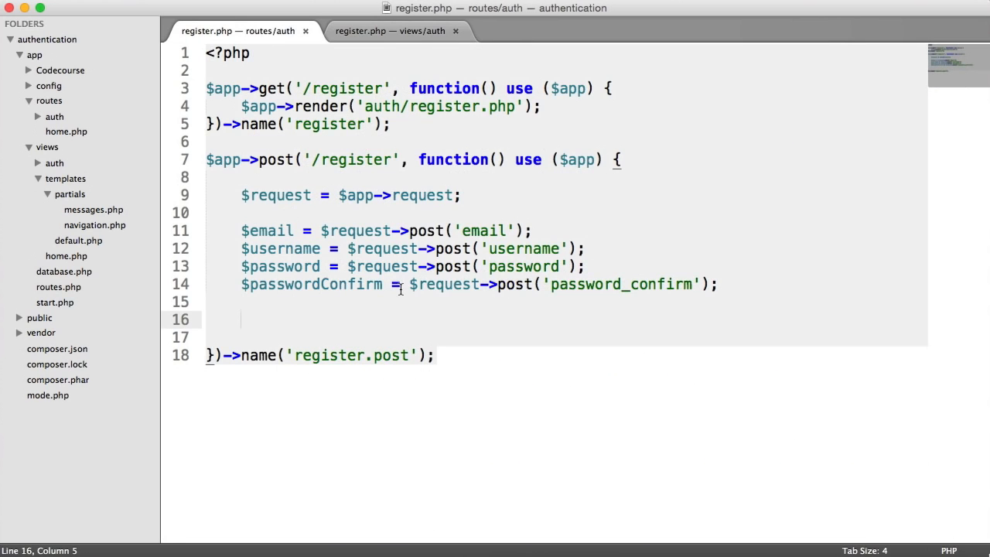
# Start $app->user->create([...]) with the 'email' => $email entry
pyautogui.write('$app->')
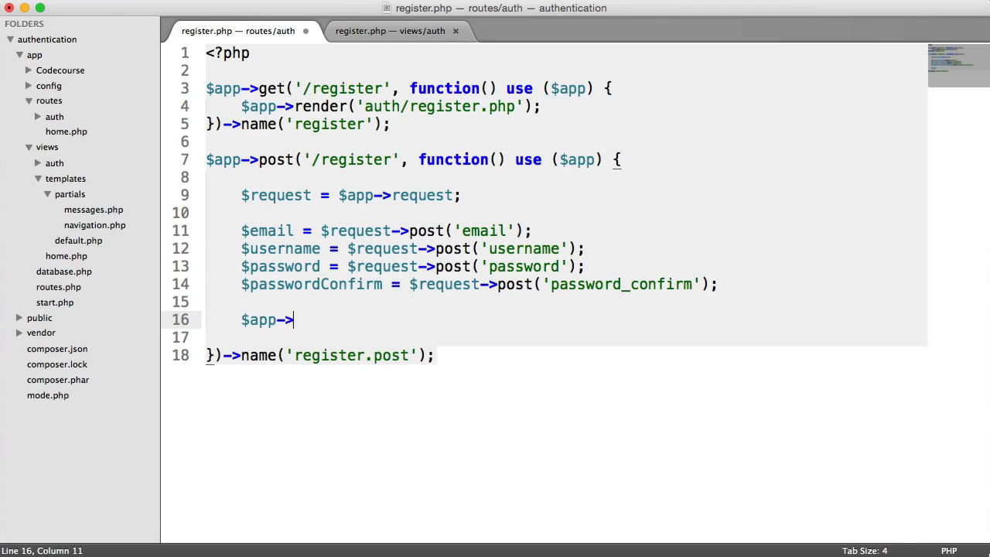
pyautogui.write('user->')
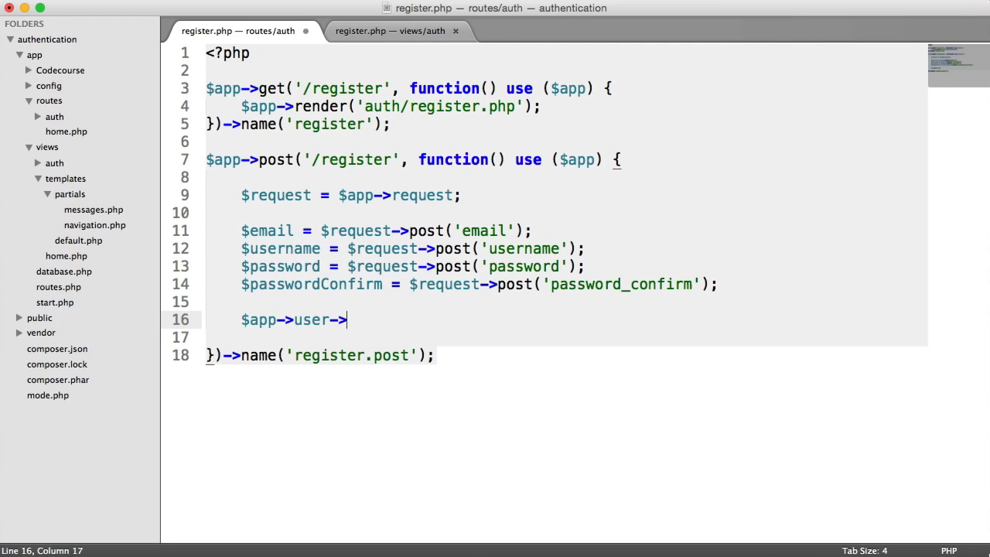
pyautogui.write('create();')
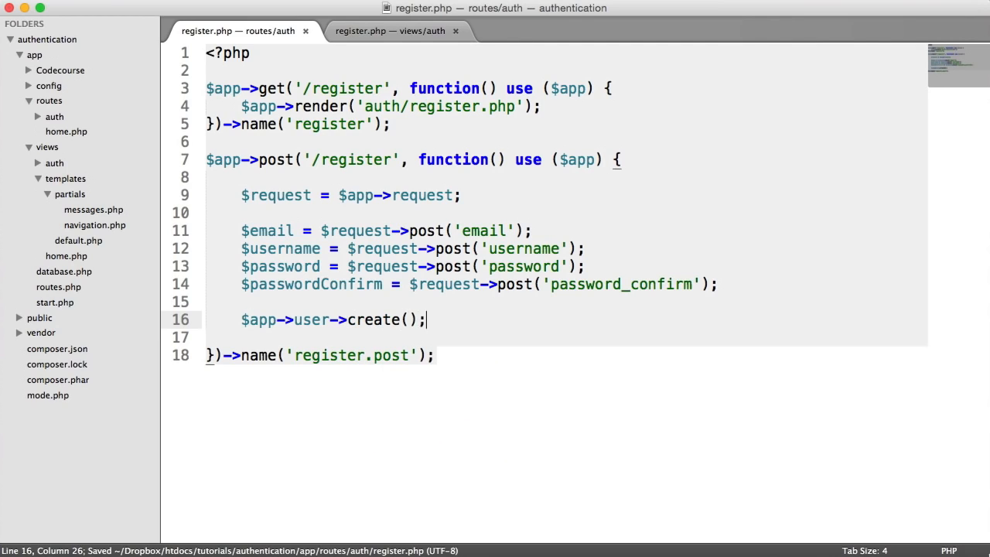
pyautogui.write('[')
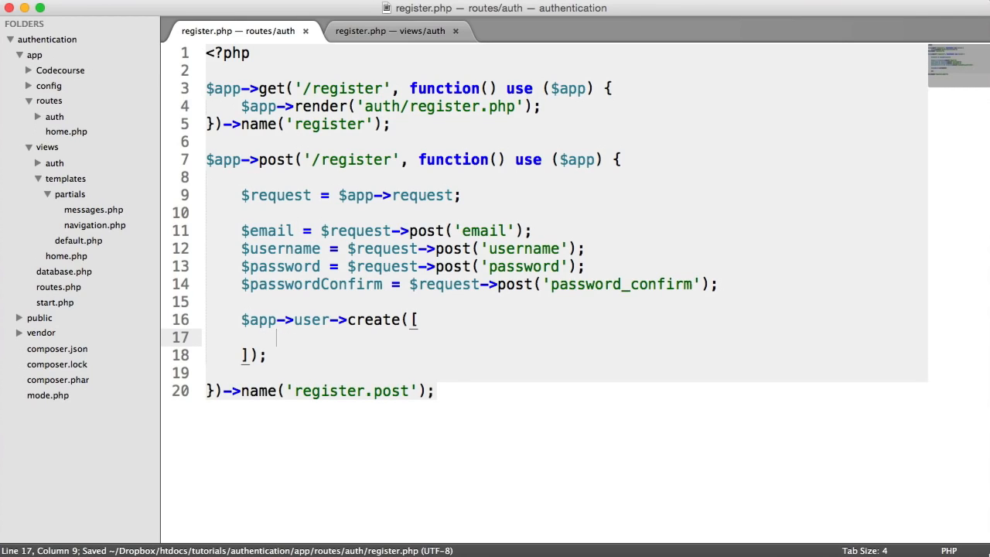
pyautogui.write("'")
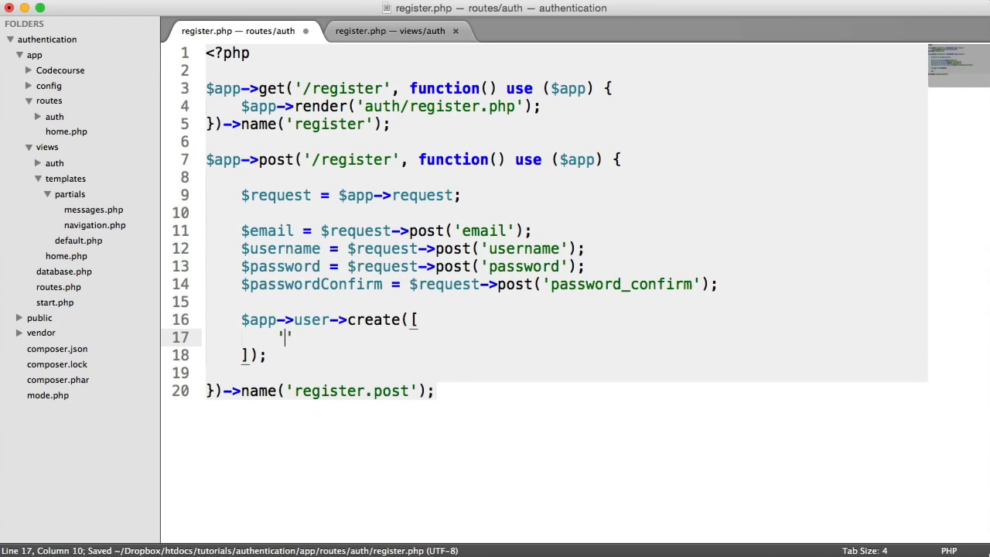
pyautogui.write("email' =>")
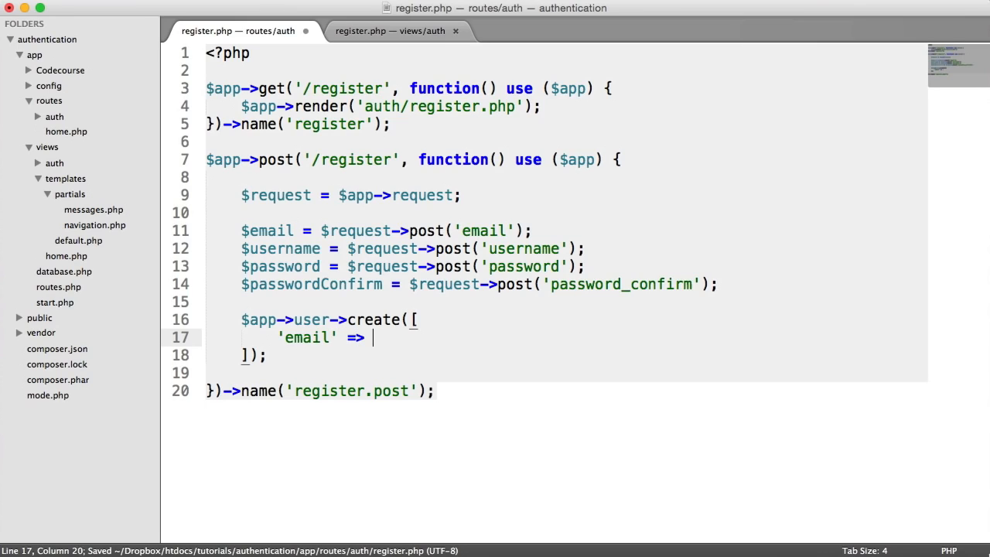
pyautogui.write('$email,')
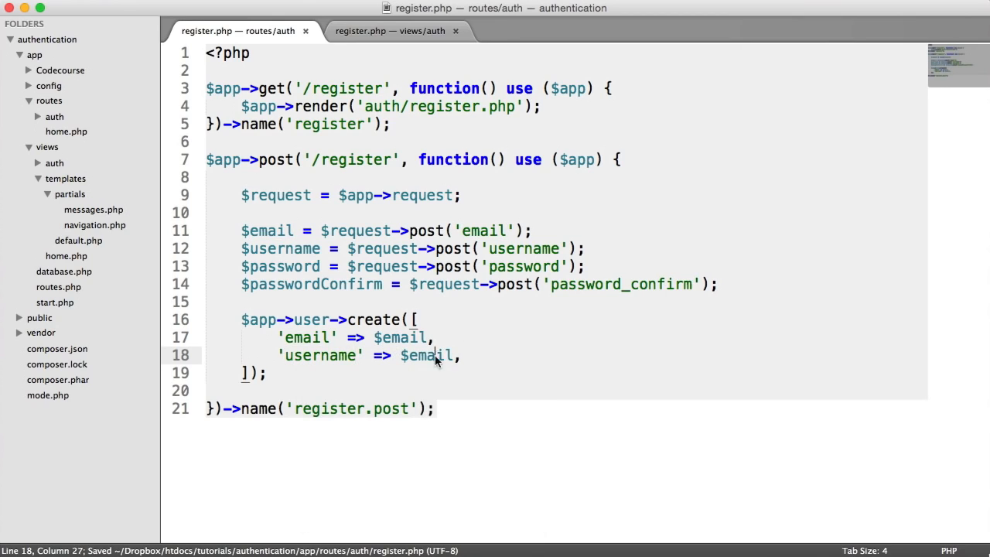
# Add 'username' => $username and 'password' => $password, without a trailing comma
pyautogui.write('username')
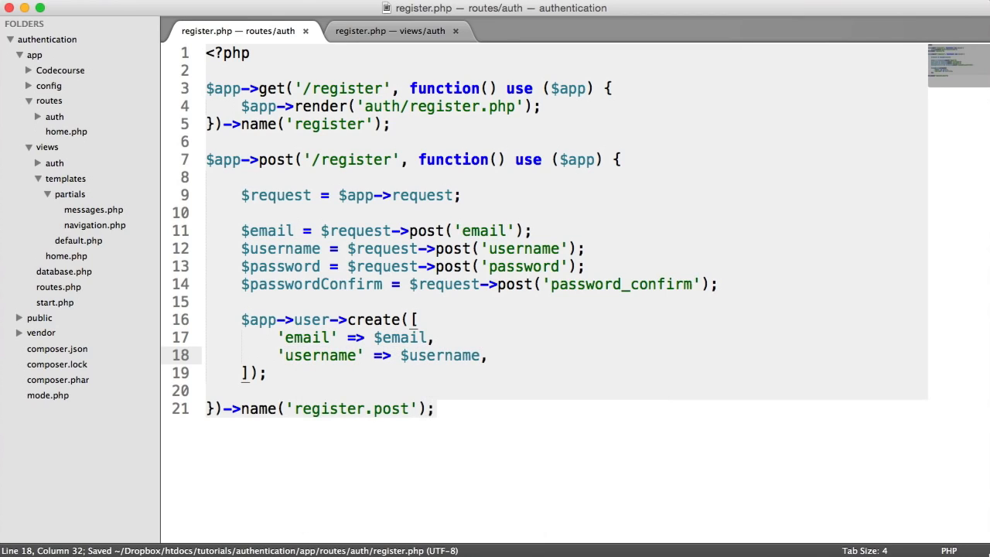
pyautogui.write("'p' => $username,")
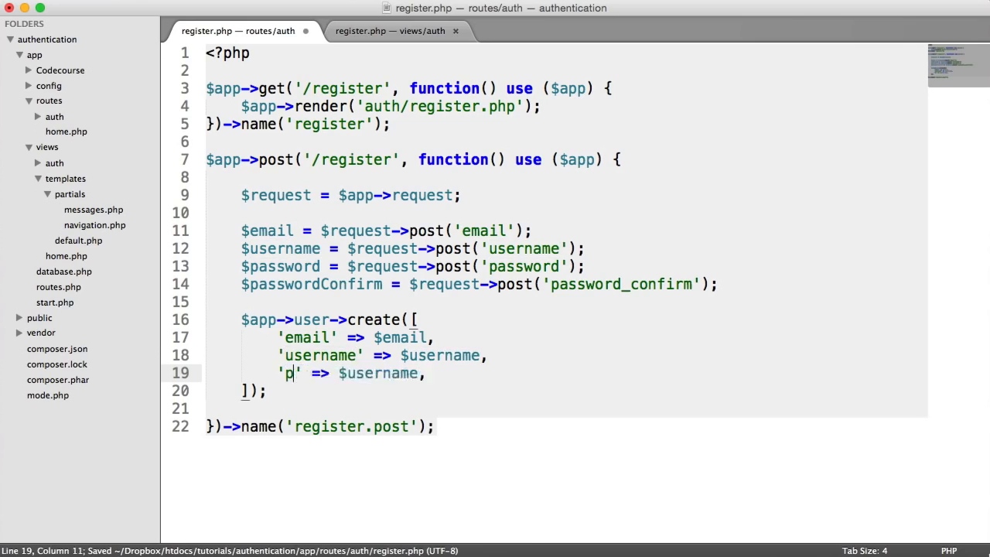
pyautogui.write('assword')
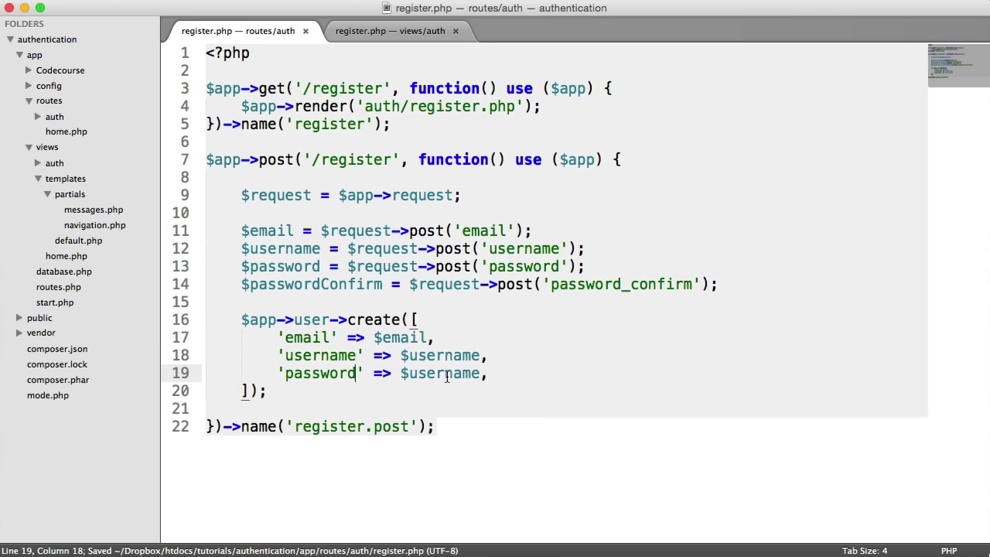
pyautogui.write('password,')
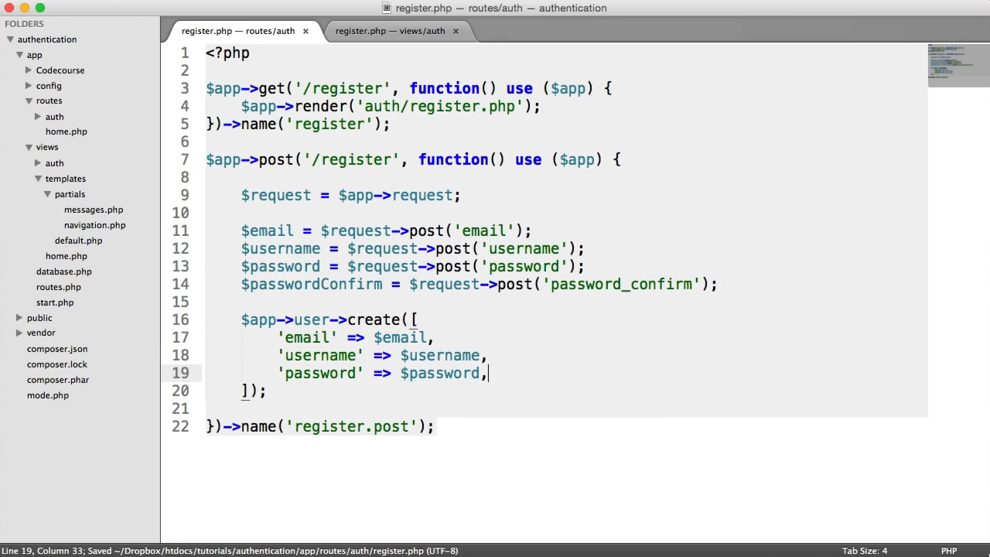
pyautogui.press('backspace')
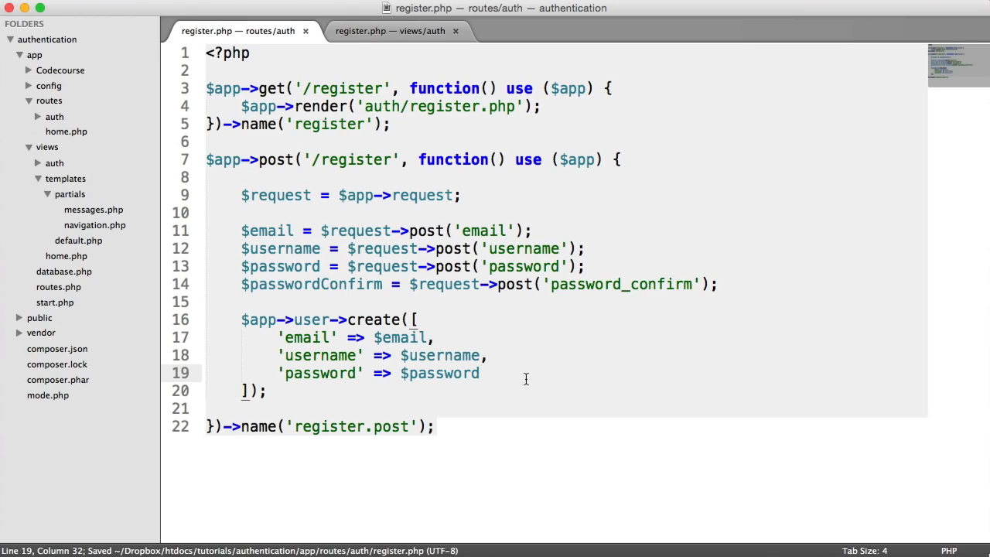
pyautogui.doubleClick(439, 373)
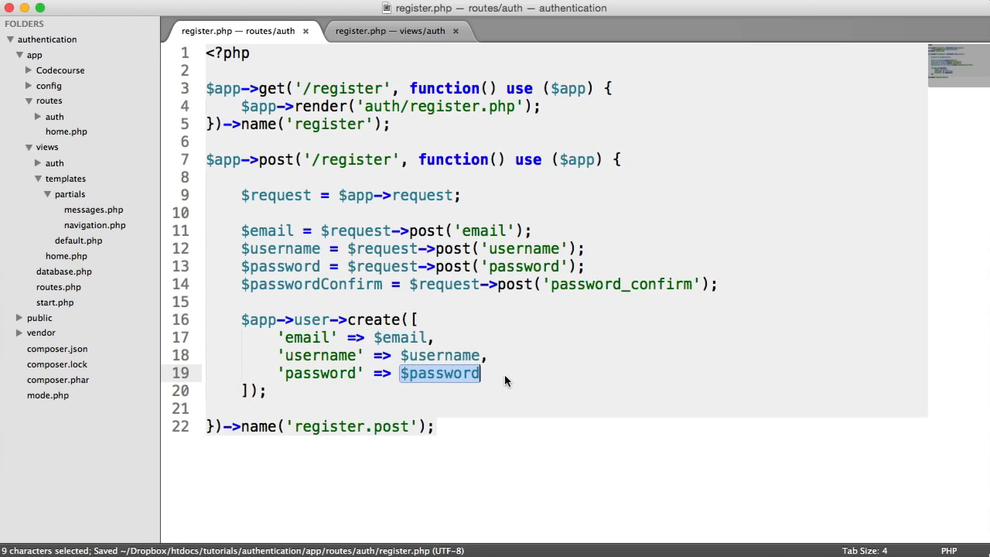
pyautogui.click(410, 373)
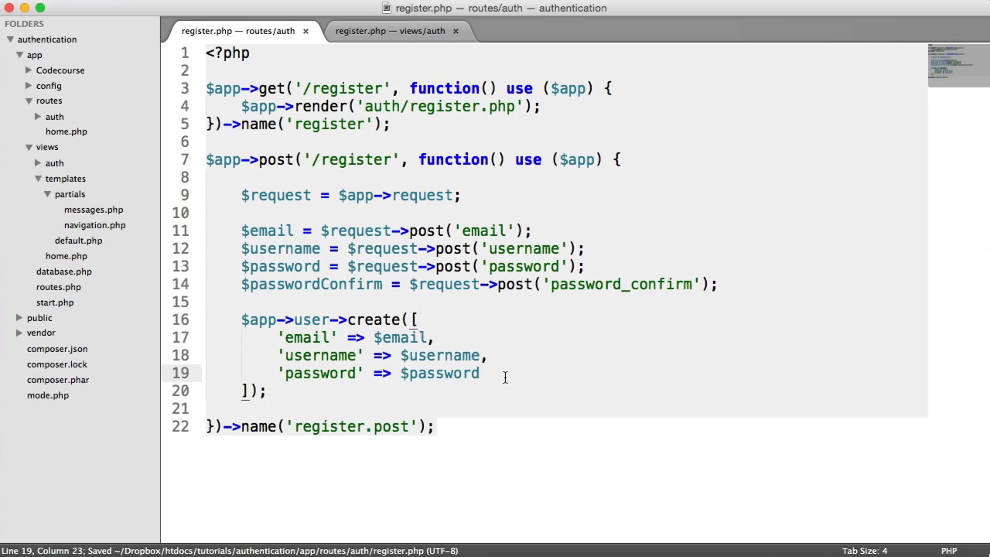
# Hash the password with $app->hash and flash a 'global' 'You have been registered.' message
pyautogui.write('$app->hash->')
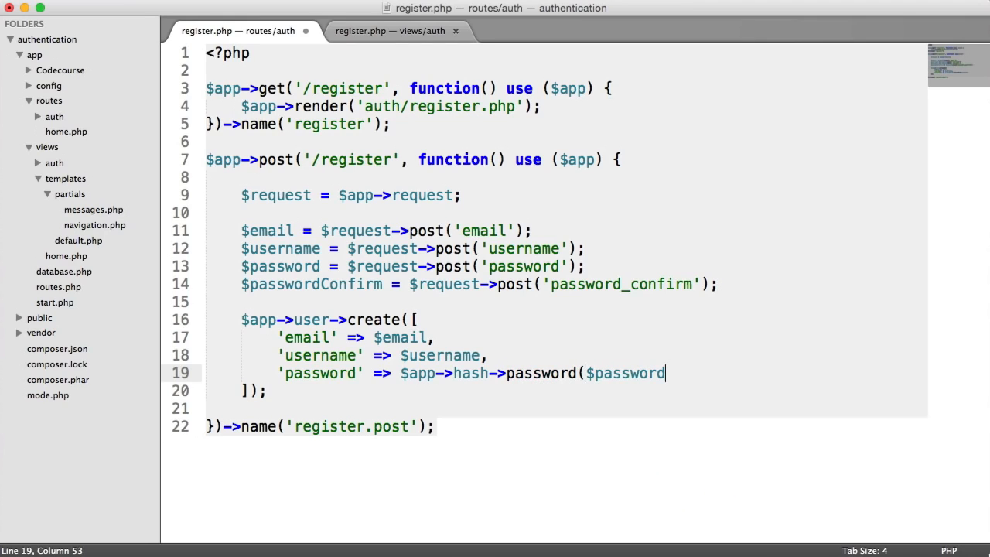
pyautogui.write(')')
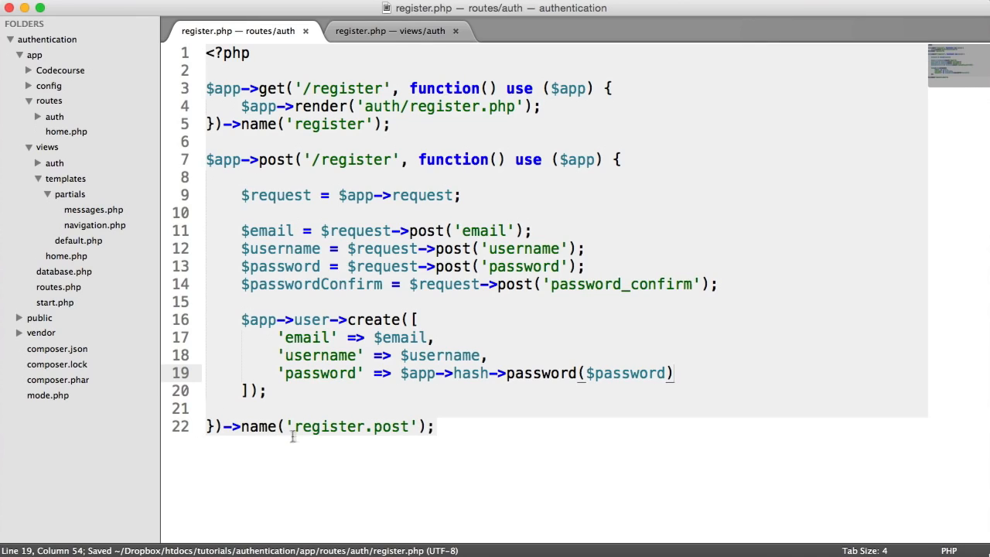
pyautogui.write('$app->')
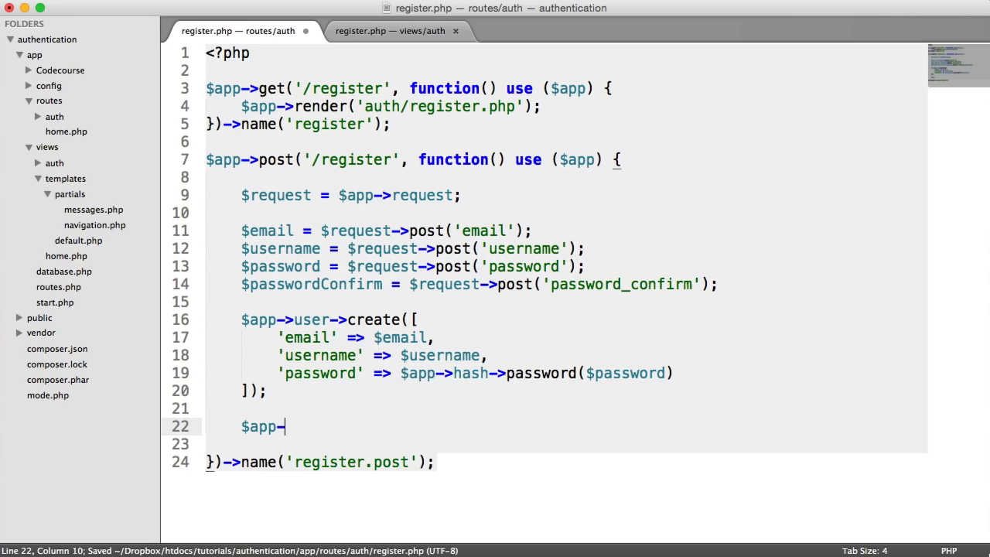
pyautogui.write('flash();')
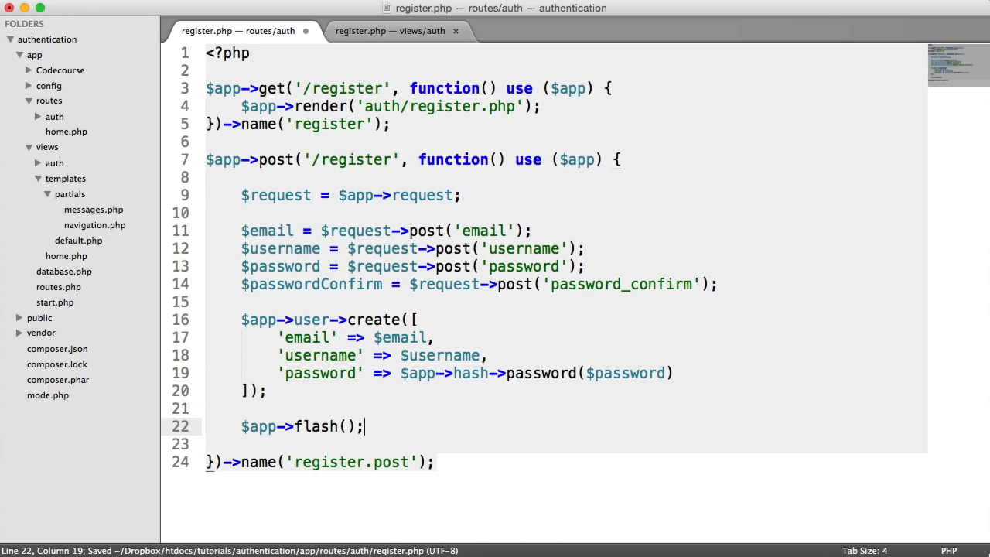
pyautogui.write("'global'")
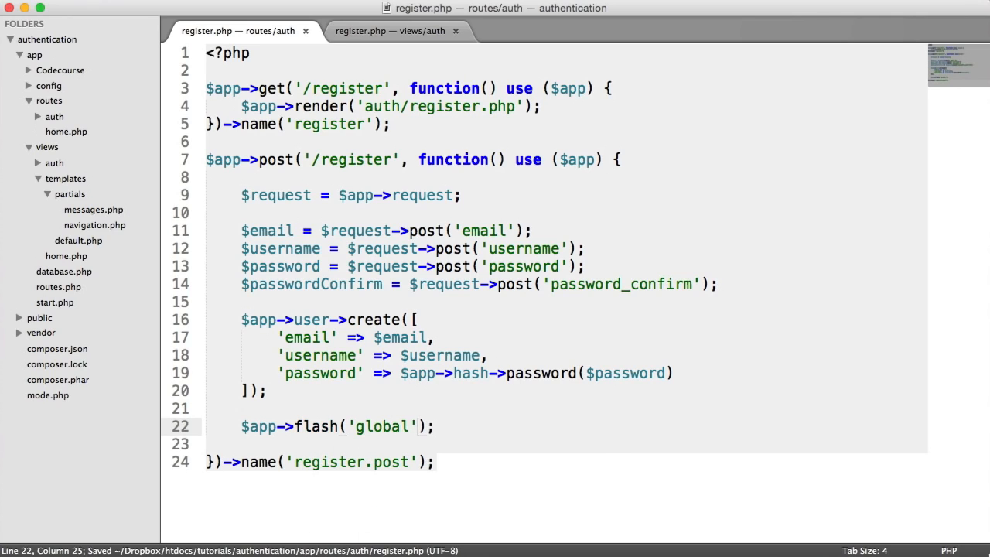
pyautogui.write(", 'You have been registered.")
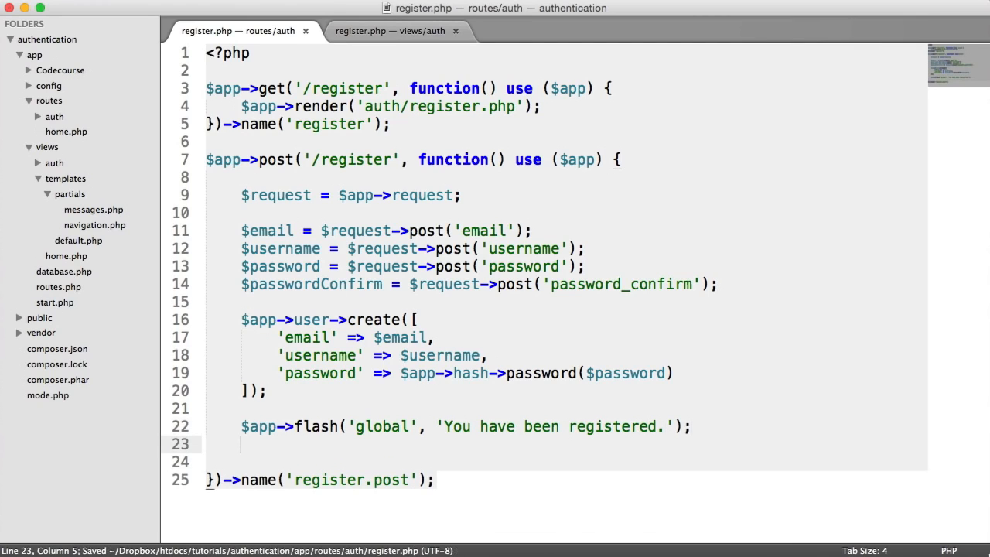
# Redirect with $app->response->redirect($app->urlFor('home'))
pyautogui.write('$')
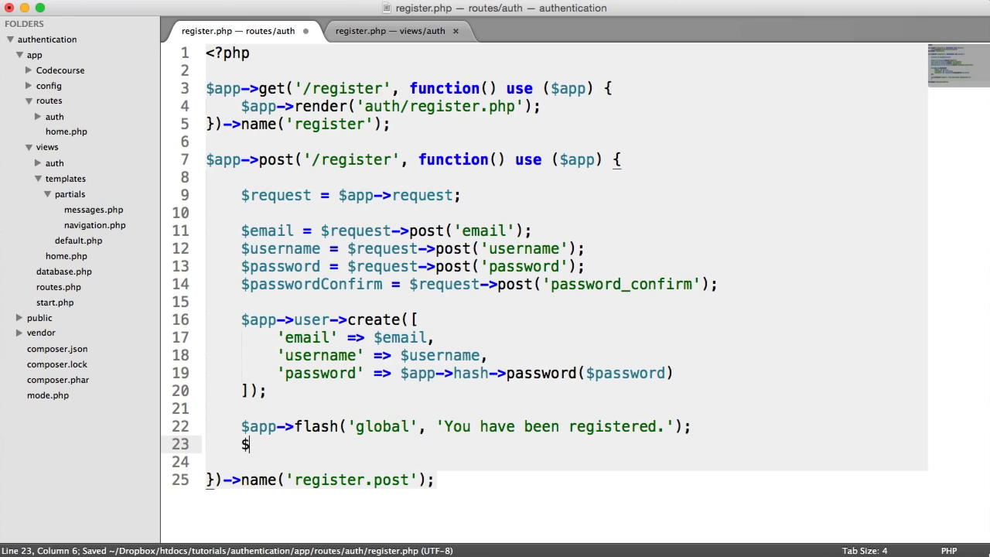
pyautogui.write('app->response')
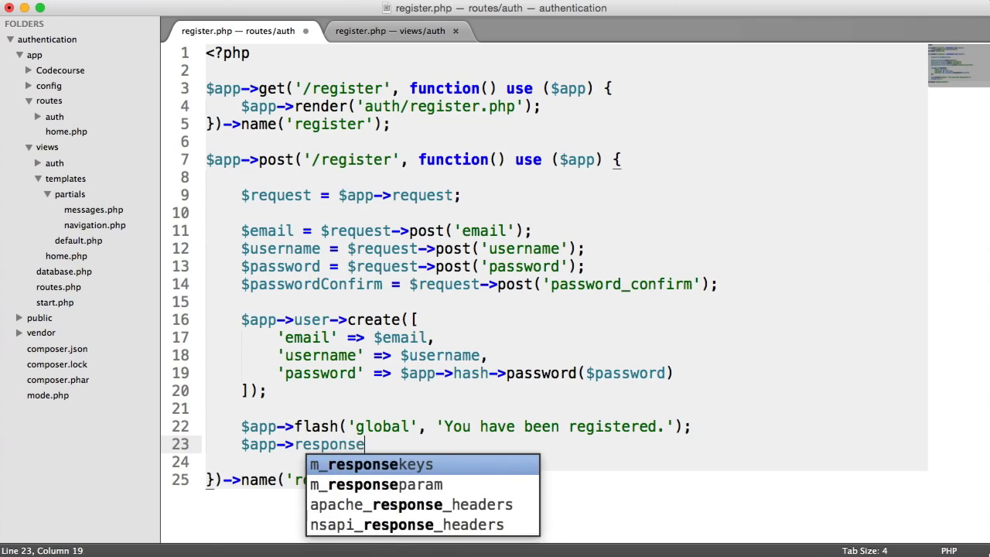
pyautogui.write('->redirect();')
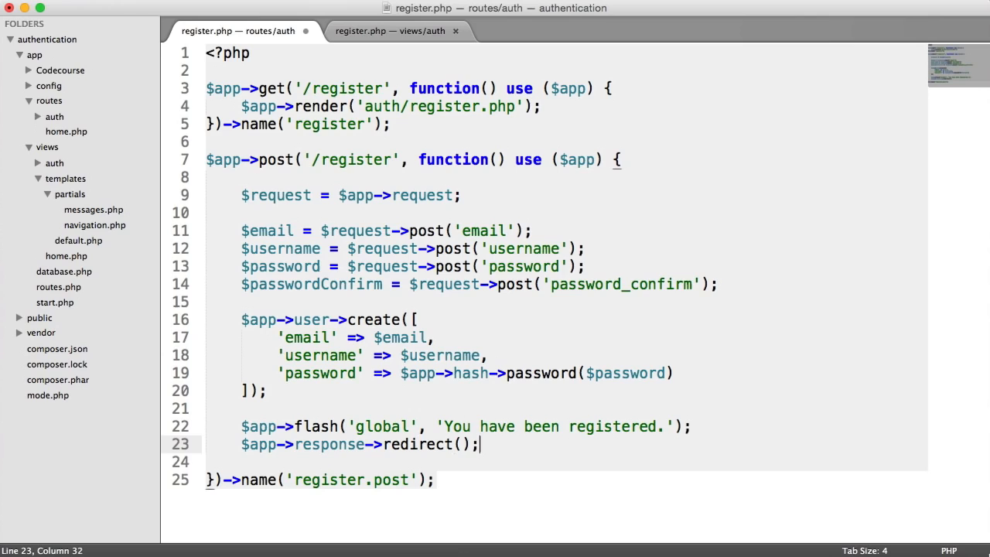
pyautogui.write('$app->urlFor()')
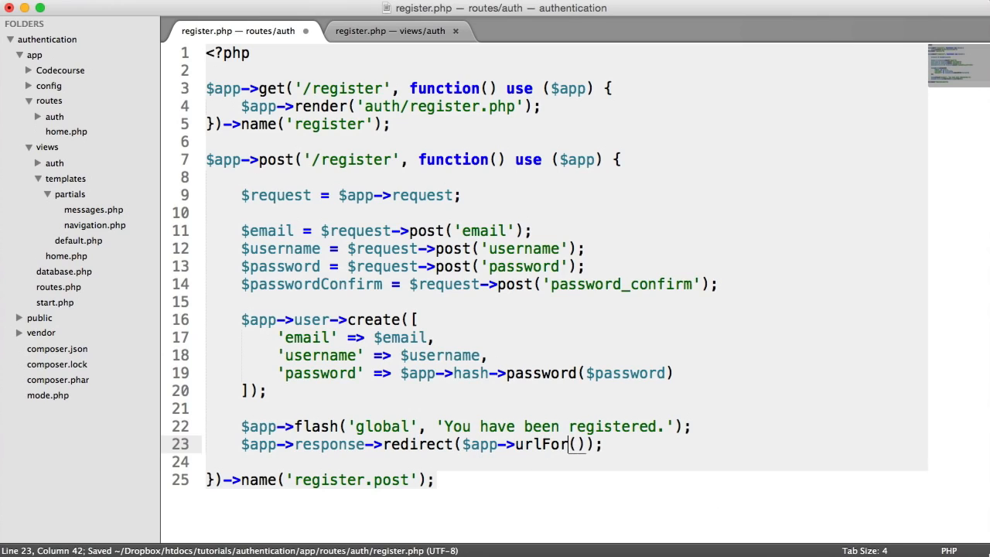
pyautogui.write("'home'")
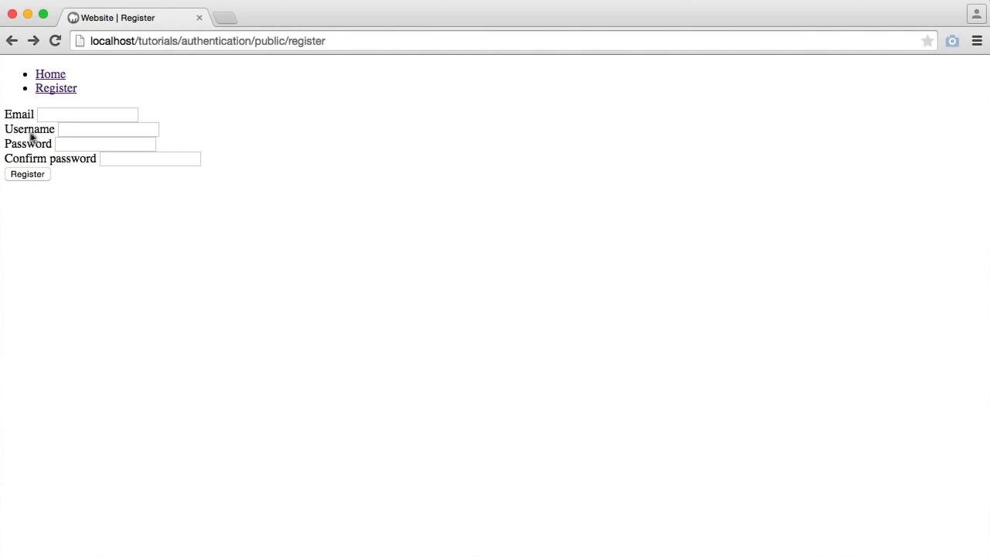
# Register username alex with a codecourse email; submission raises unknown column 'email' error
pyautogui.write('alex')
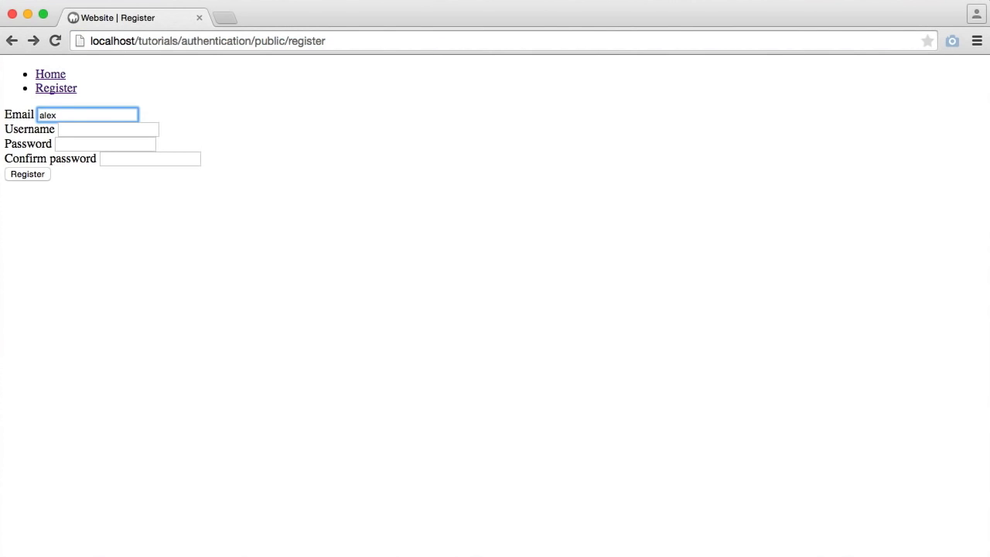
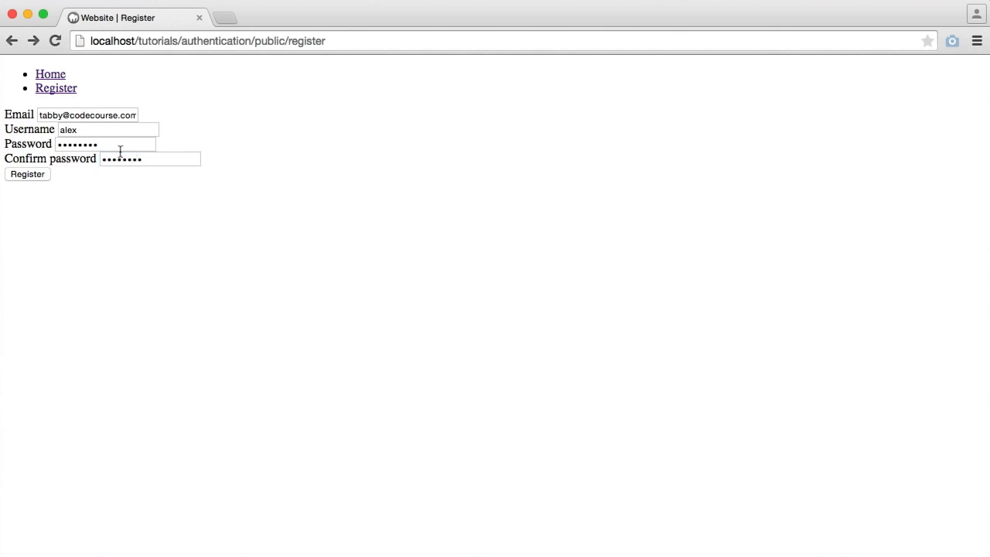
pyautogui.click(28, 173)
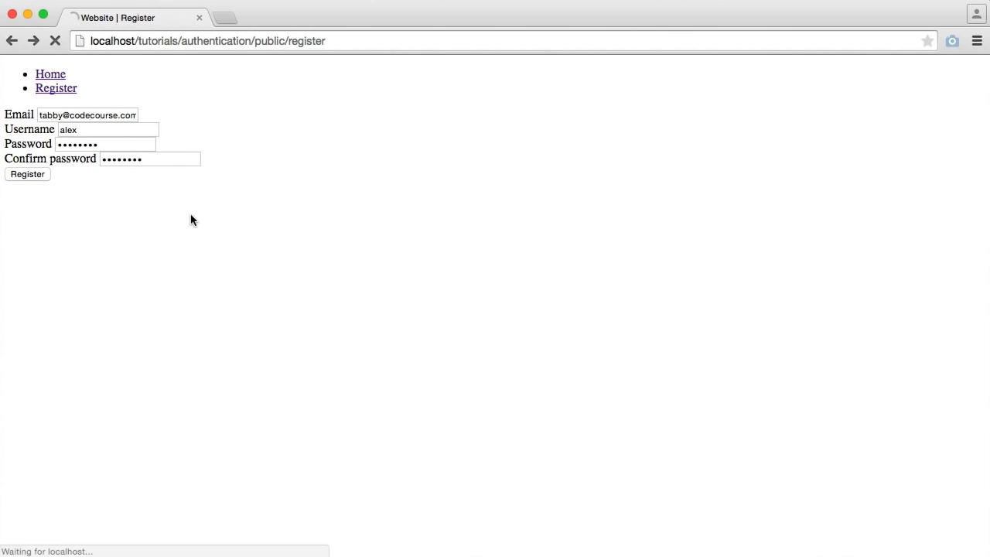
pyautogui.click(28, 173)
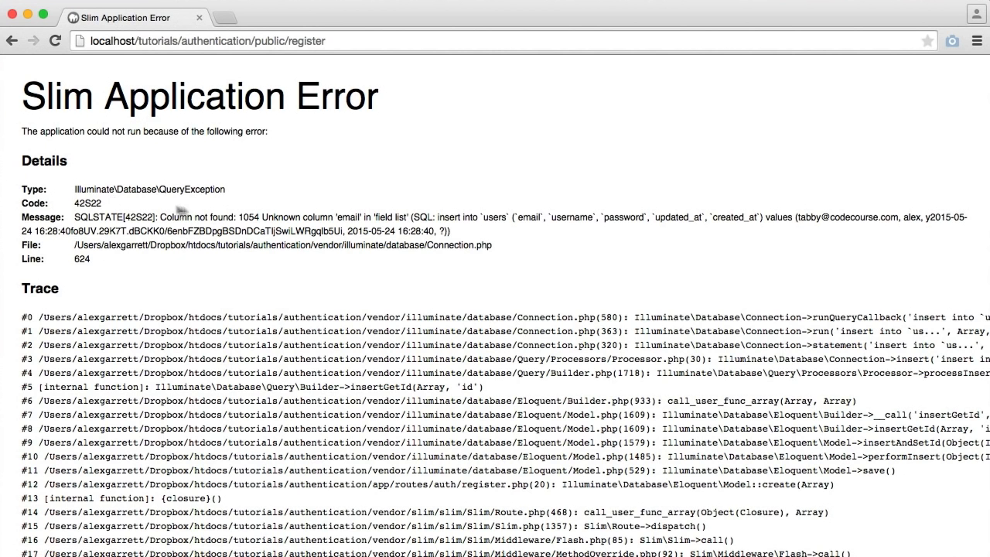
pyautogui.moveTo(374, 219)
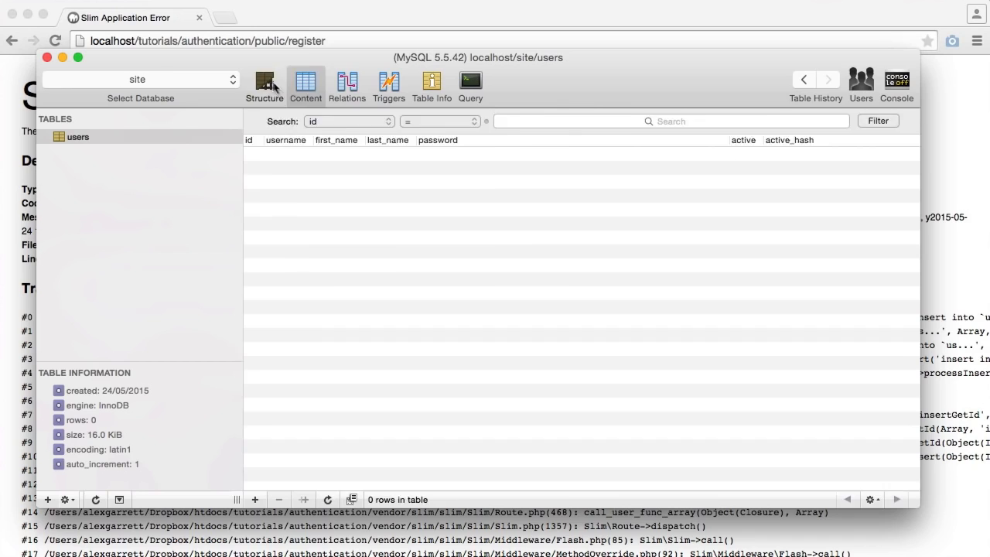
# Show the users table's Structure view to add an email VARCHAR(255) column
pyautogui.click(263, 85)
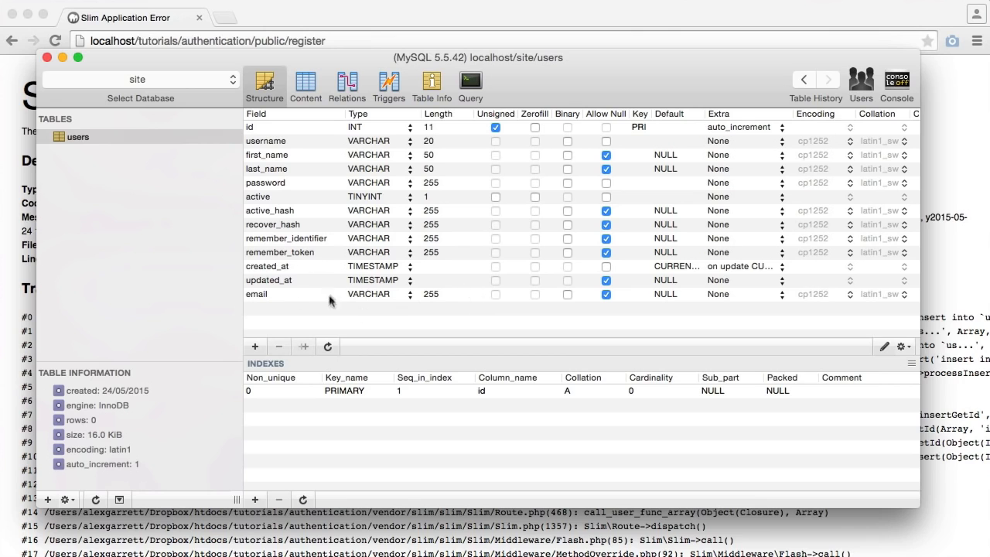
pyautogui.moveTo(285, 287)
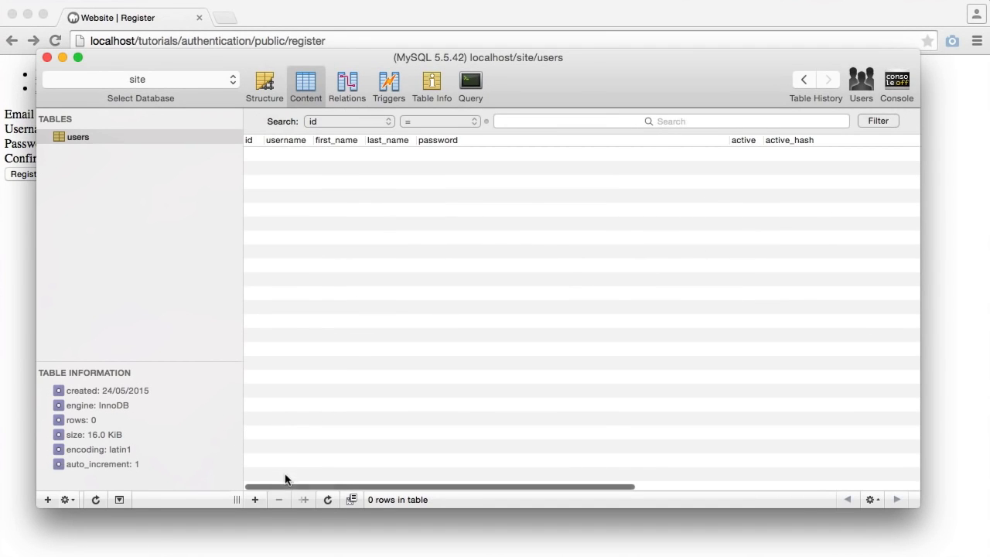
pyautogui.moveTo(23, 291)
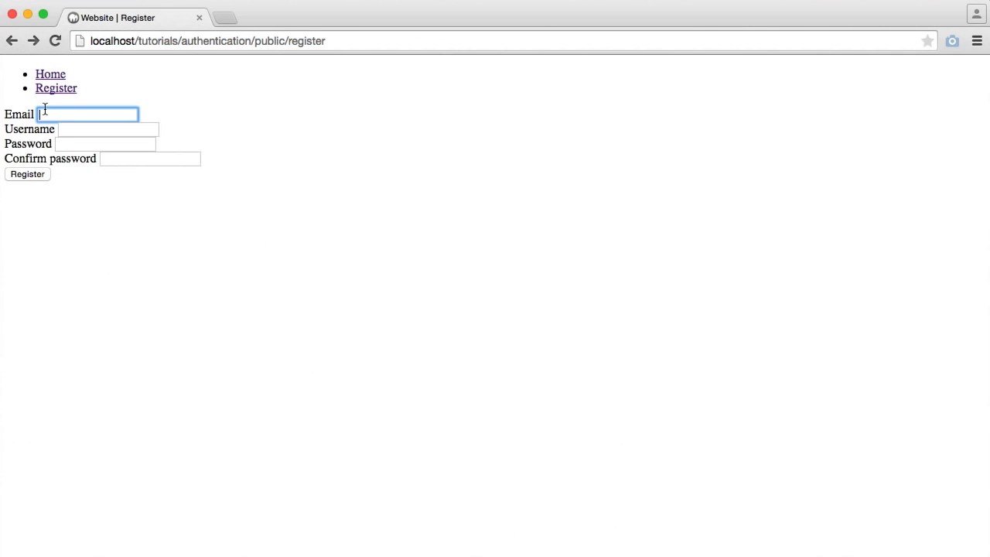
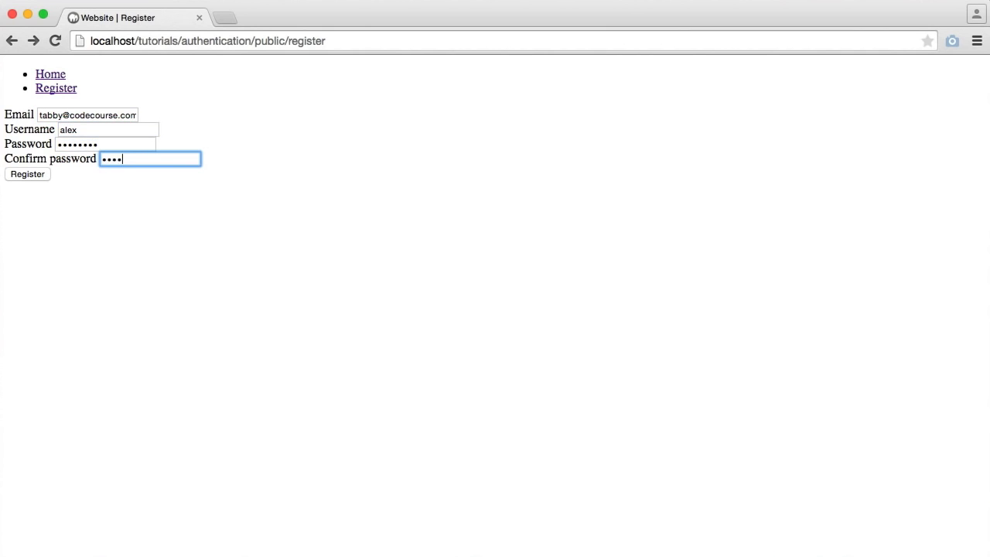
pyautogui.click(28, 173)
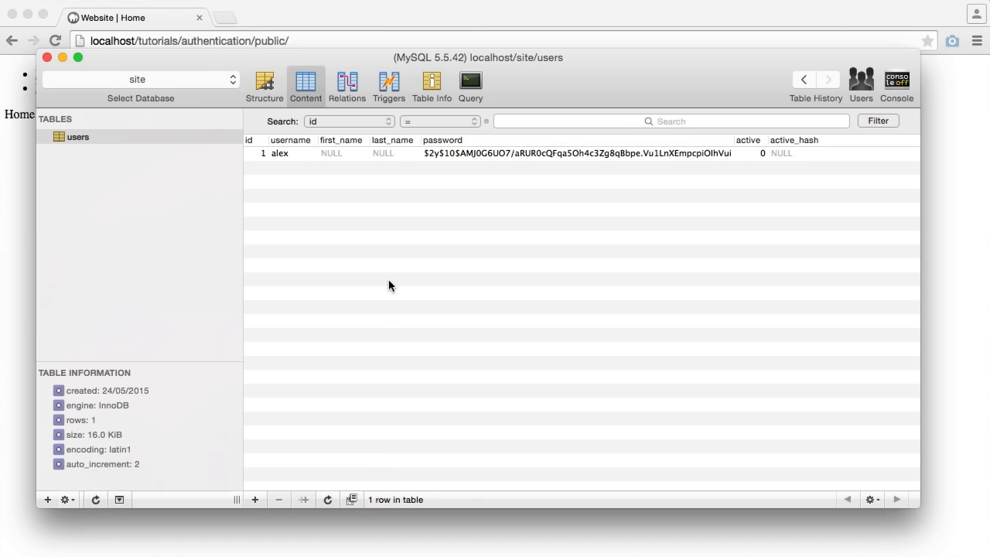
# Scroll across the new alex row to see its hashed password, created_at/updated_at timestamps and email
pyautogui.hscroll(3)
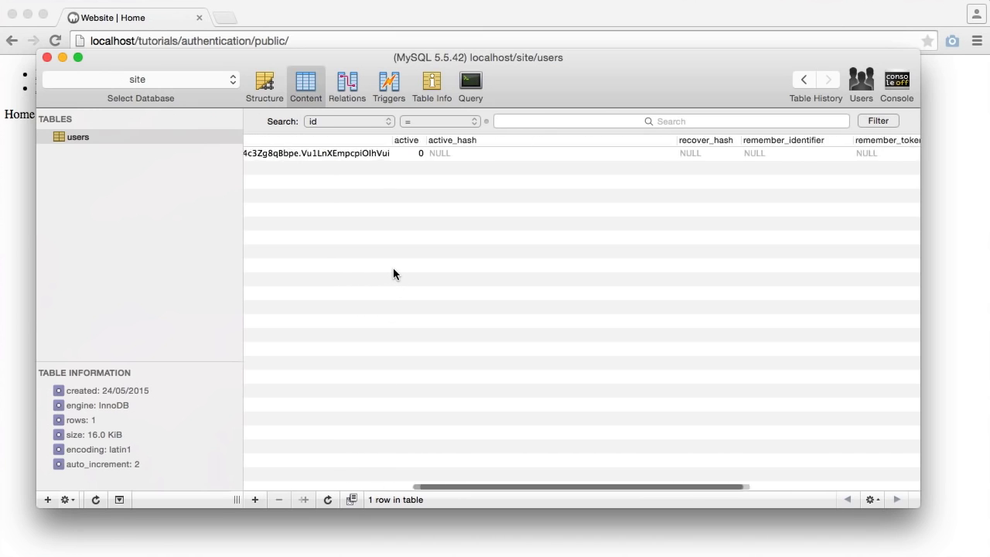
pyautogui.hscroll(-3)
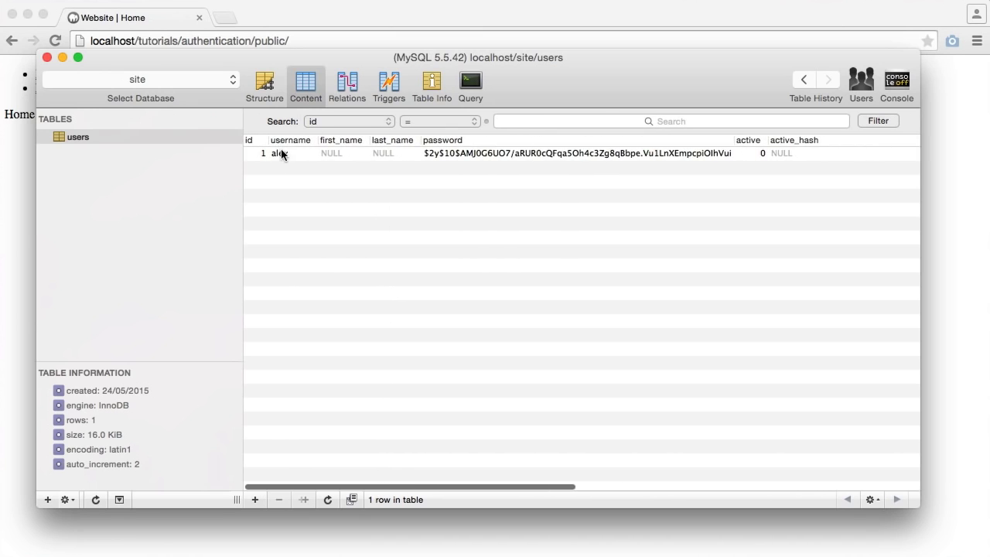
pyautogui.moveTo(457, 192)
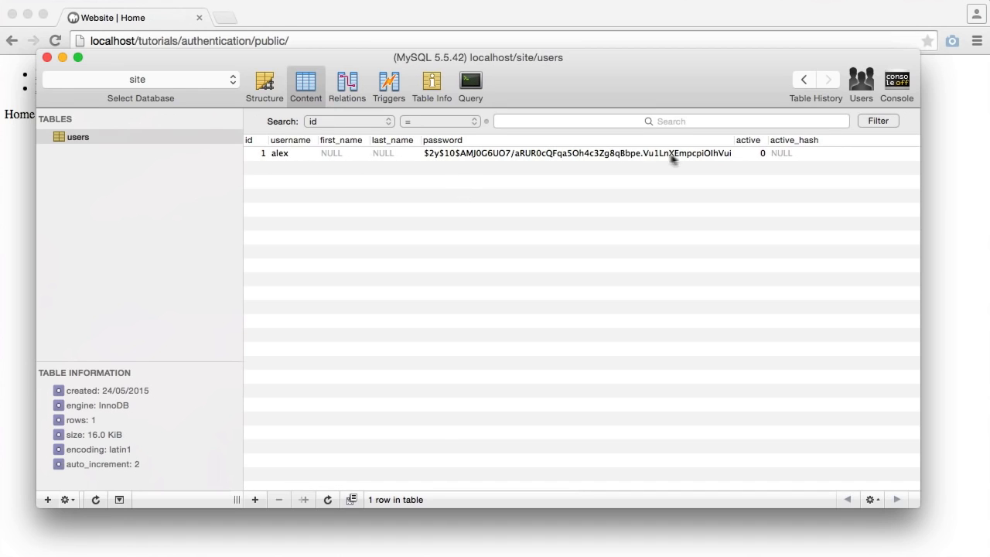
pyautogui.hscroll(3)
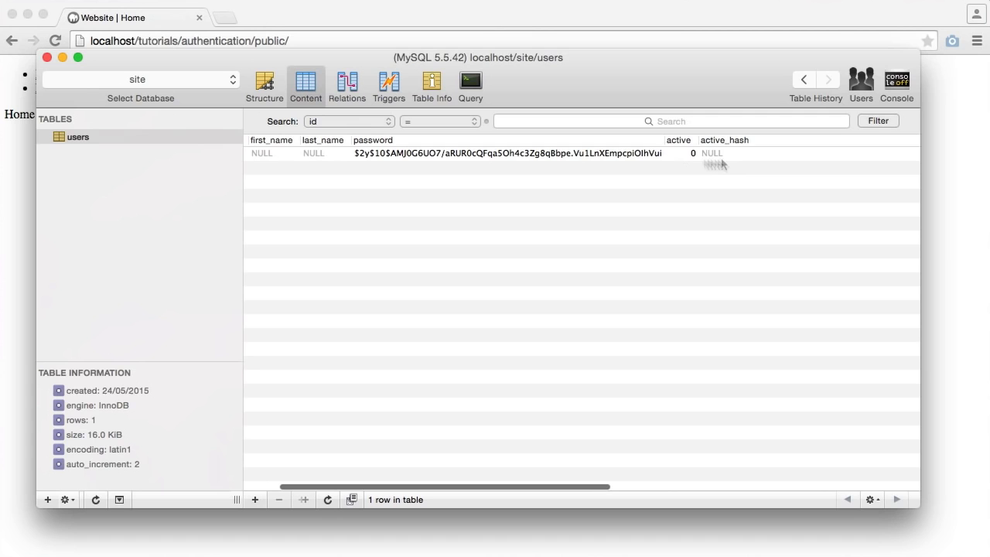
pyautogui.hscroll(3)
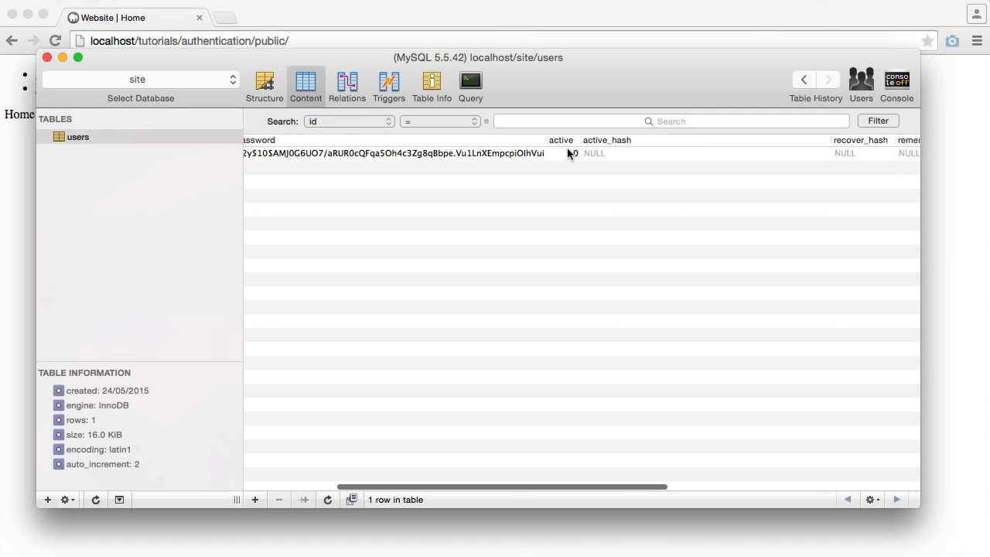
pyautogui.hscroll(3)
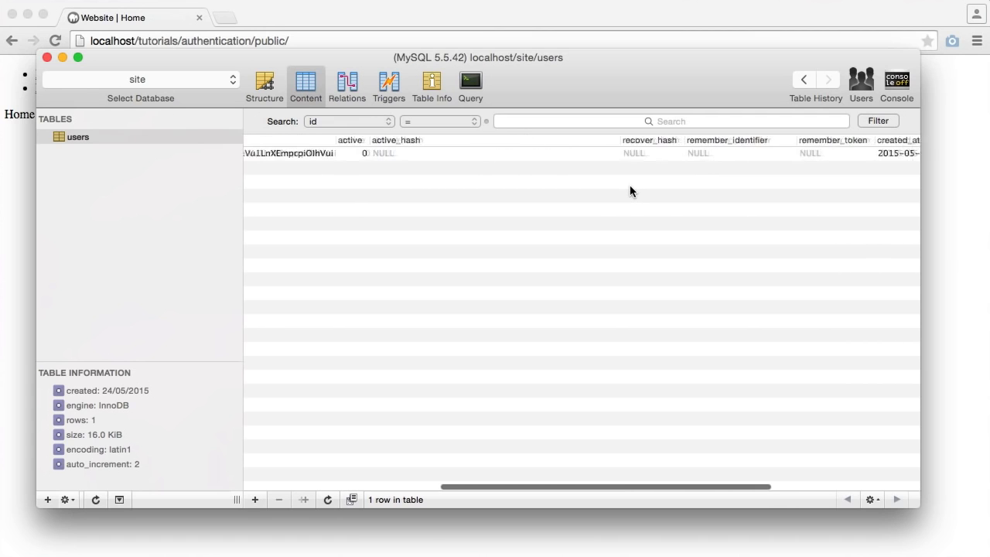
pyautogui.hscroll(3)
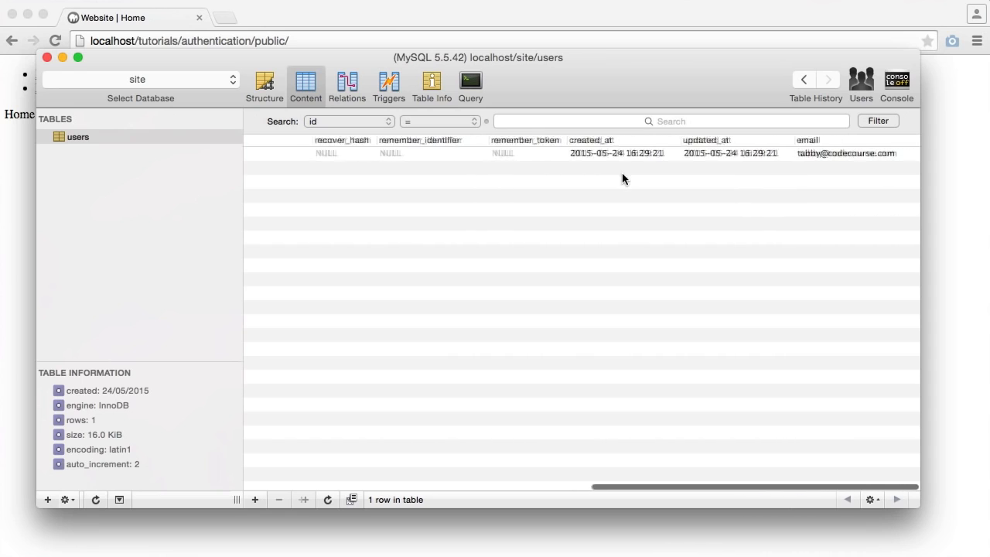
pyautogui.moveTo(710, 161)
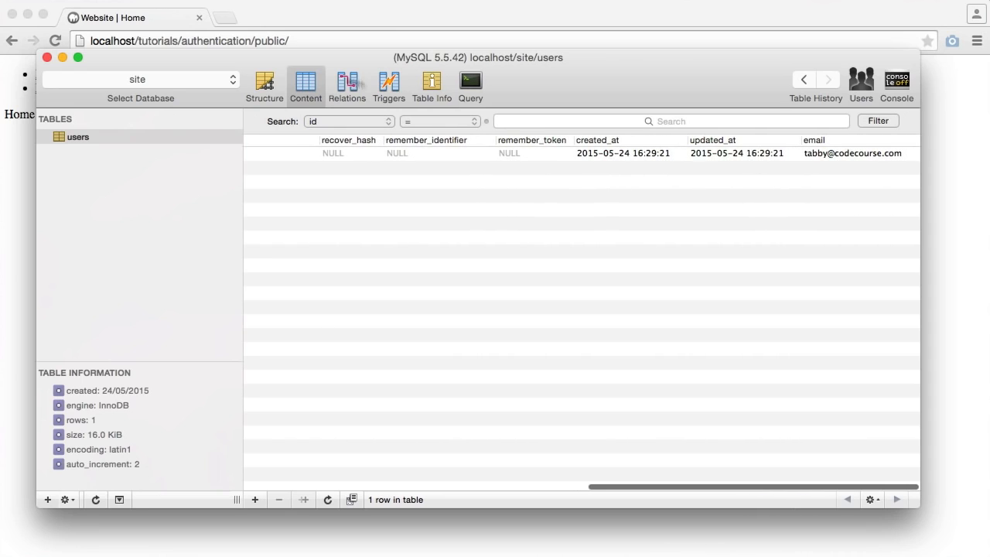
# Switch the users table to its Structure view showing the column definitions
pyautogui.click(263, 85)
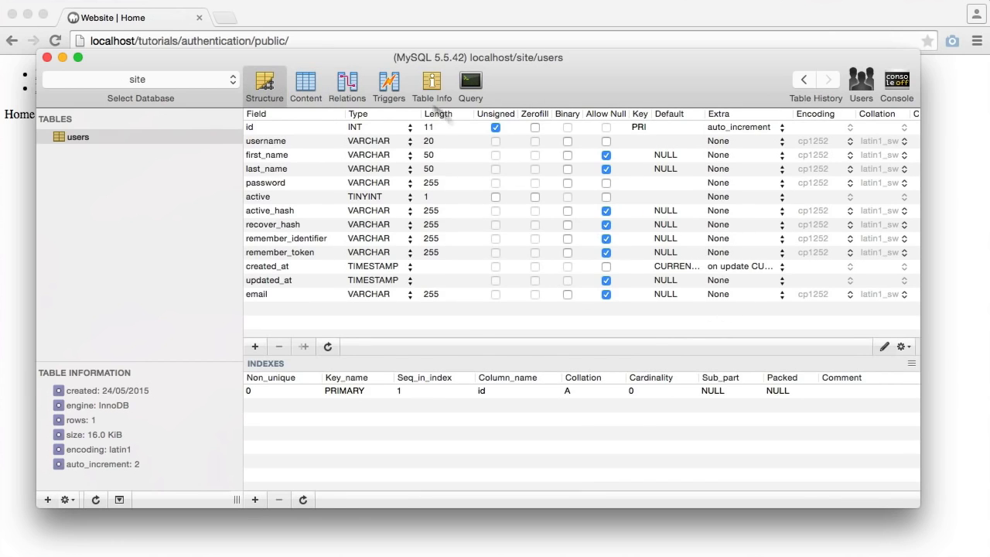